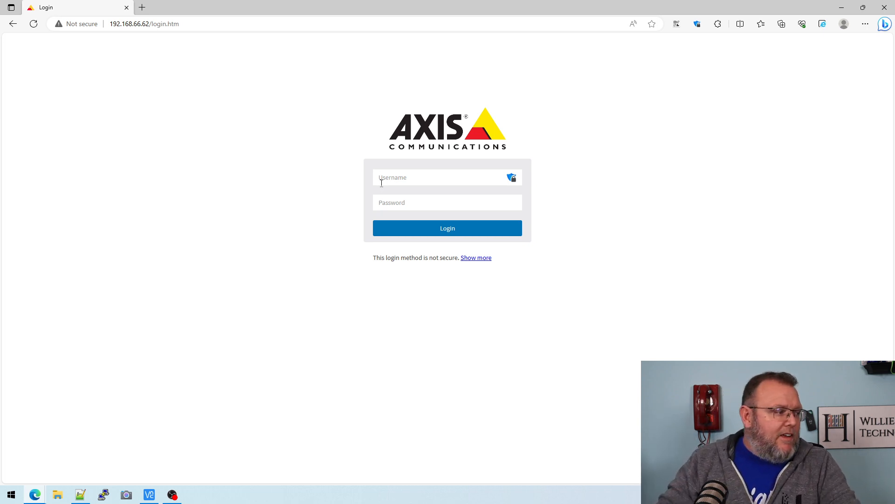
Step: Enter the administrator username and password on the sign-in page without submitting
type("root")
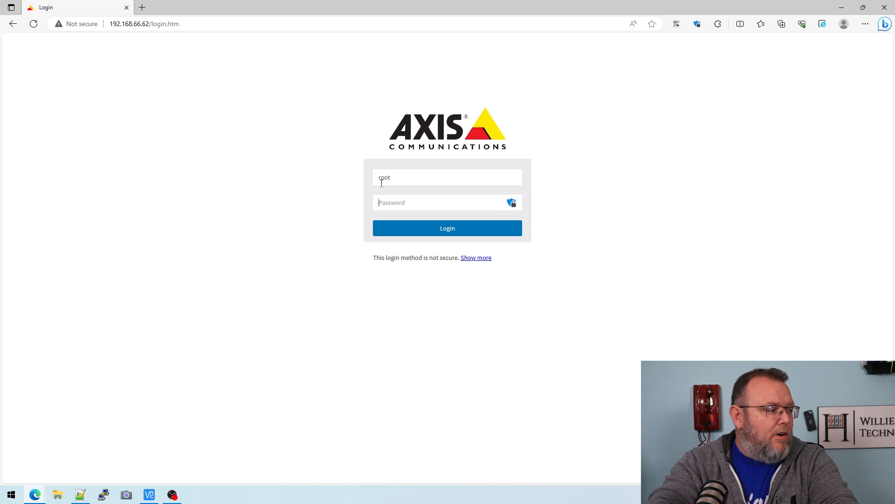
type("password")
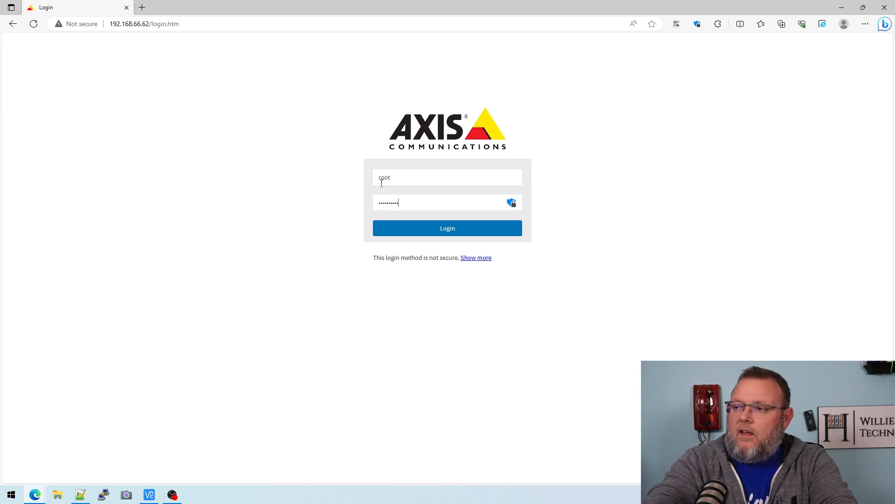
Step: Log in and review the System Overview details, including the port diagram status
left_click(447, 228)
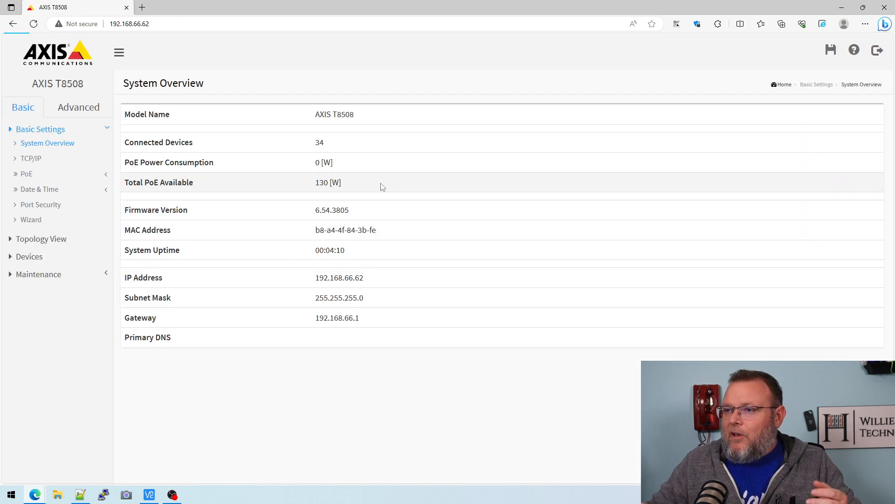
left_click(119, 52)
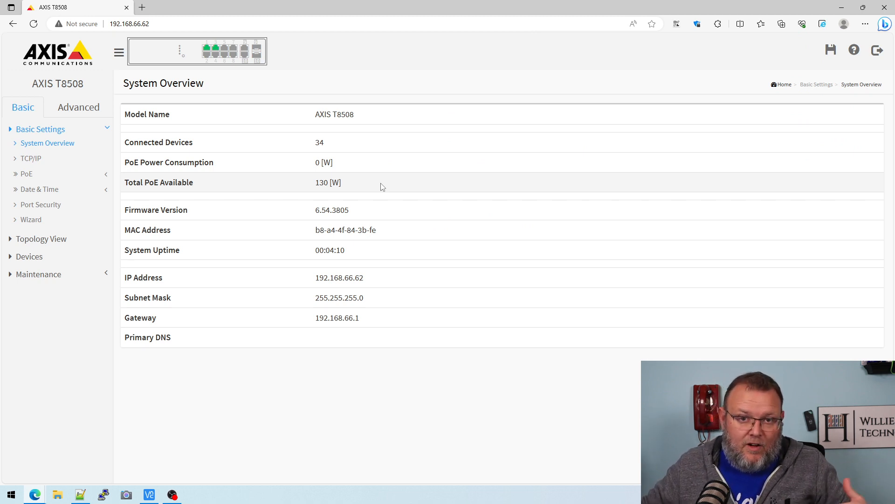
mouse_move(166, 41)
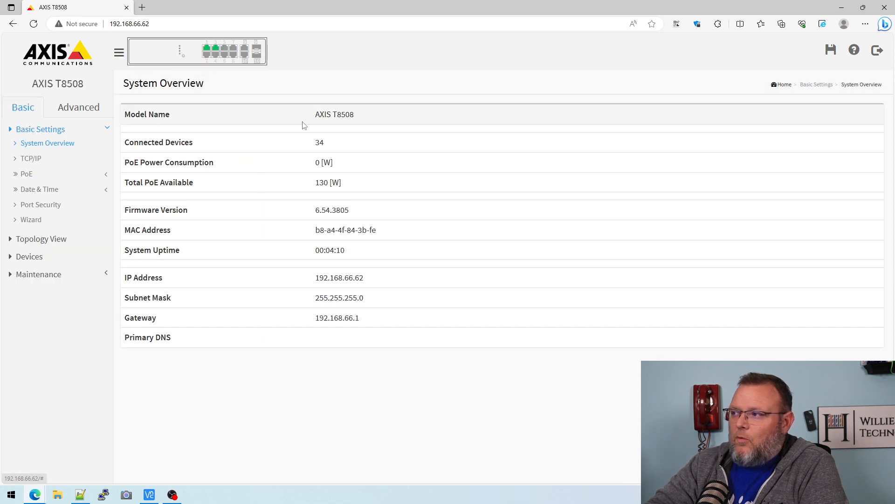
mouse_move(449, 223)
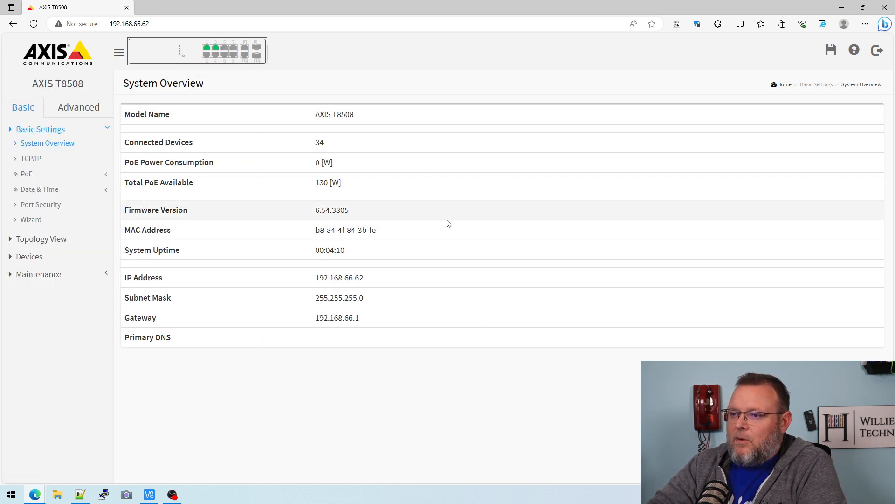
mouse_move(360, 126)
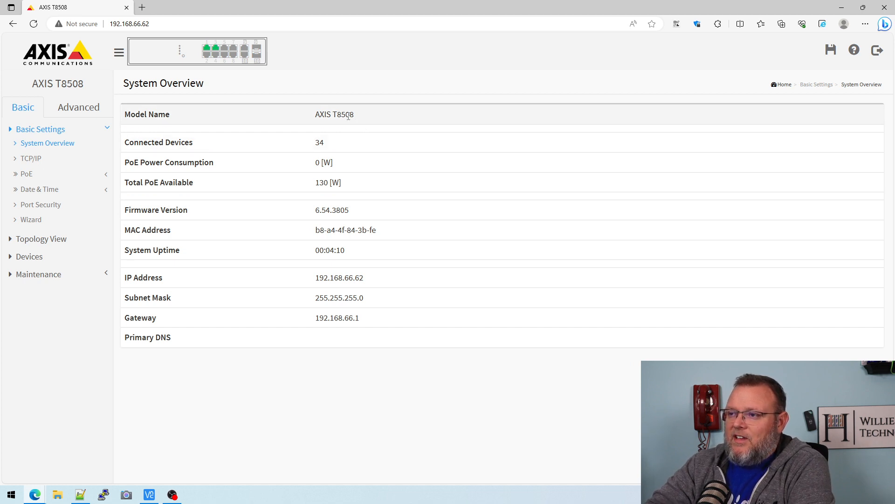
mouse_move(359, 159)
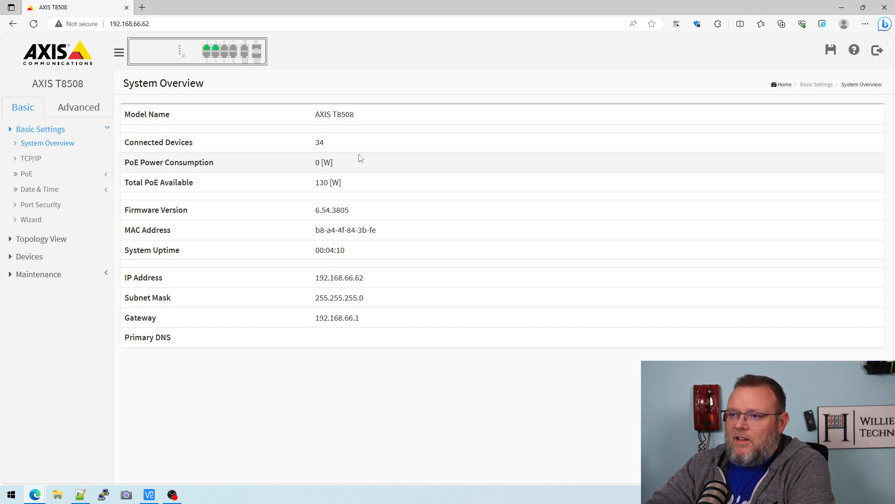
double_click(327, 182)
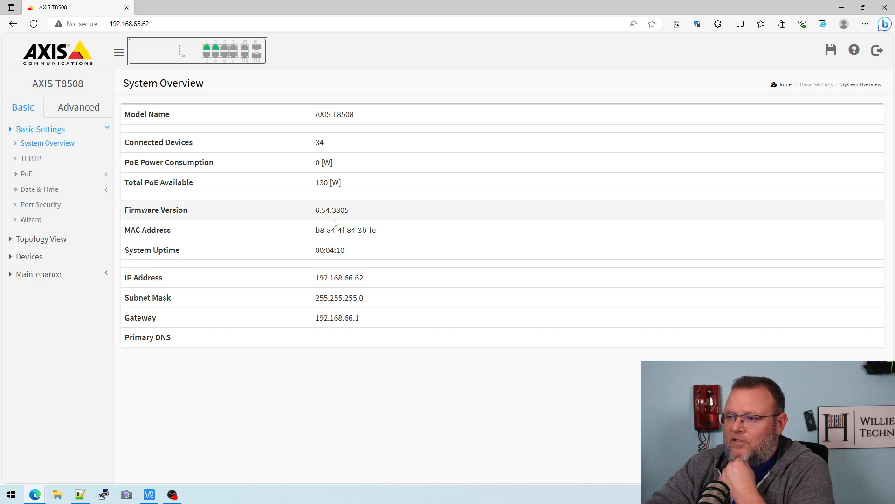
mouse_move(357, 272)
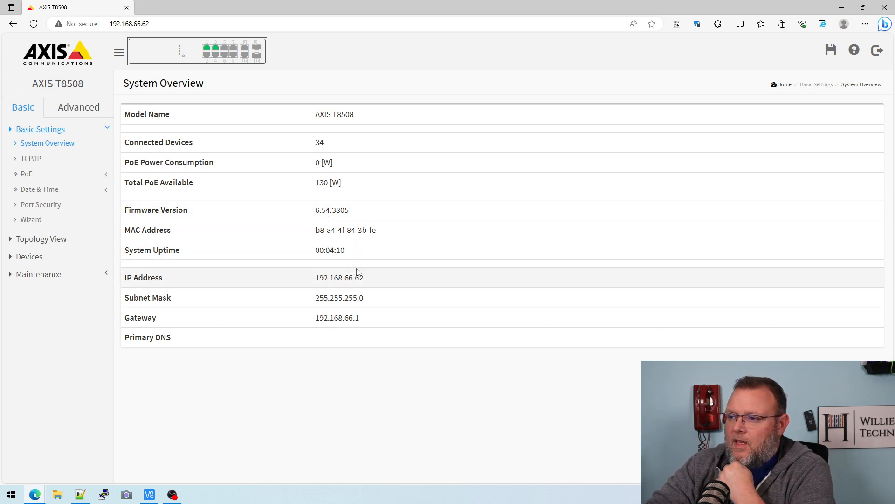
mouse_move(208, 50)
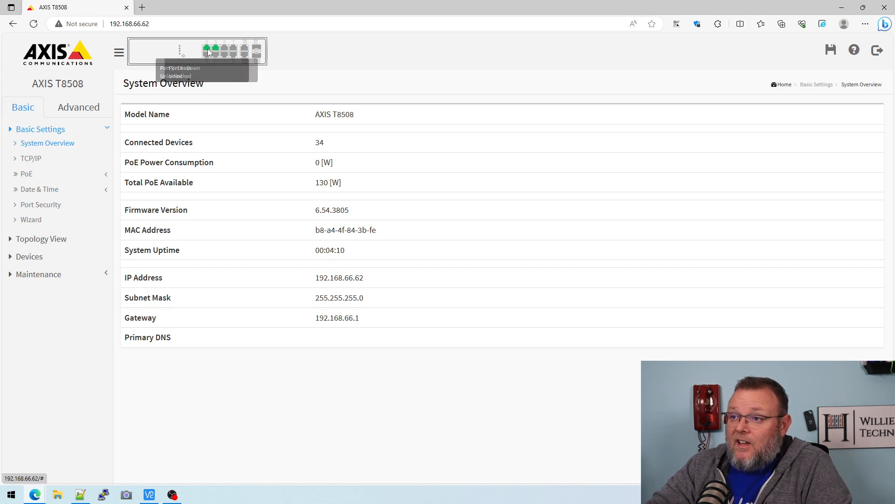
mouse_move(215, 49)
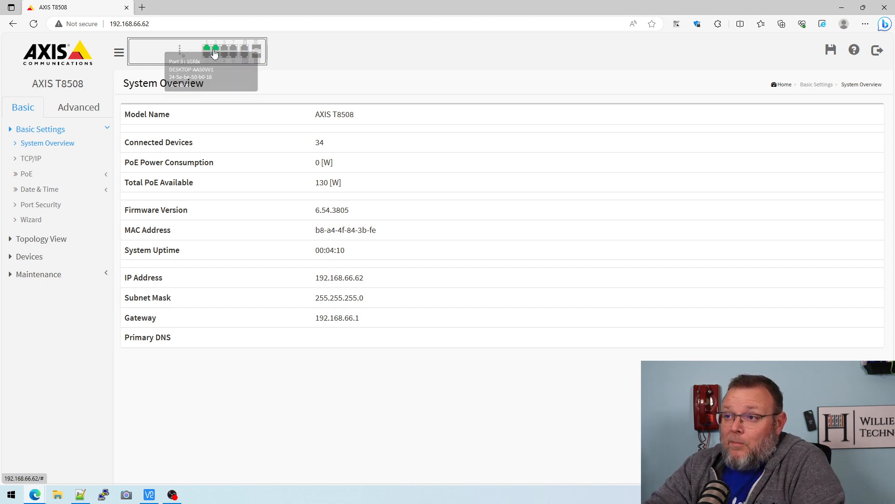
mouse_move(207, 51)
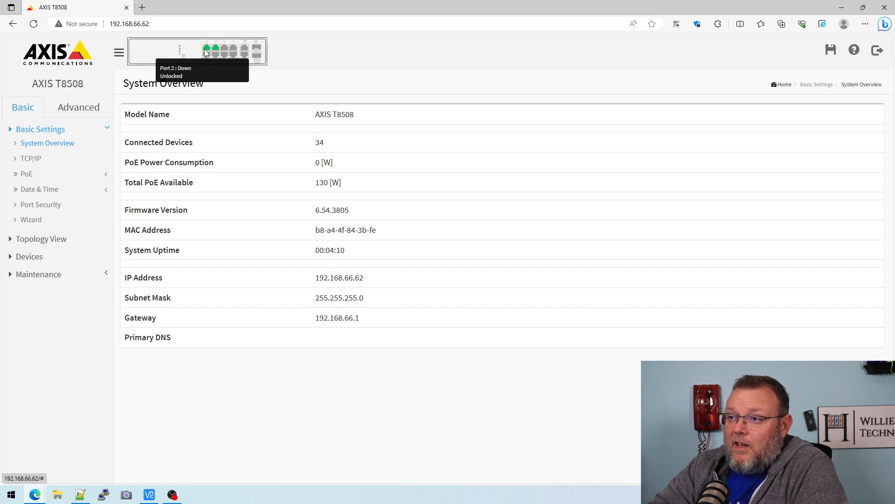
mouse_move(216, 49)
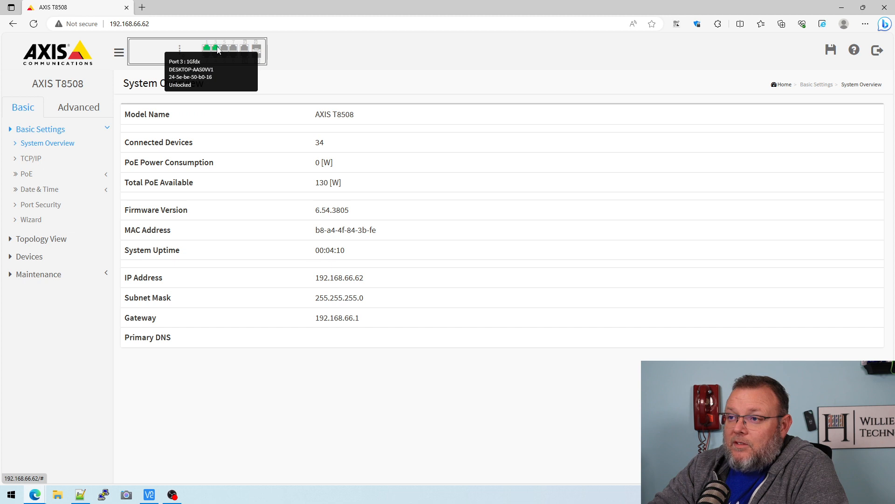
mouse_move(257, 49)
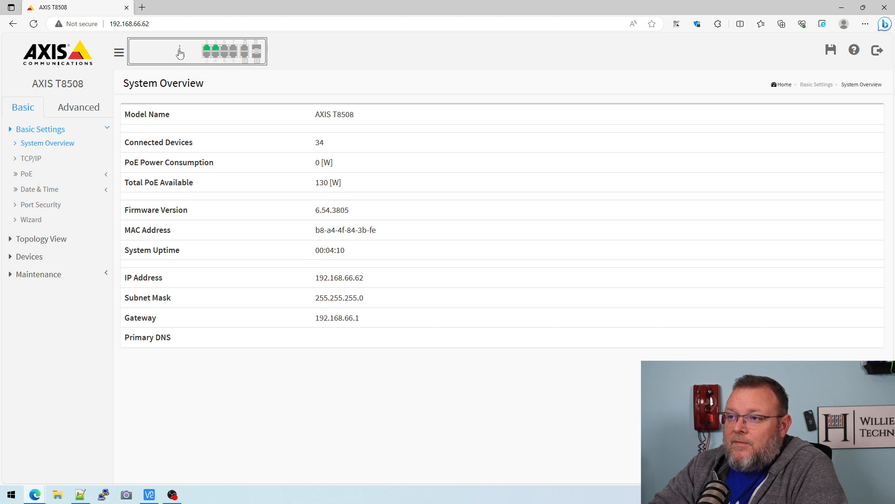
mouse_move(51, 146)
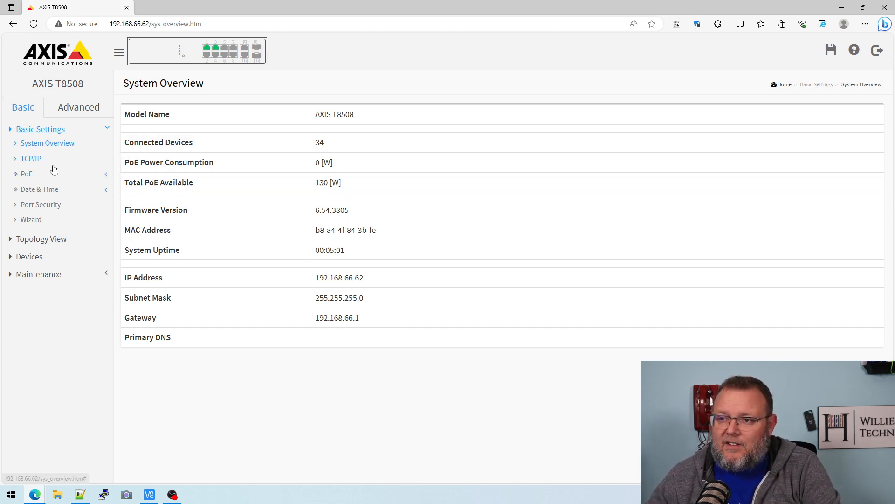
mouse_move(41, 173)
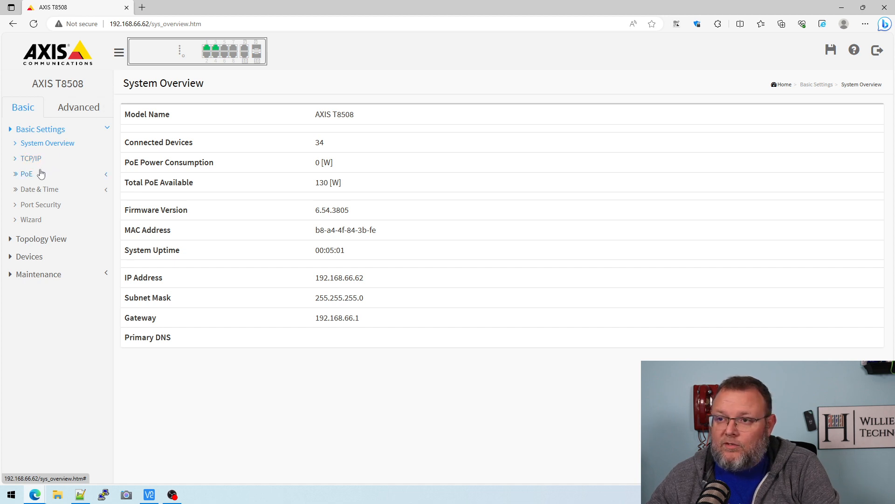
Step: View the TCP/IP page with the DHCP-assigned address, DNS and DHCP server options
left_click(30, 158)
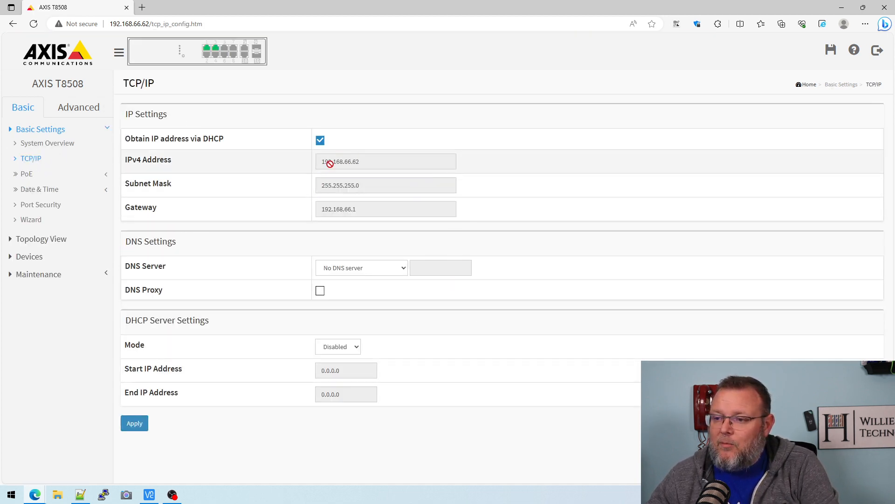
mouse_move(314, 147)
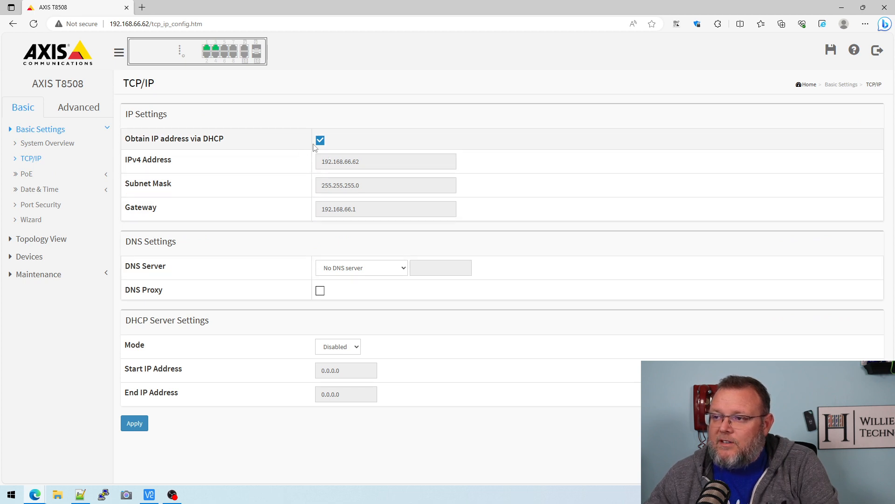
mouse_move(320, 151)
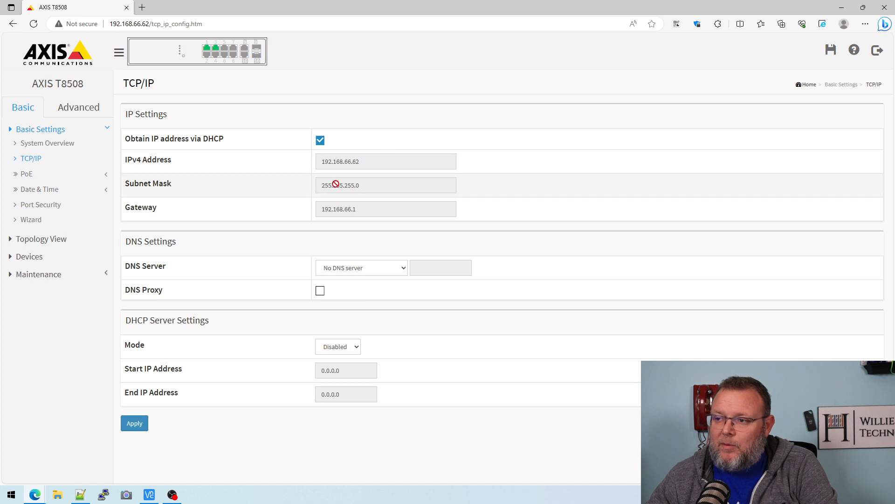
mouse_move(296, 271)
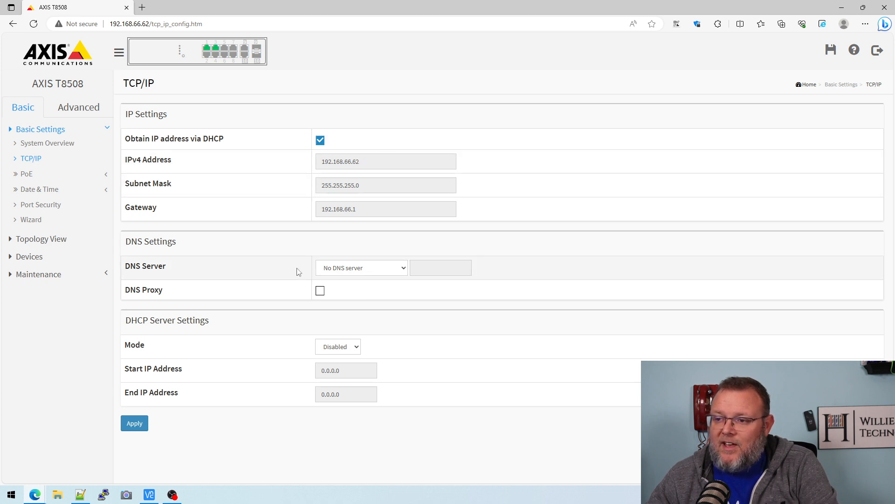
mouse_move(340, 277)
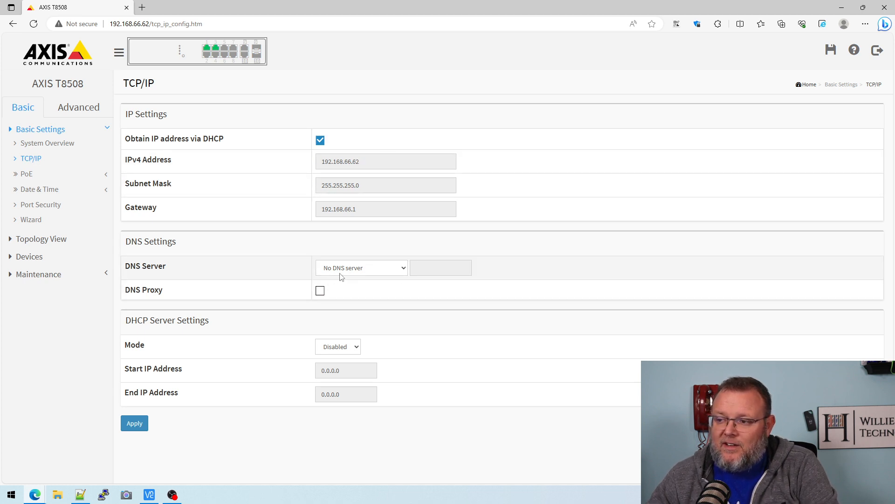
mouse_move(291, 343)
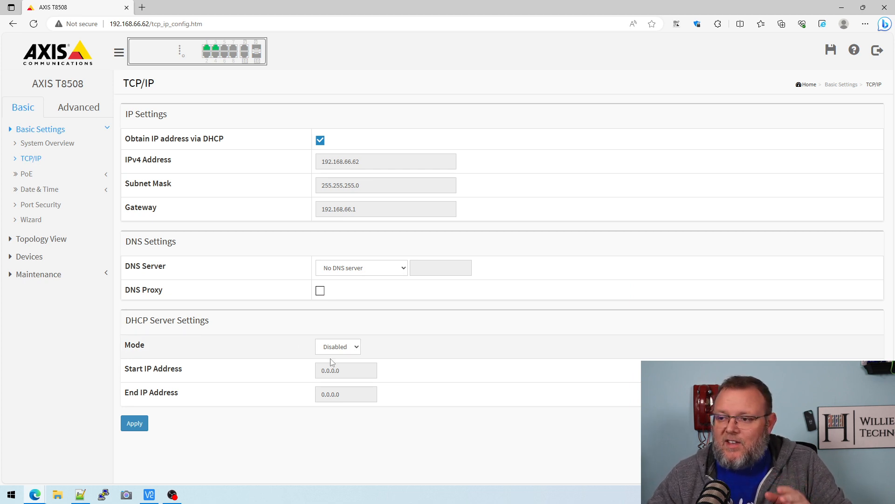
mouse_move(358, 355)
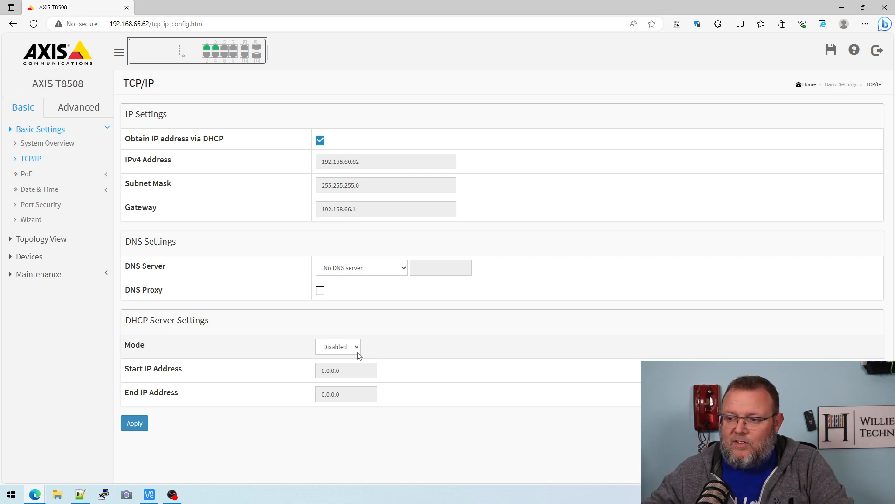
mouse_move(417, 335)
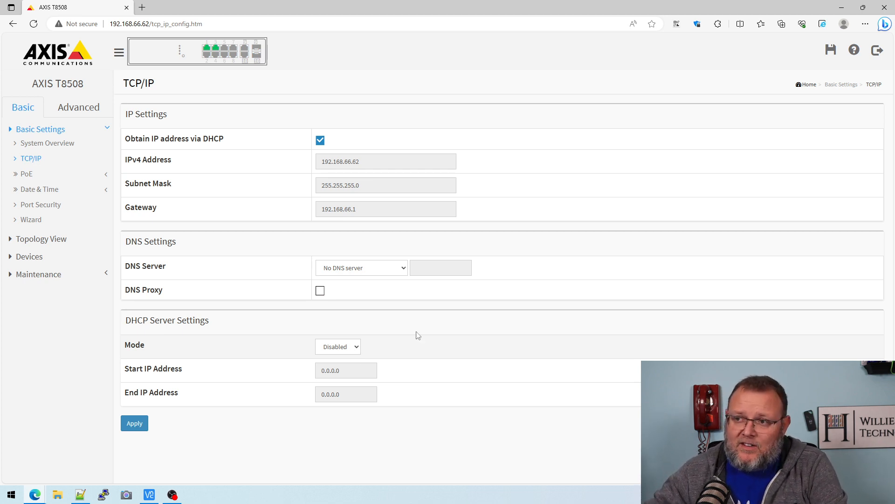
mouse_move(26, 173)
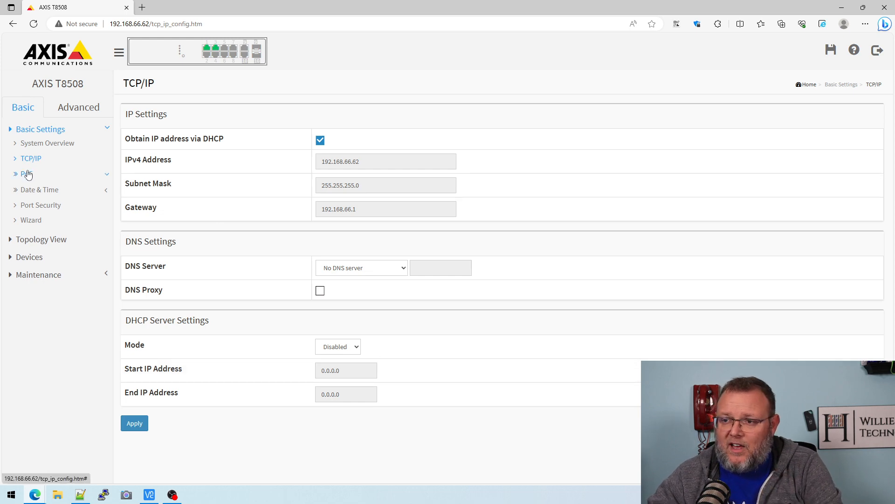
Step: Review PoE power management and per-port status, then the date and time configuration
left_click(26, 173)
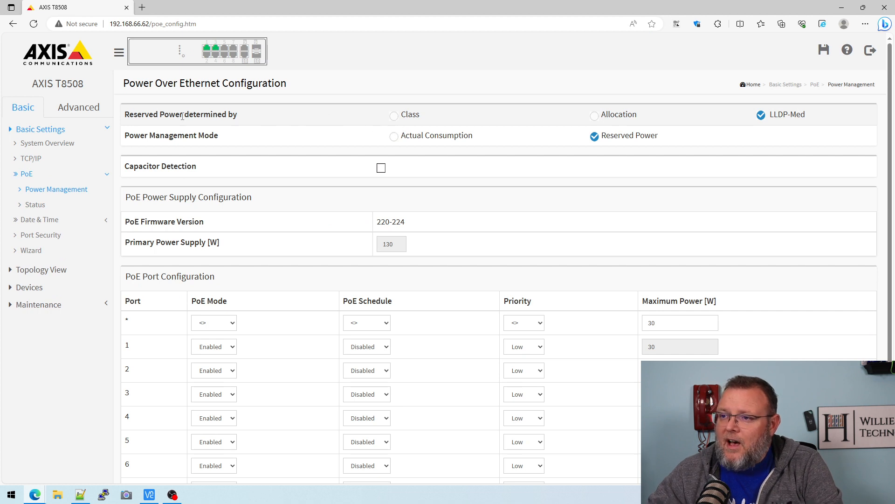
mouse_move(727, 127)
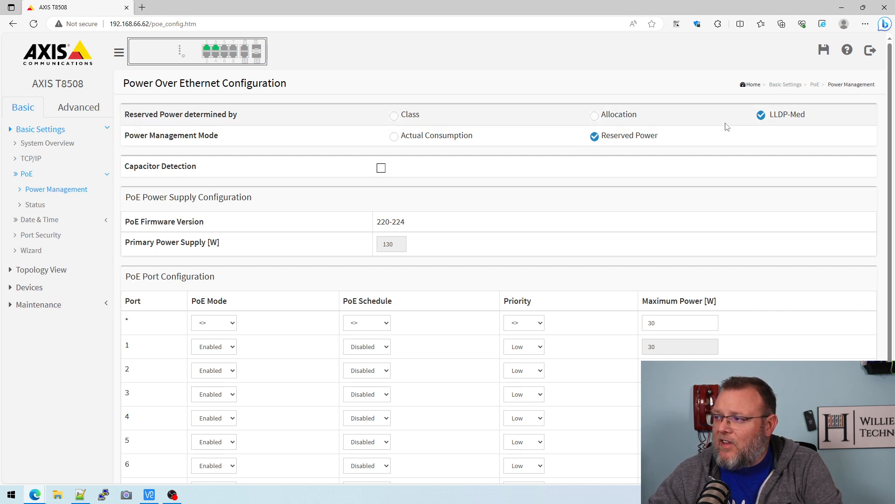
mouse_move(793, 124)
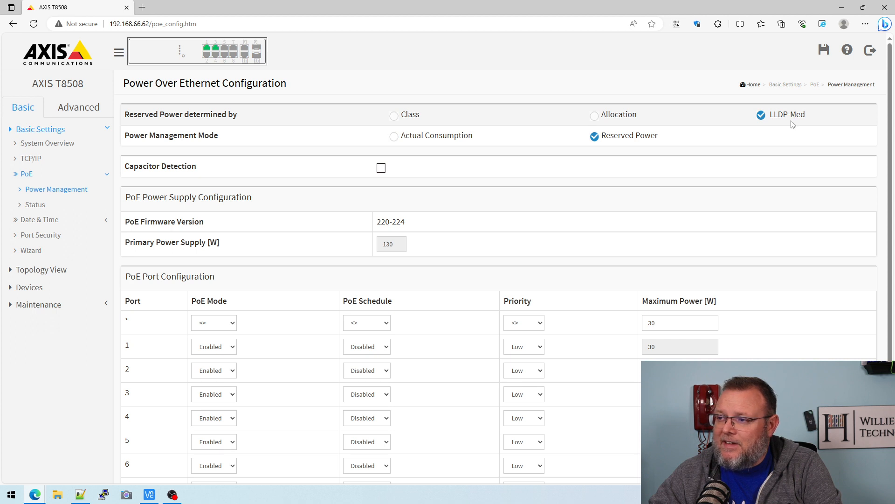
mouse_move(578, 142)
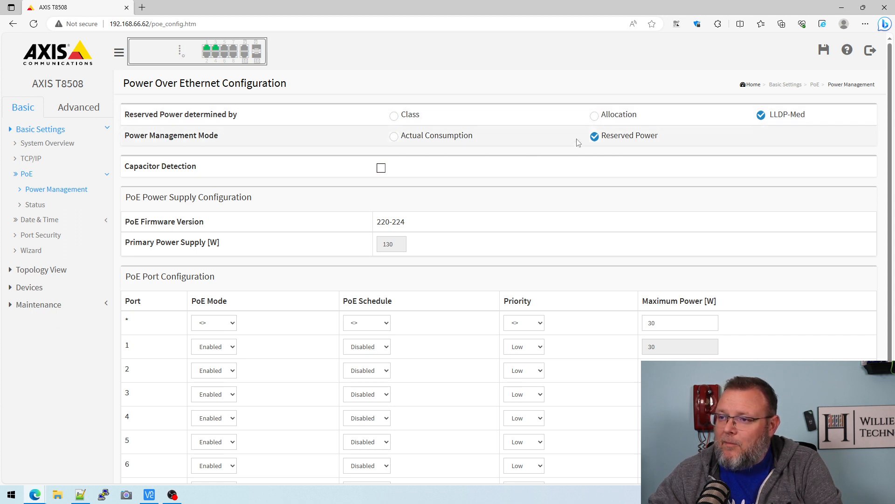
mouse_move(324, 176)
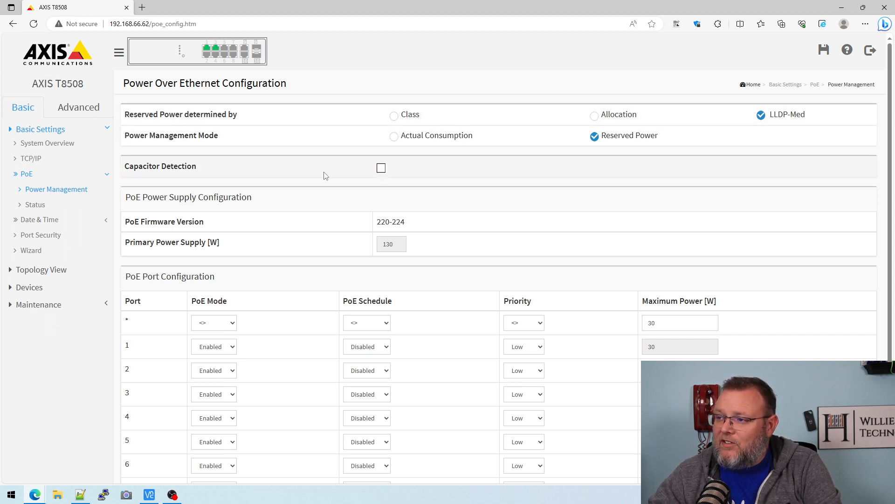
mouse_move(345, 172)
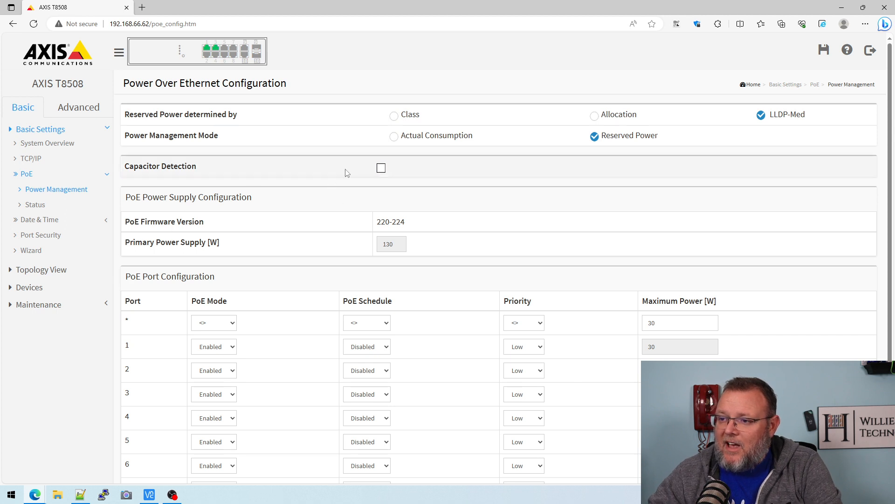
scroll("down", 3)
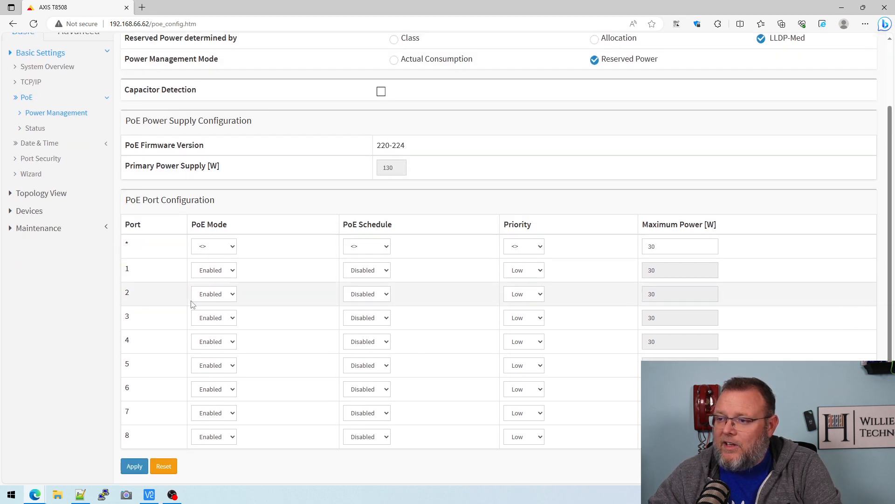
mouse_move(442, 375)
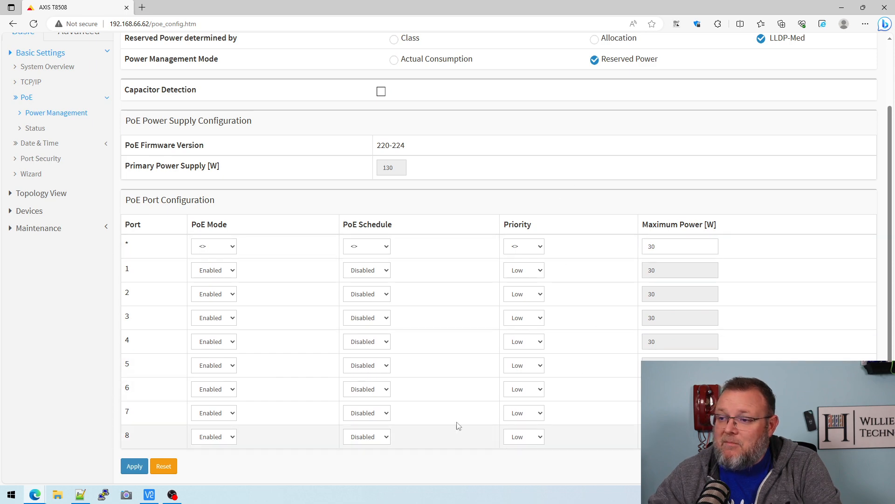
left_click(34, 204)
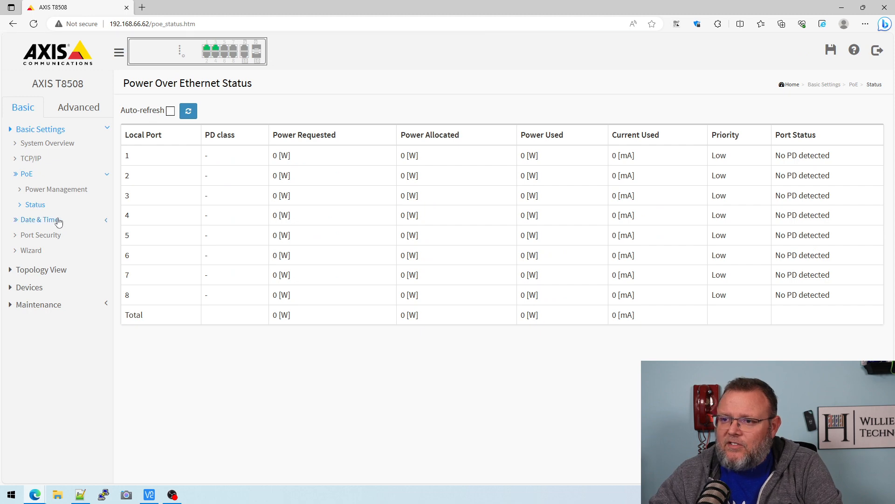
left_click(39, 219)
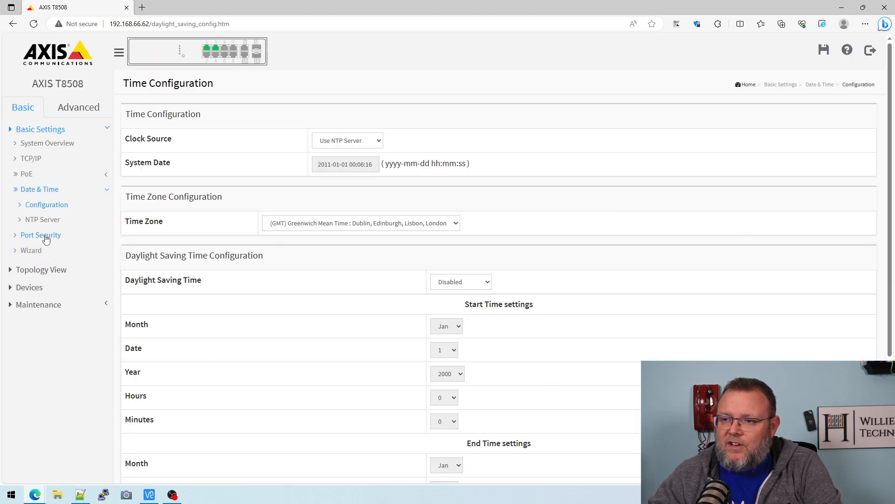
Step: On the Port Security page, set port 1 to Locked and back to Unlocked
left_click(40, 235)
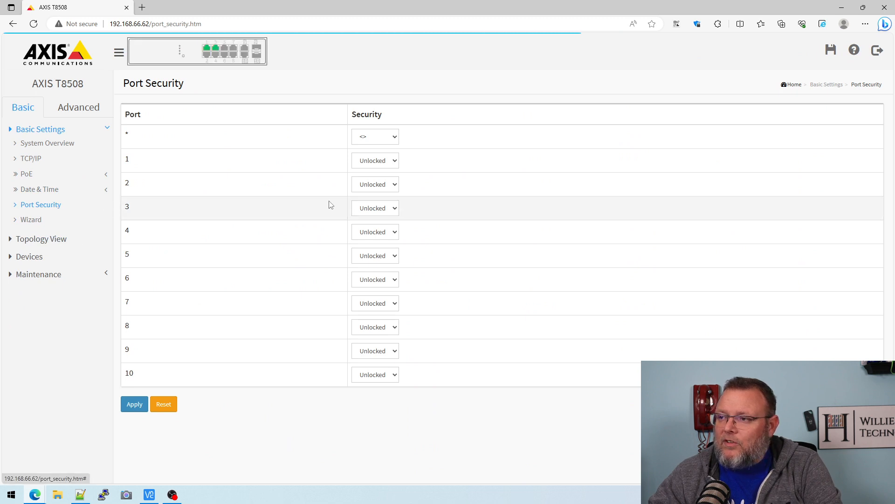
left_click(375, 159)
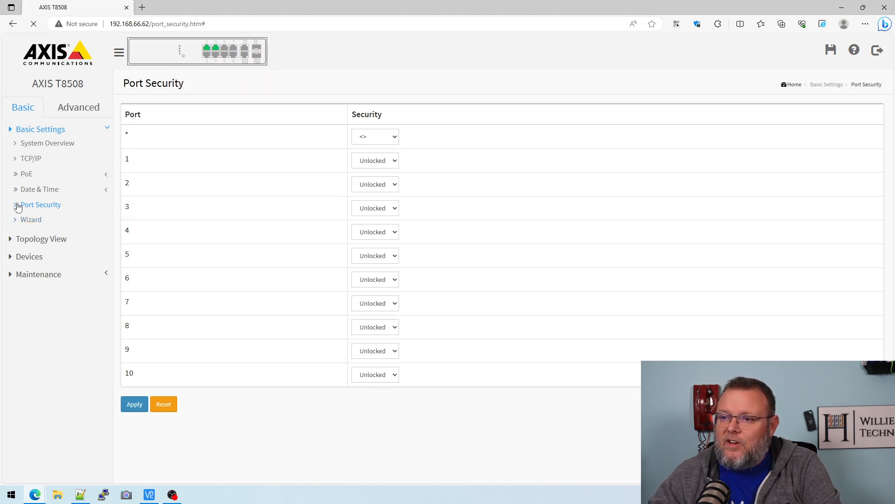
left_click(375, 161)
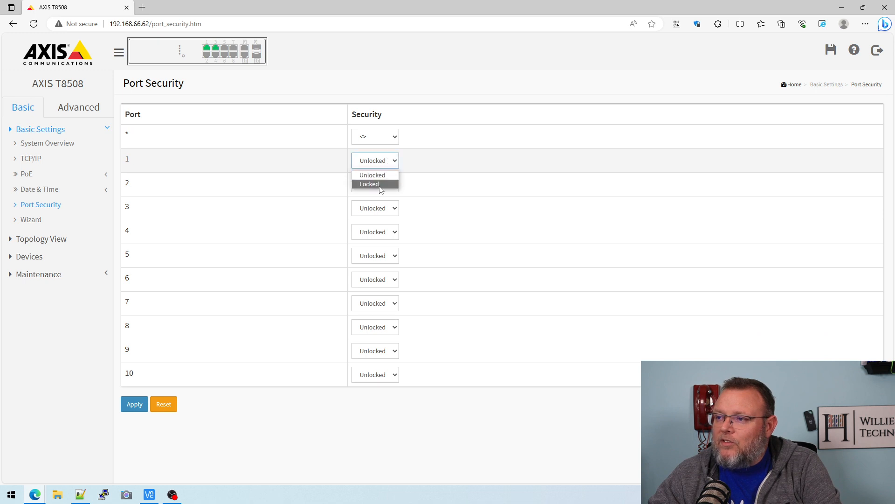
left_click(369, 184)
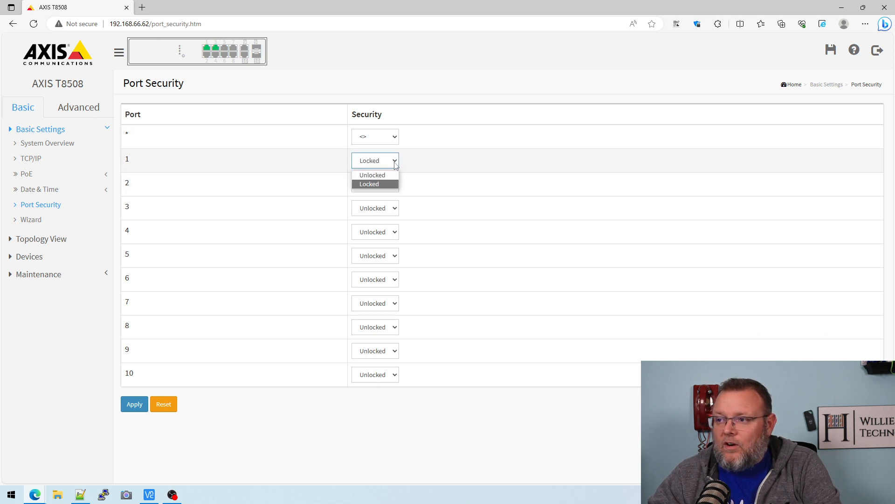
left_click(372, 174)
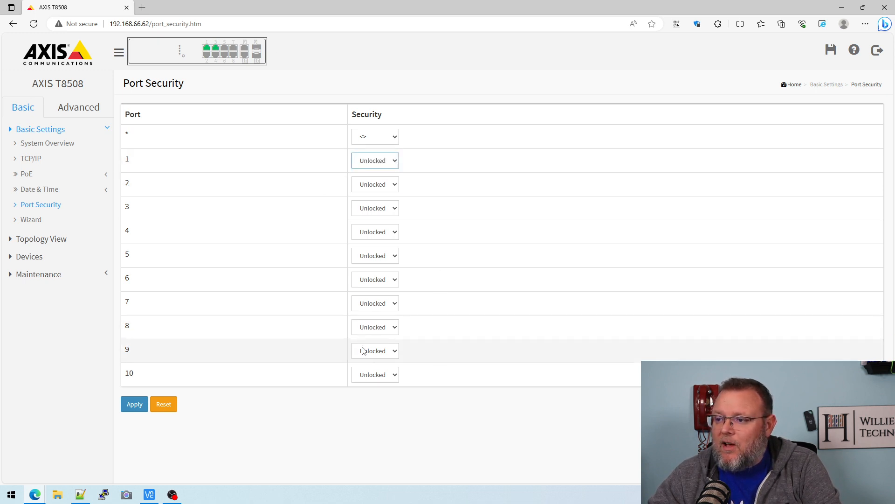
Step: Set port 9 to Locked and back to Unlocked, leaving every port unlocked
left_click(375, 350)
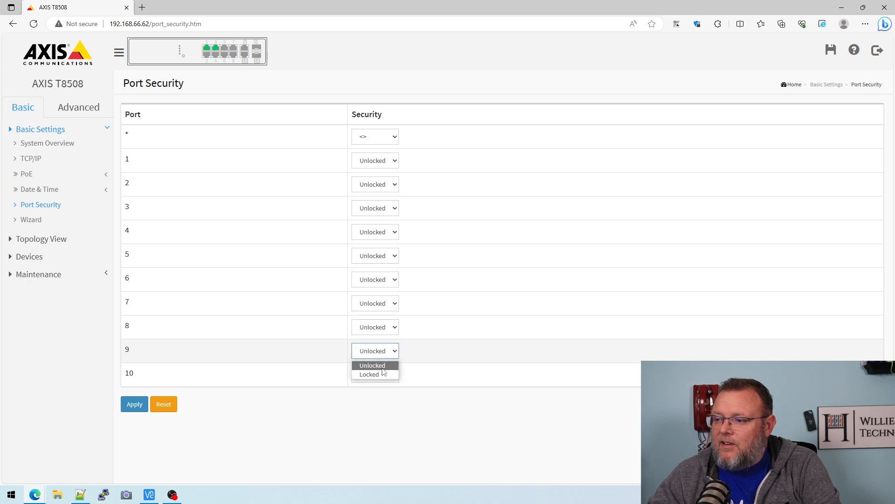
left_click(134, 404)
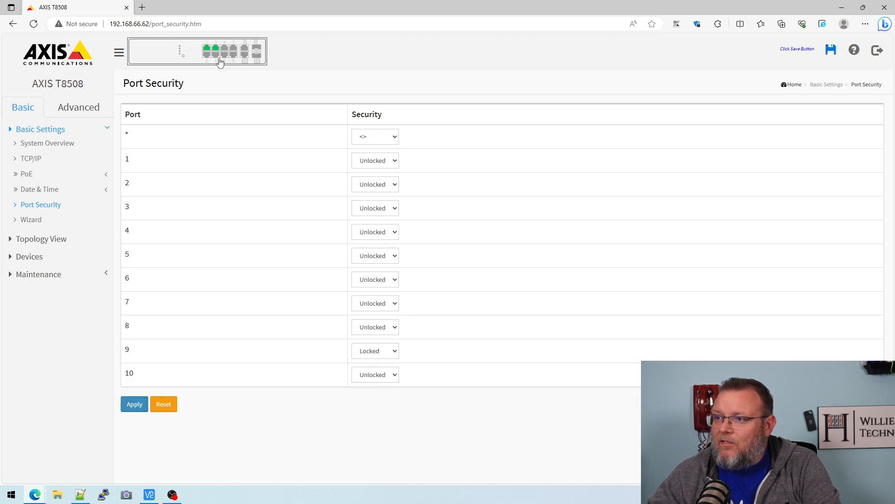
left_click(375, 351)
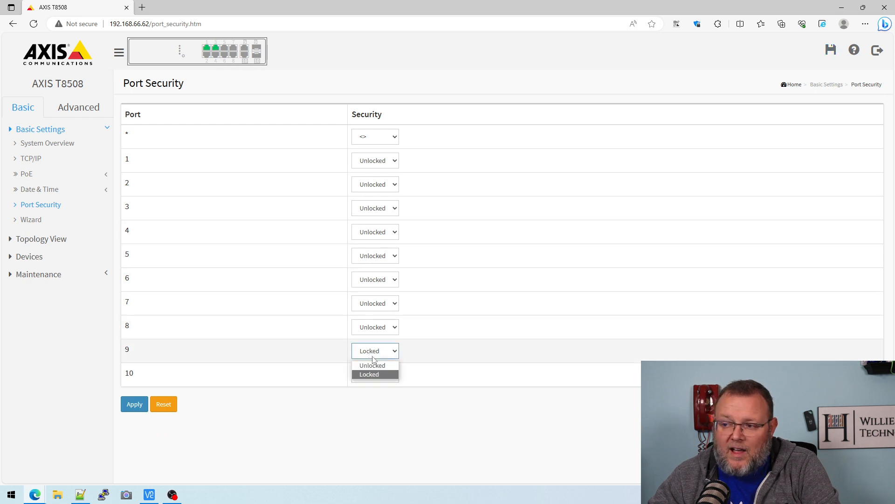
left_click(372, 365)
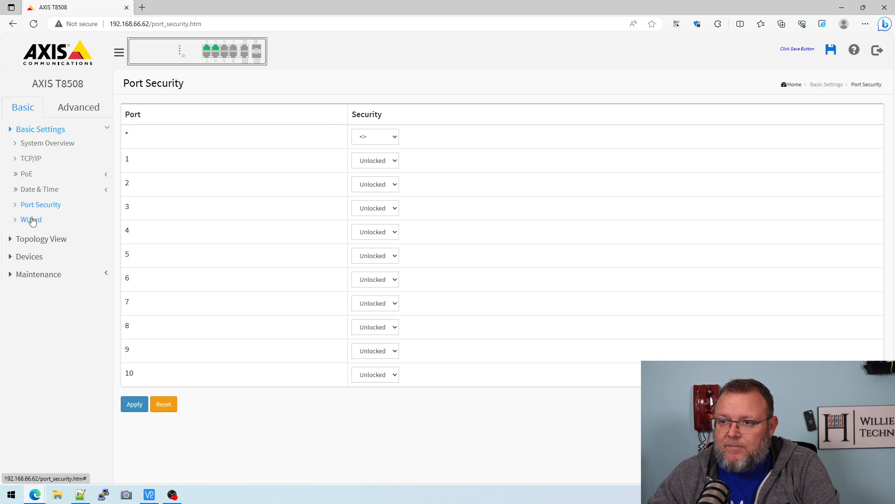
left_click(30, 219)
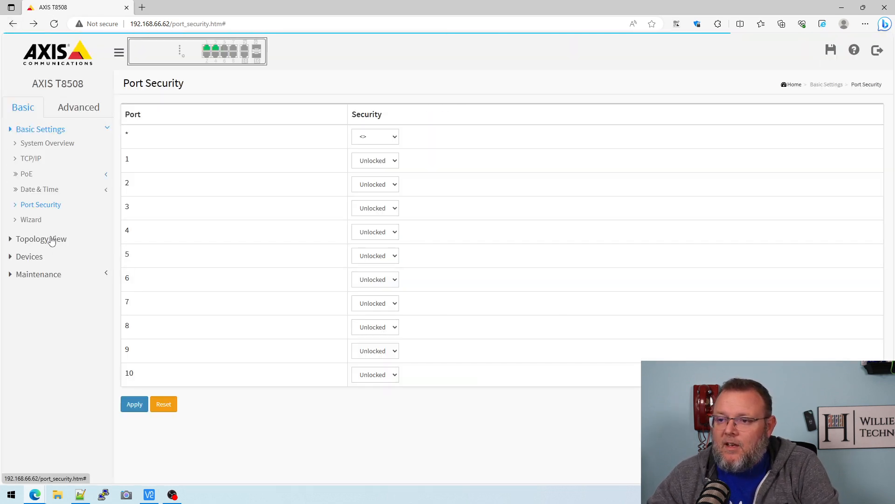
Step: Show the Topology View map zoomed out until the switch, PC, router and other devices fit
left_click(40, 238)
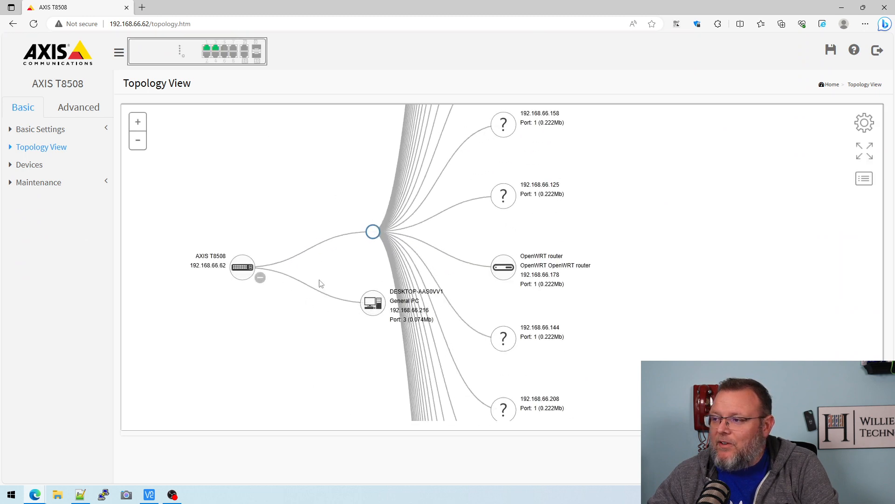
left_click(138, 140)
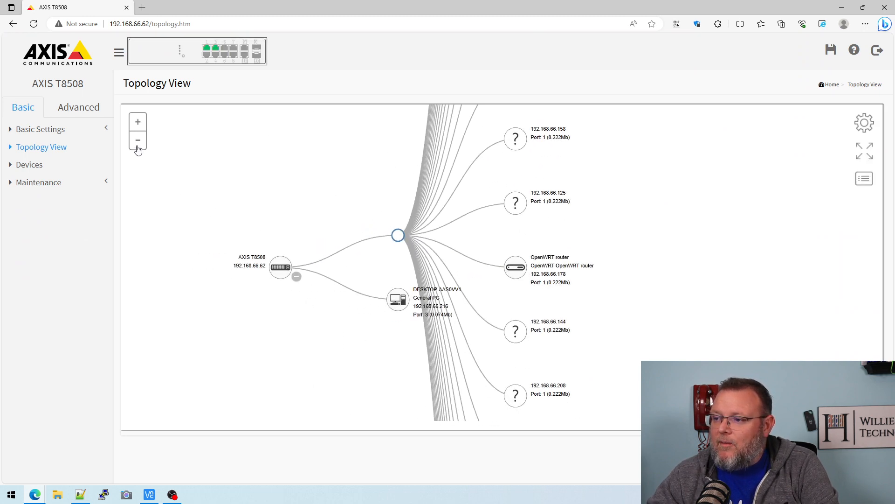
left_click(138, 141)
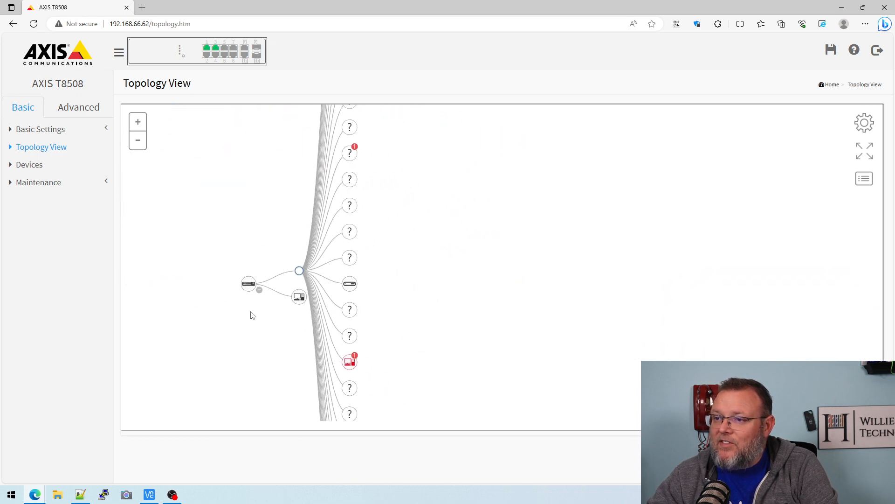
mouse_move(867, 123)
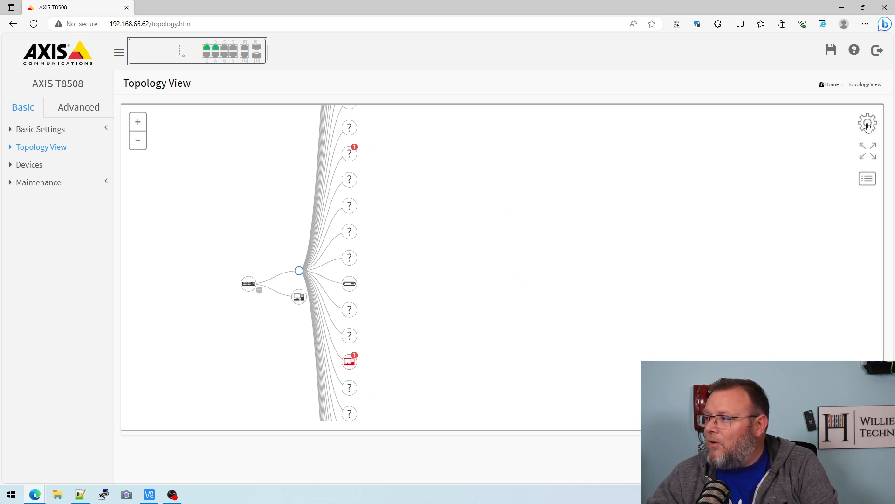
Step: Filter the topology map by device group — IP cameras, IP phones, then Off Line devices
left_click(867, 123)
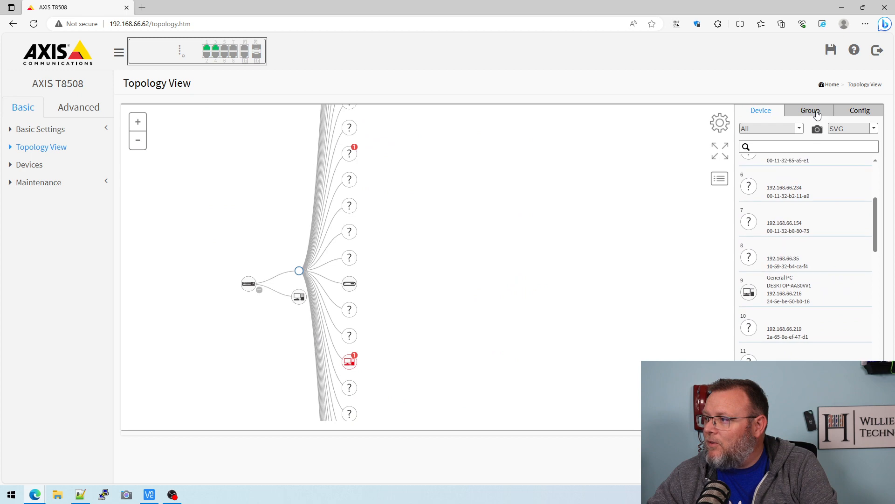
left_click(810, 110)
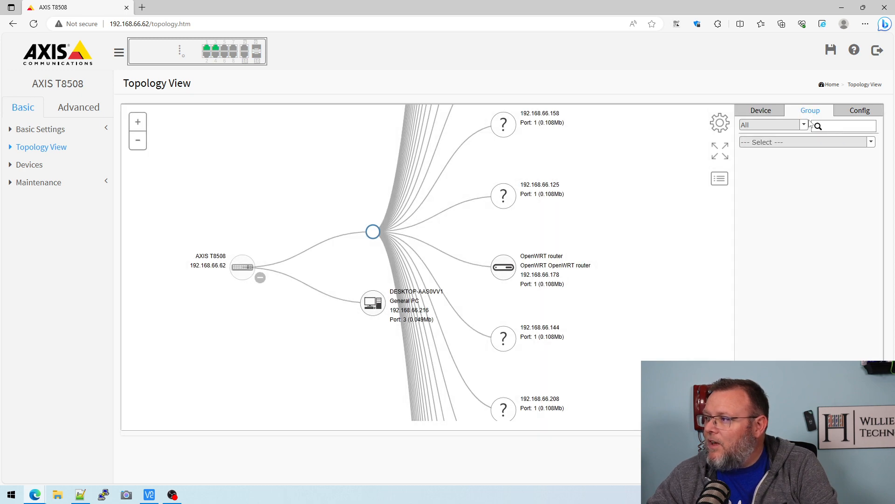
left_click(771, 124)
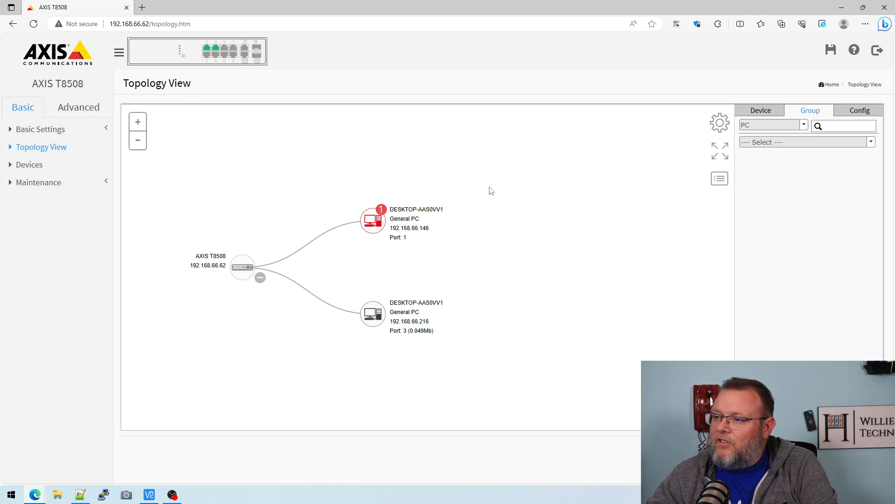
mouse_move(449, 250)
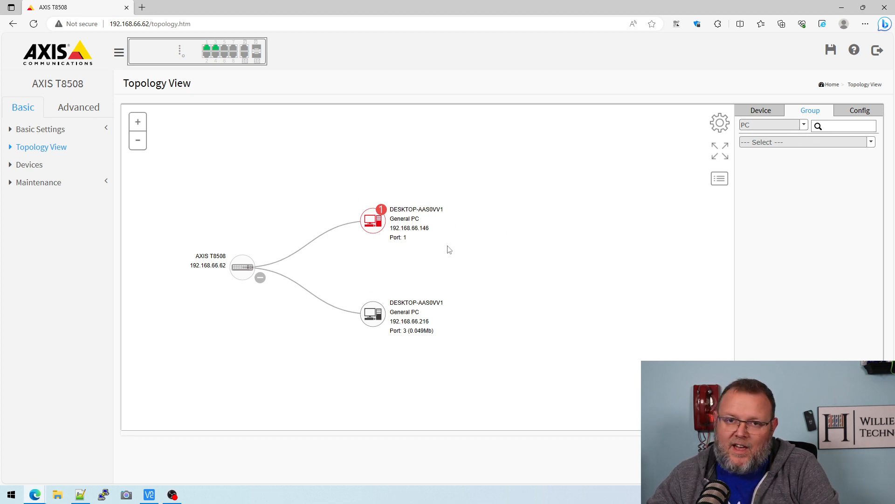
mouse_move(684, 185)
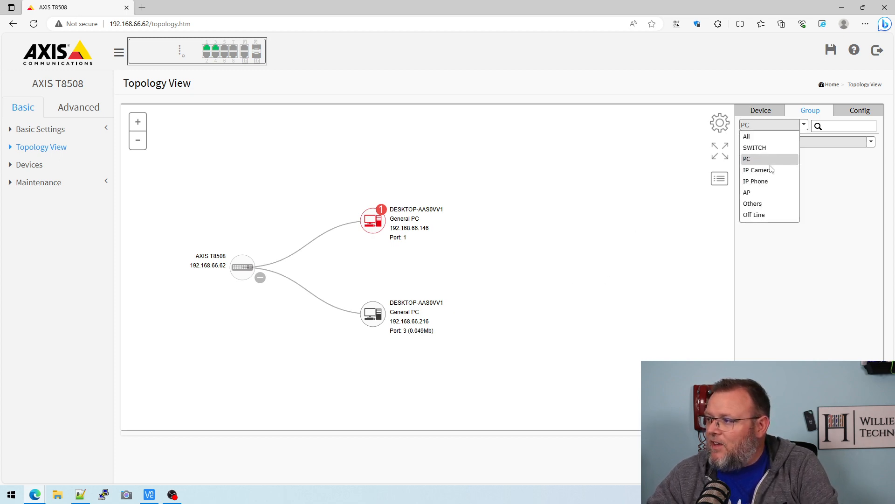
left_click(757, 170)
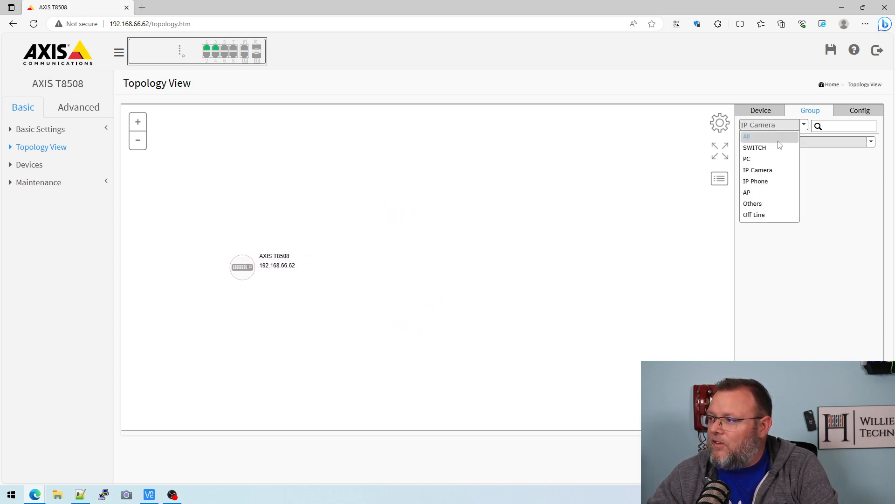
left_click(755, 181)
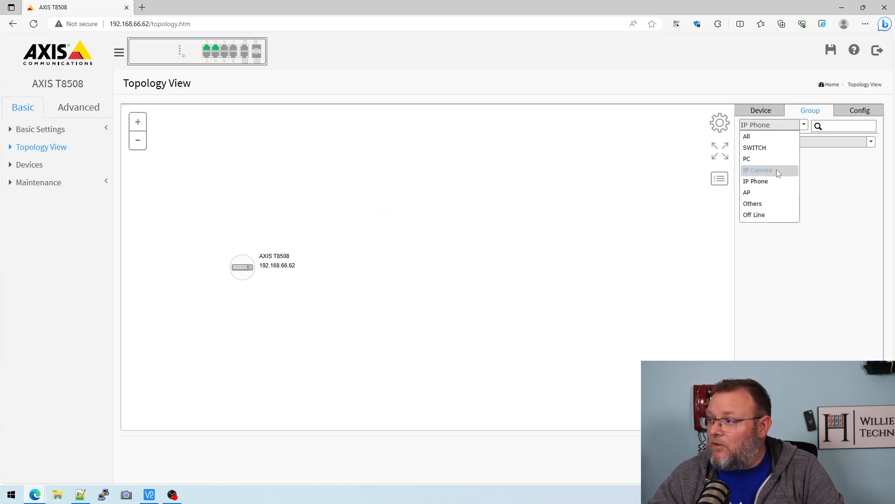
left_click(746, 192)
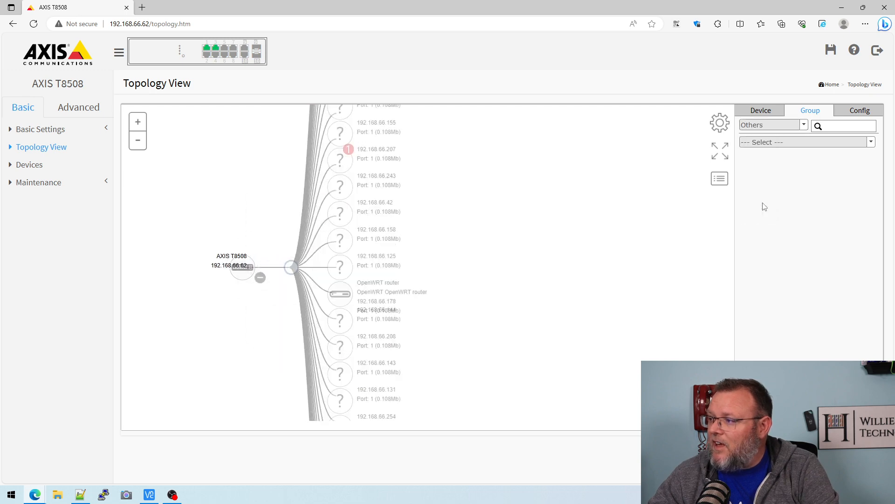
left_click(772, 124)
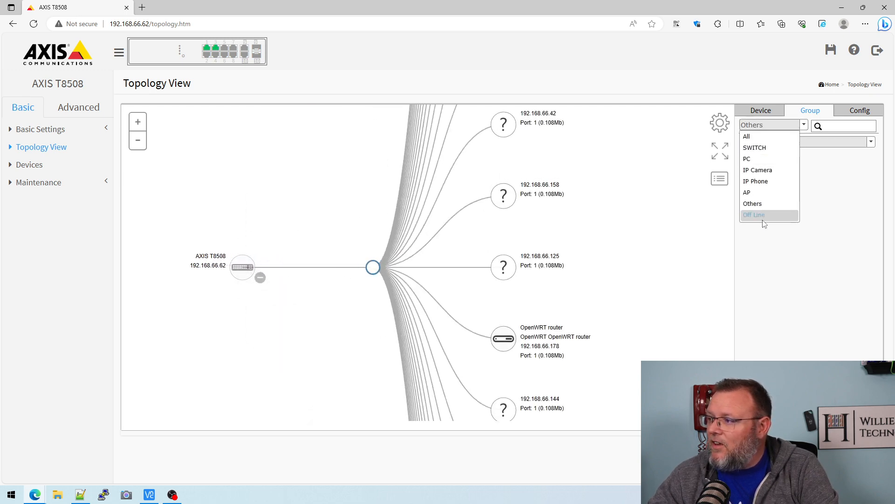
left_click(753, 214)
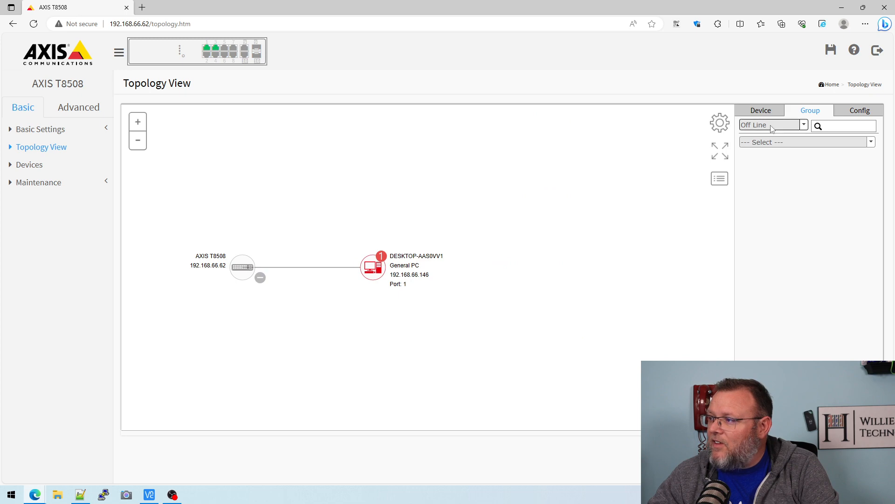
Step: Set topology discovery IP Range to Multiple Subnet and show the node label checkboxes
left_click(859, 110)
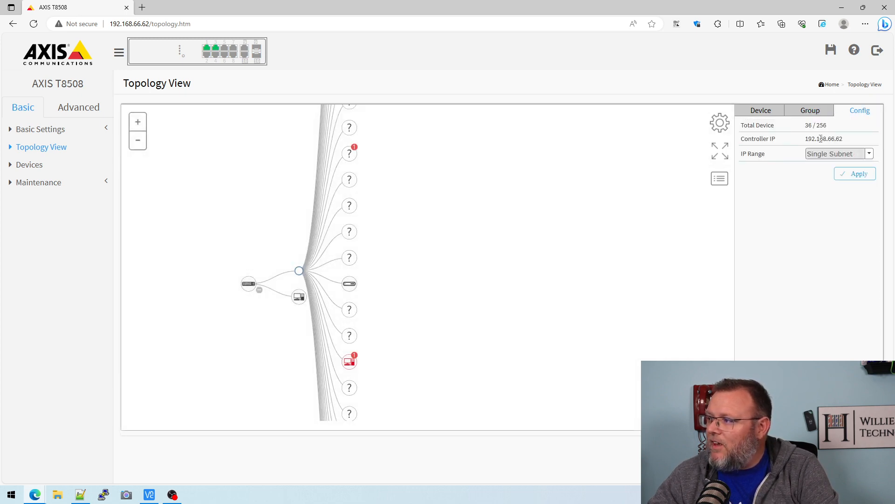
left_click(869, 153)
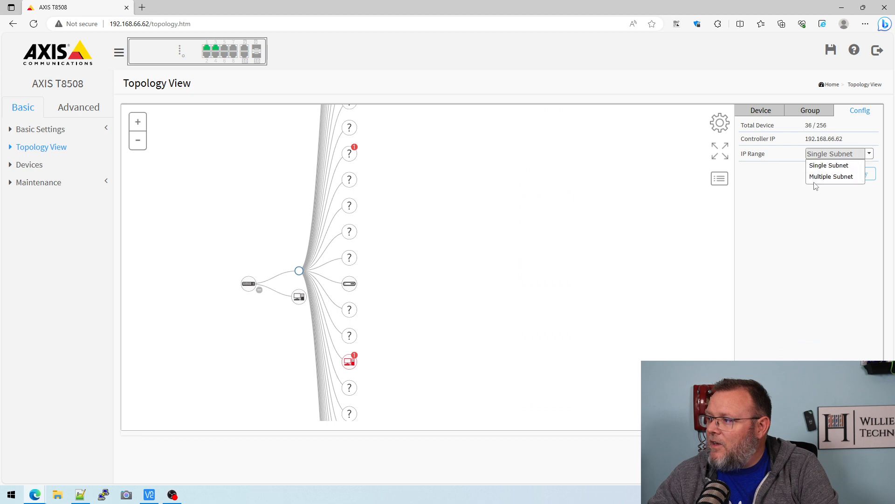
left_click(832, 176)
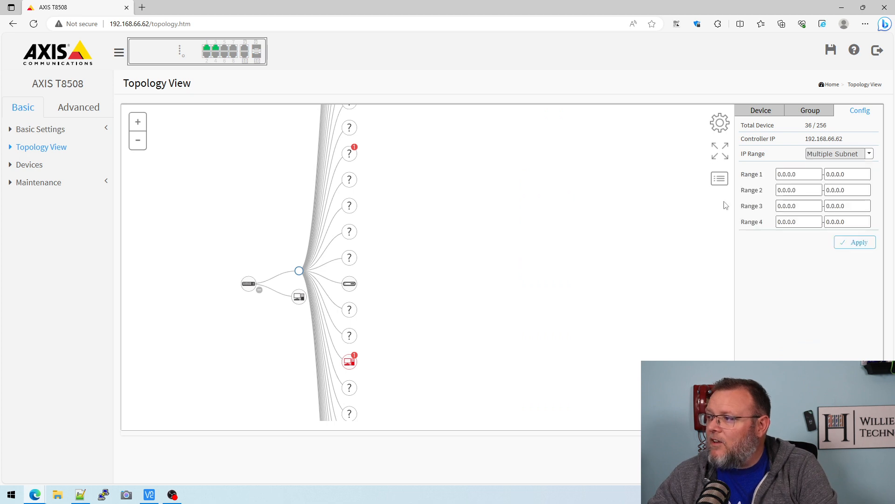
mouse_move(693, 214)
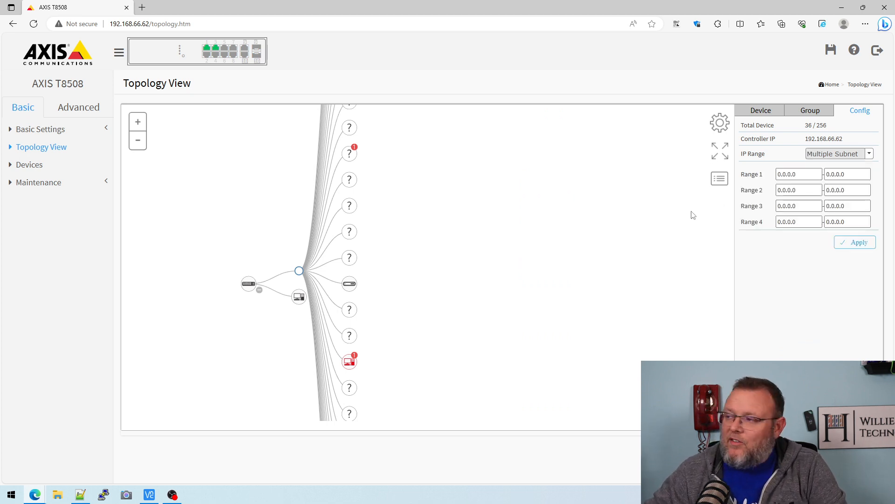
left_click(761, 111)
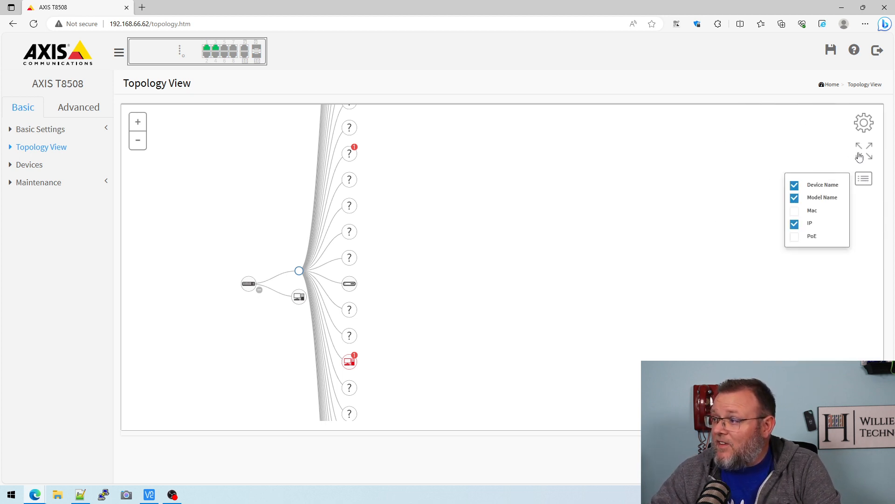
mouse_move(29, 164)
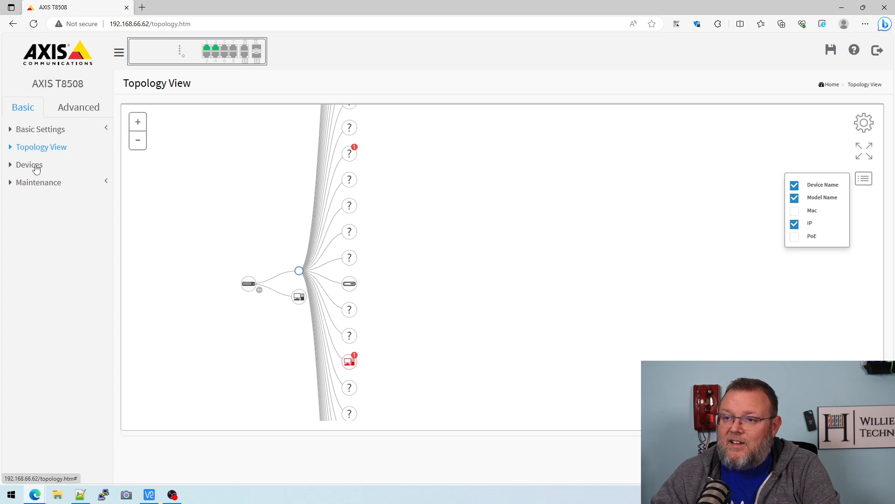
Step: Browse the Devices List of 36 online devices and return to the first page
left_click(28, 165)
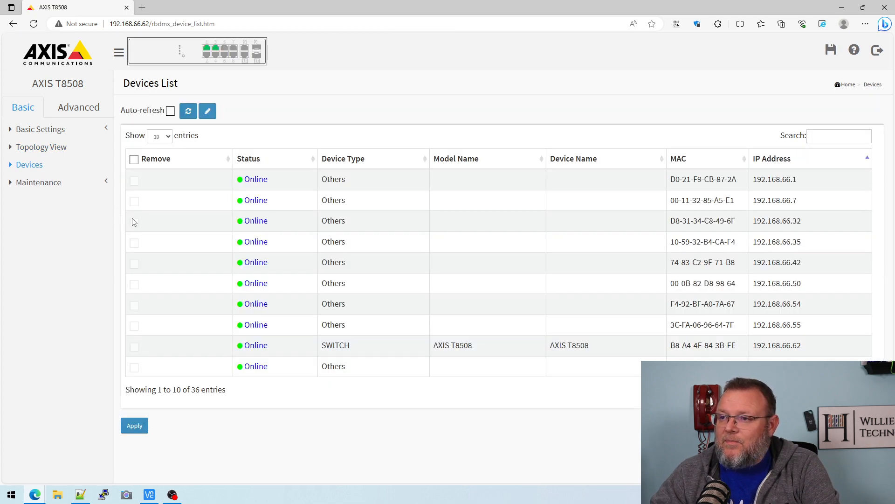
mouse_move(363, 362)
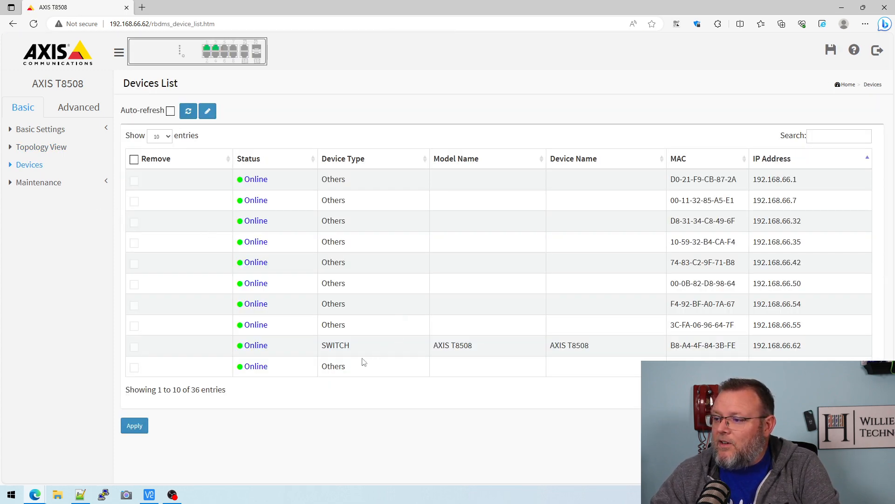
mouse_move(454, 343)
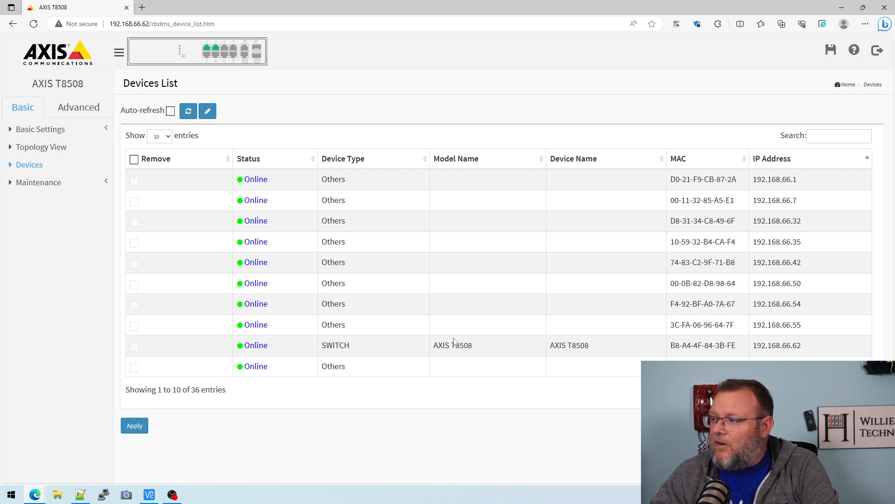
mouse_move(322, 238)
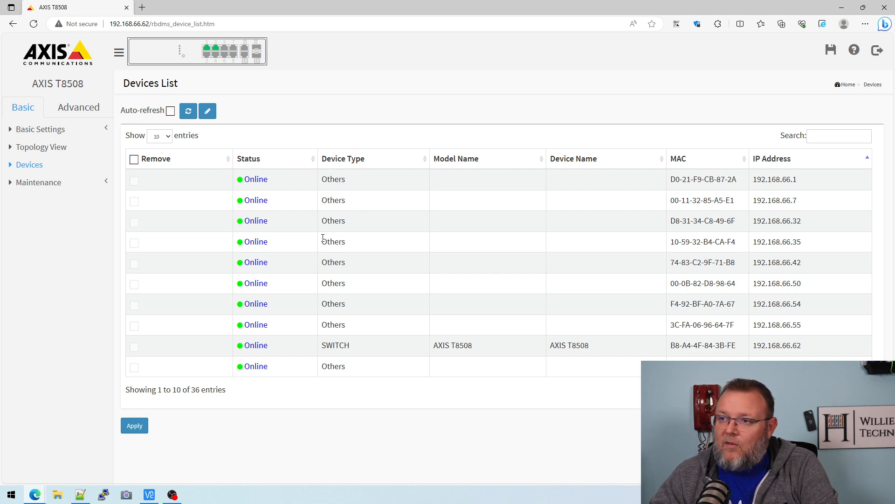
mouse_move(781, 198)
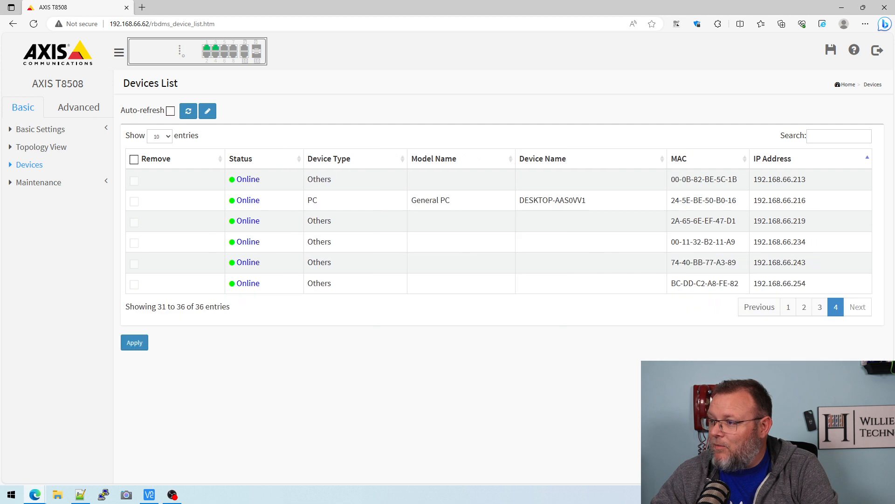
left_click(788, 307)
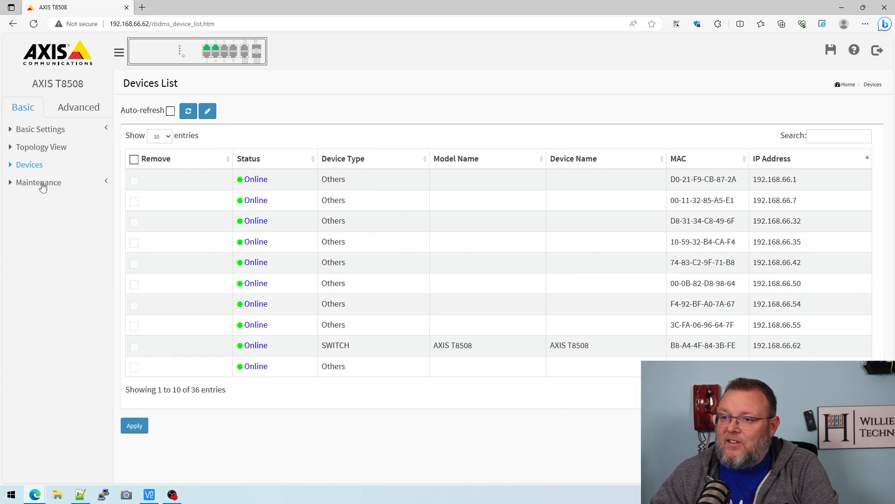
Step: Visit the Log, Ping, Cable Diagnostics, Traceroute and Server Report pages under Maintenance > Diagnostics
left_click(38, 182)
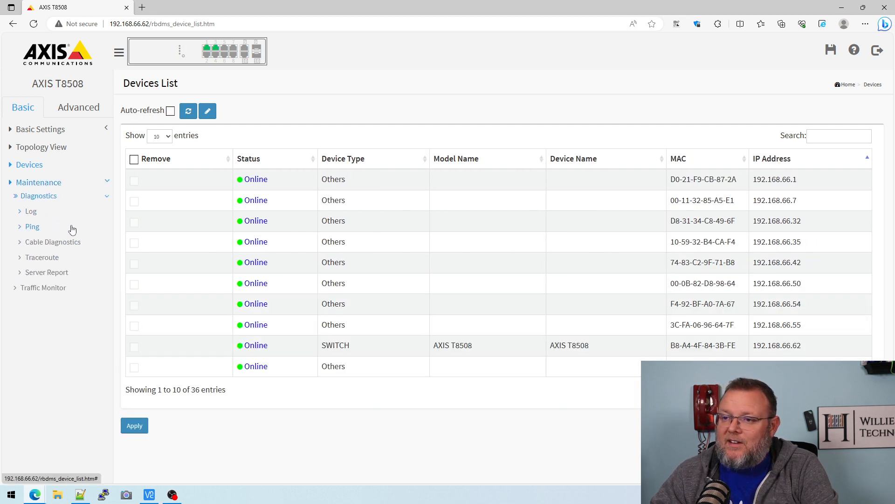
left_click(30, 211)
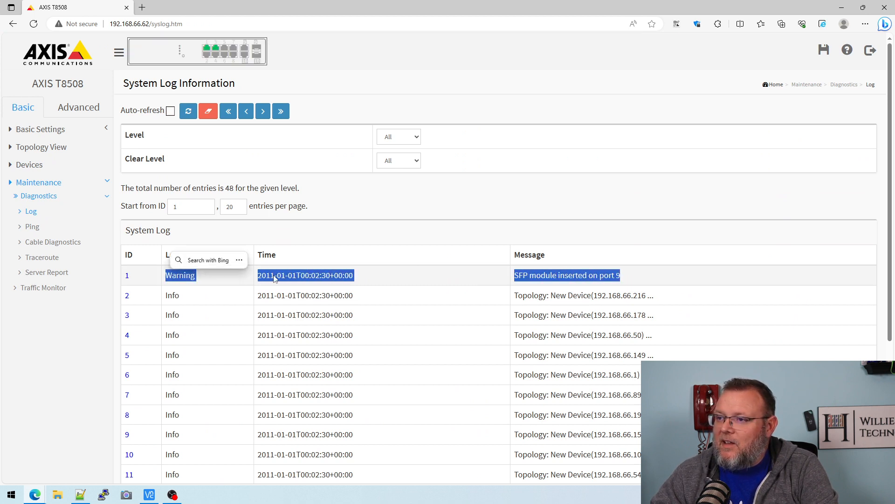
left_click(655, 283)
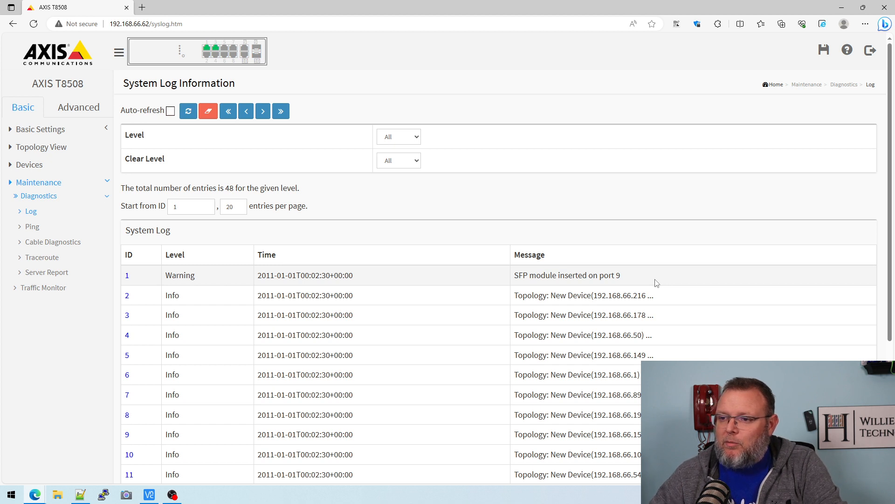
mouse_move(31, 227)
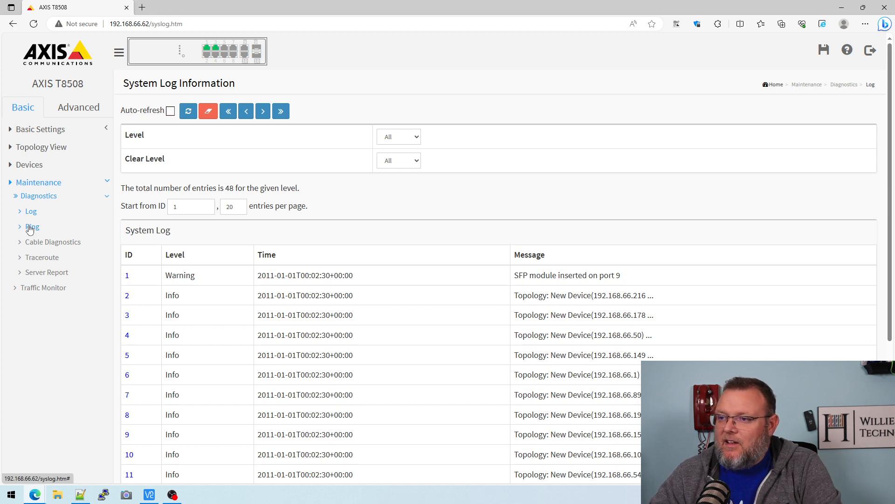
left_click(32, 226)
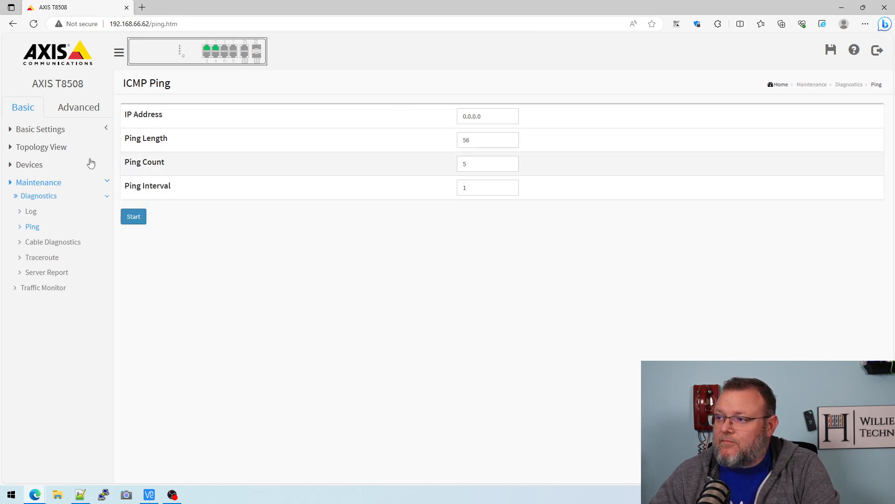
left_click(53, 241)
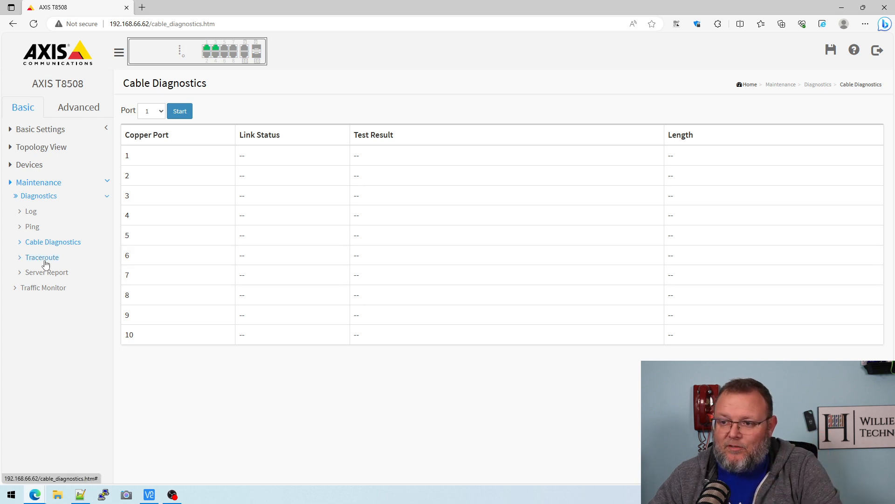
left_click(42, 257)
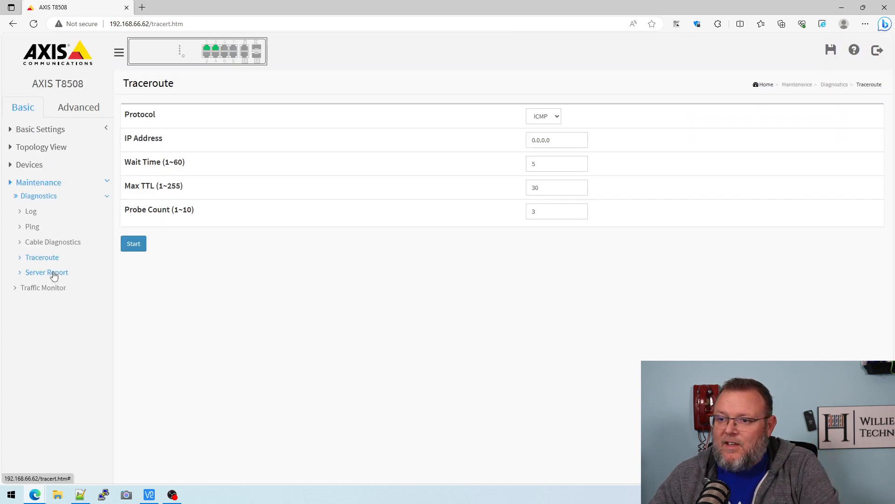
left_click(46, 272)
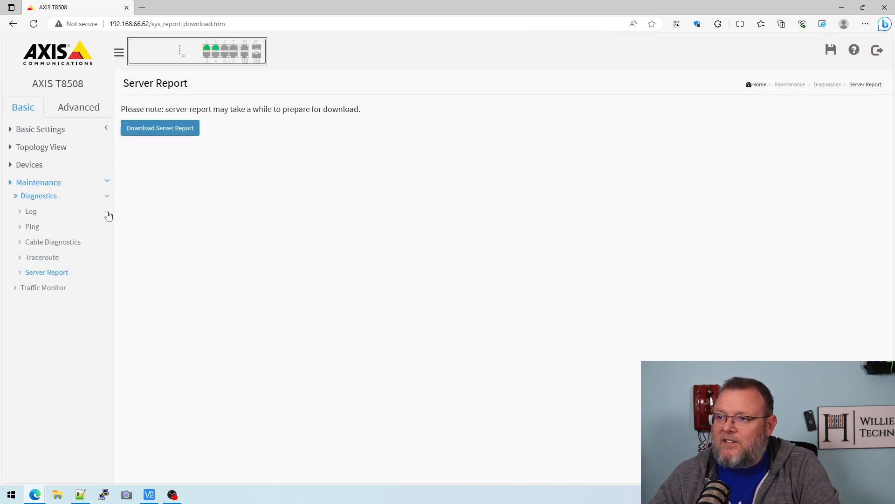
Step: View the per-port Traffic Monitor charts and list the Advanced settings categories
left_click(44, 287)
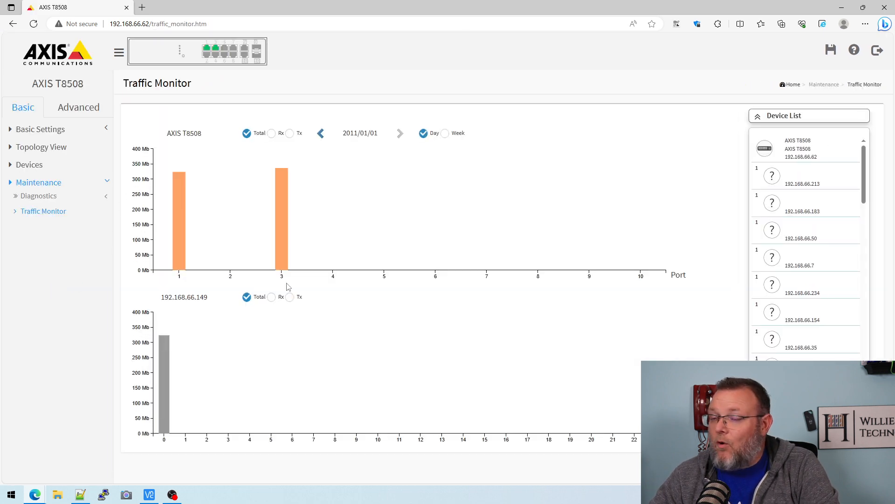
mouse_move(43, 211)
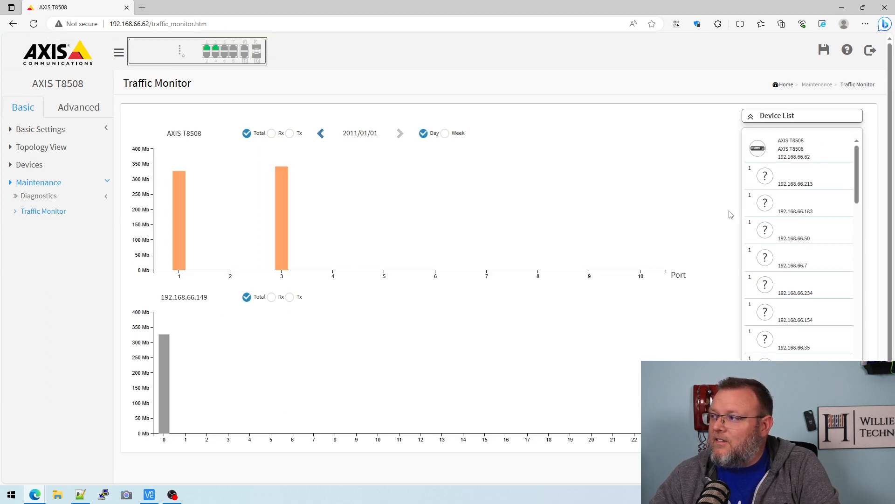
left_click(78, 108)
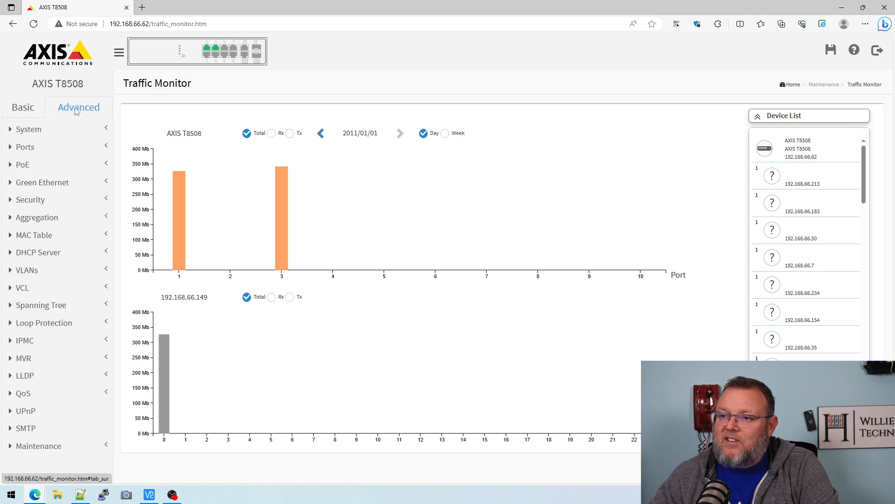
mouse_move(40, 140)
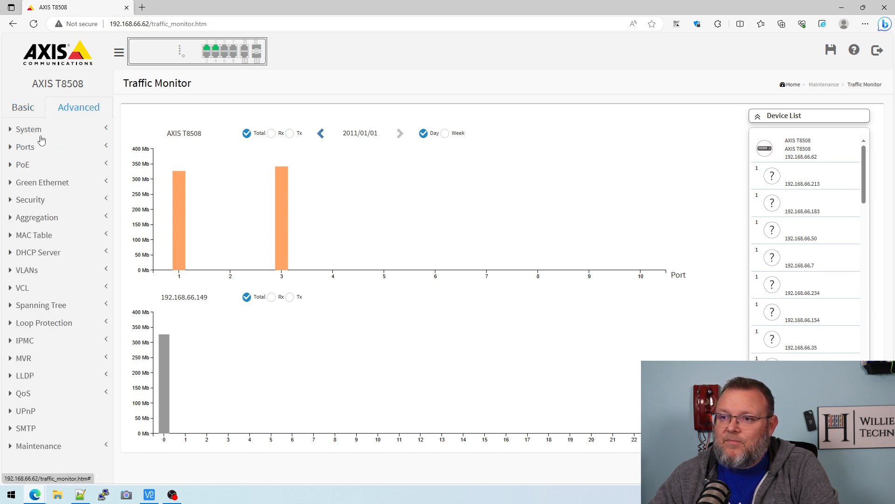
Step: Review the system information settings, then bring up the IP configuration with the VLAN 1 DHCP interface and routes
left_click(28, 129)
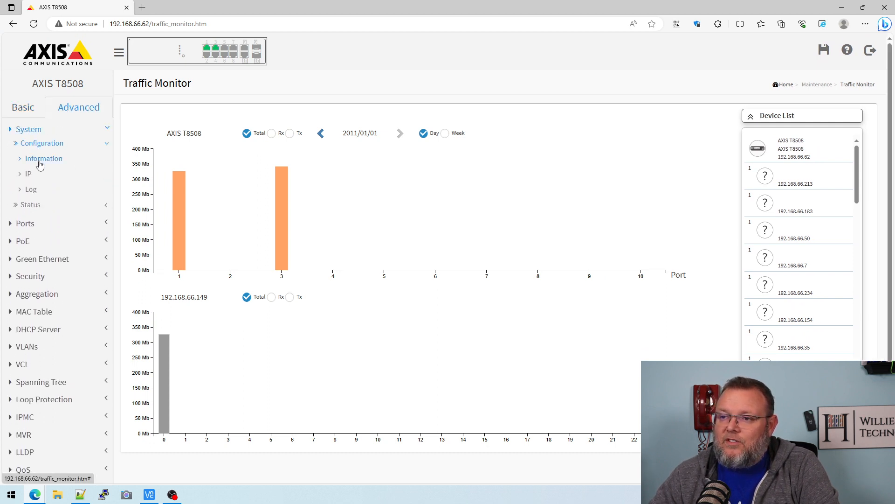
left_click(28, 174)
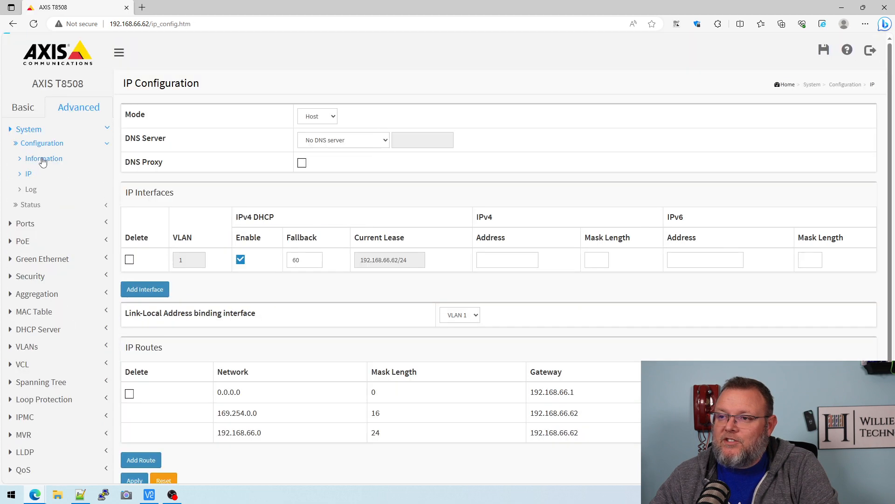
left_click(44, 158)
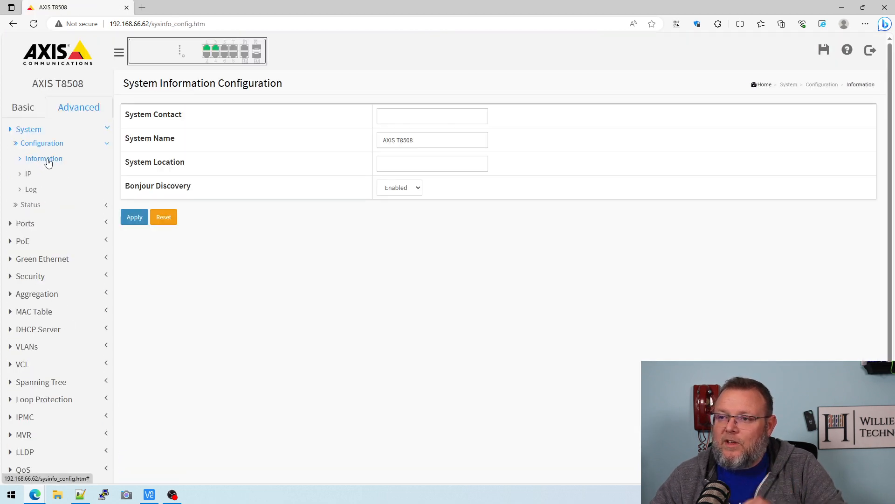
mouse_move(369, 173)
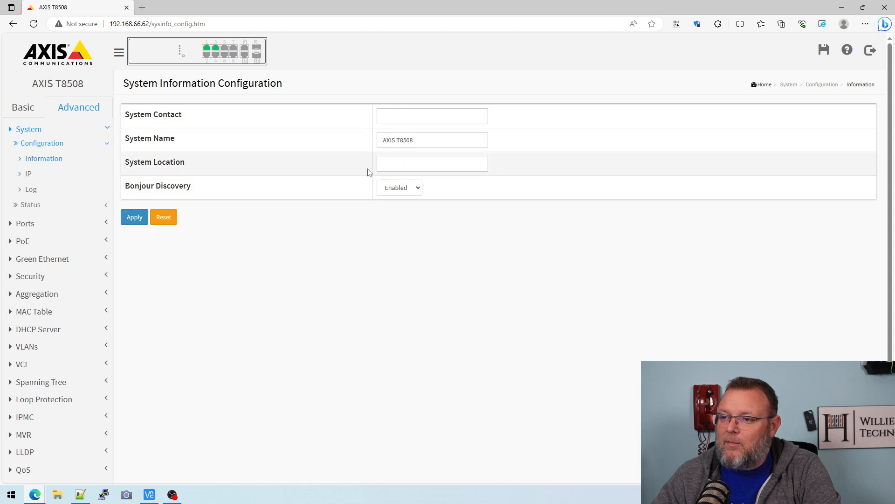
mouse_move(7, 194)
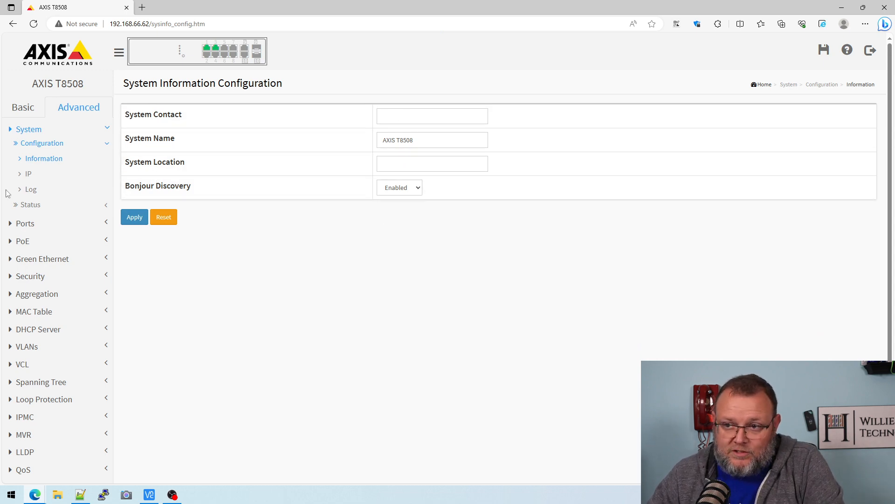
left_click(28, 174)
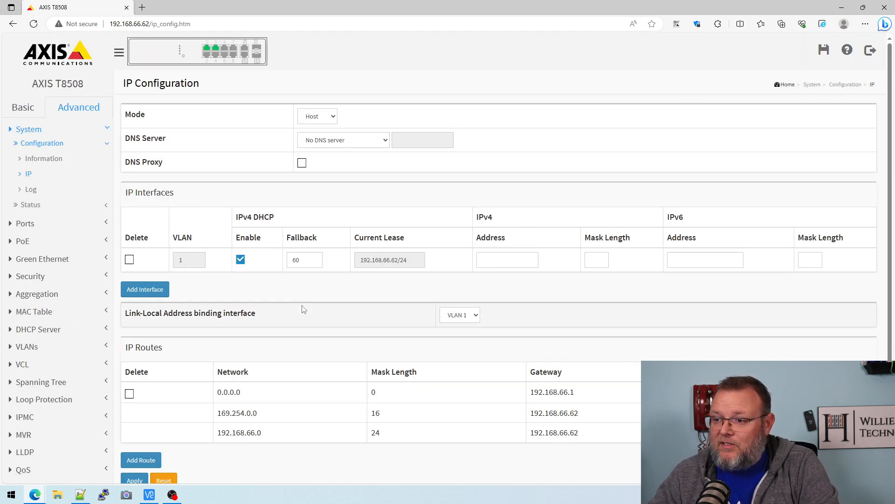
scroll("down", 3)
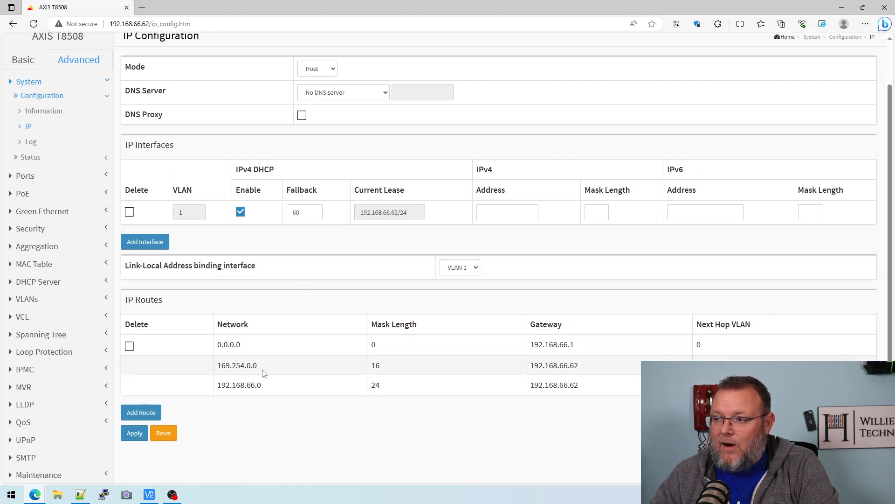
scroll("up", 3)
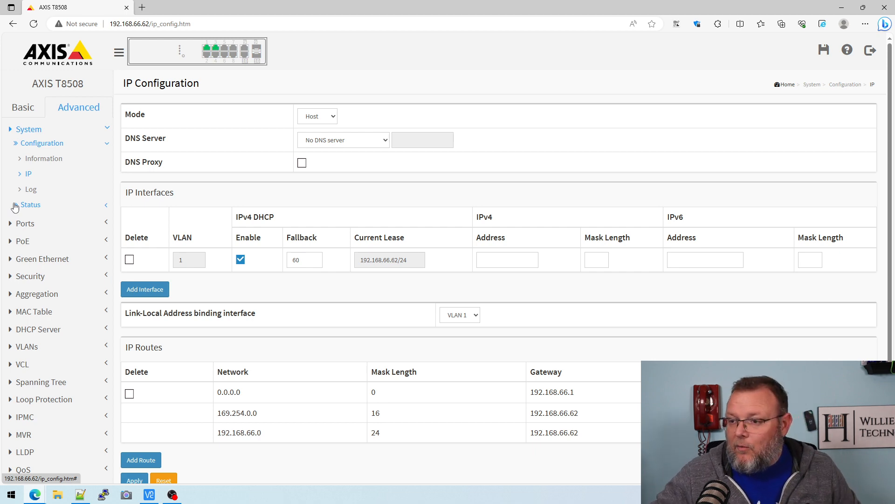
Step: Add a new IP interface row and remove it again, then expand the Ports page list
left_click(144, 289)
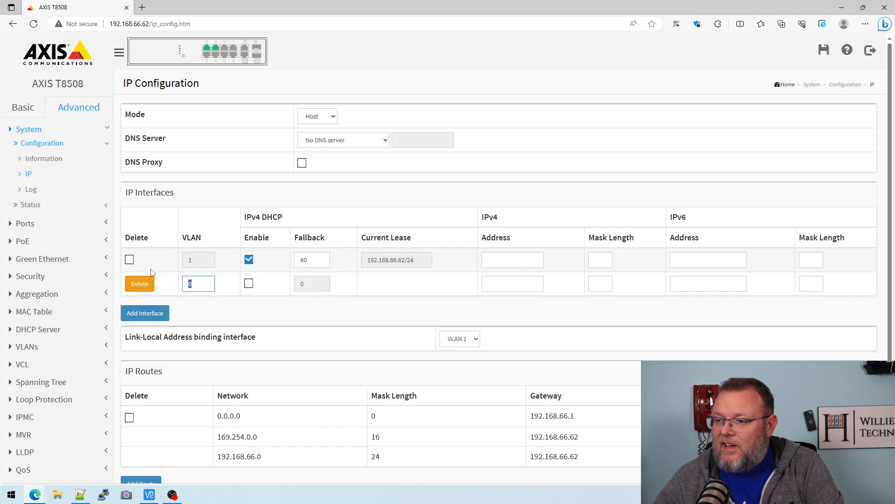
left_click(139, 284)
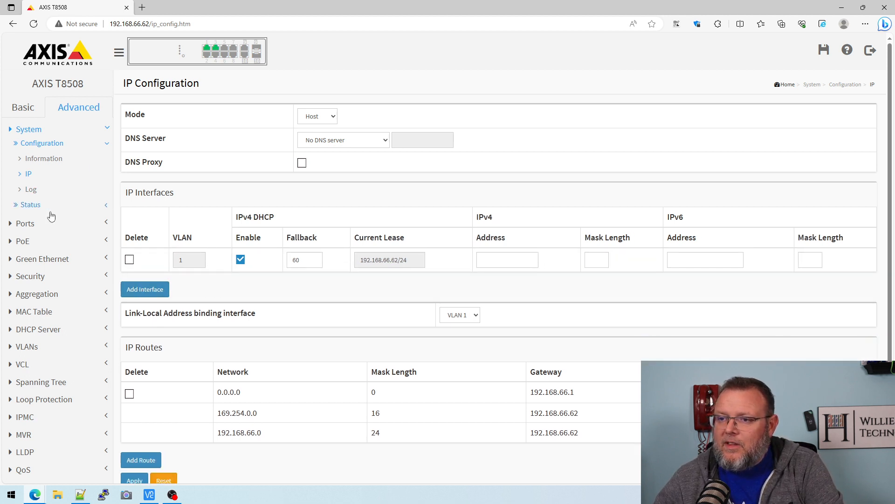
left_click(26, 223)
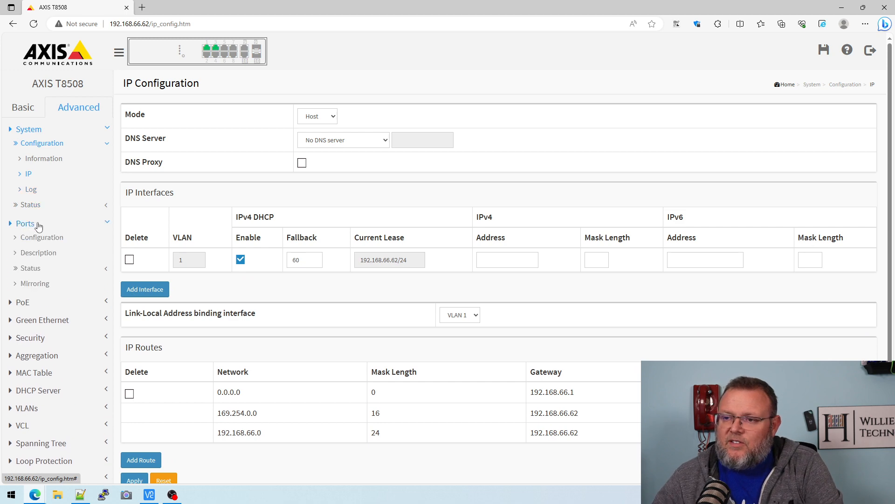
Step: Look through the port configuration, port descriptions, traffic overview and SFP port info pages
left_click(41, 236)
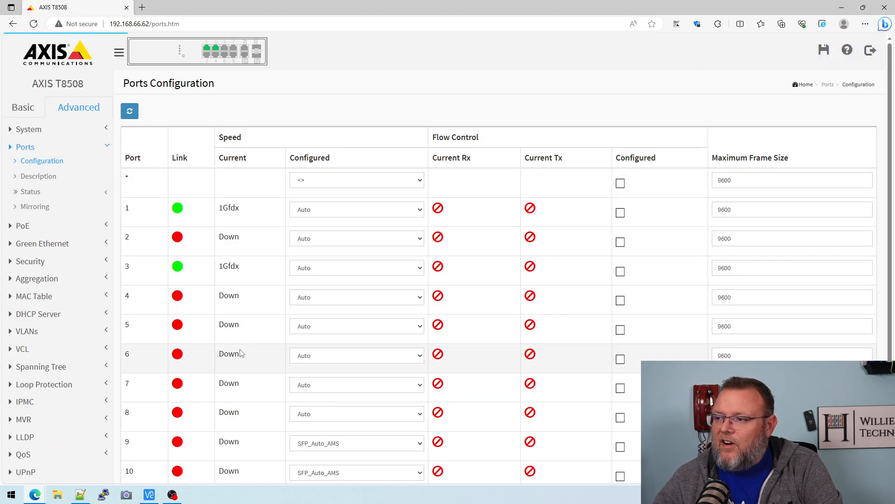
left_click(38, 176)
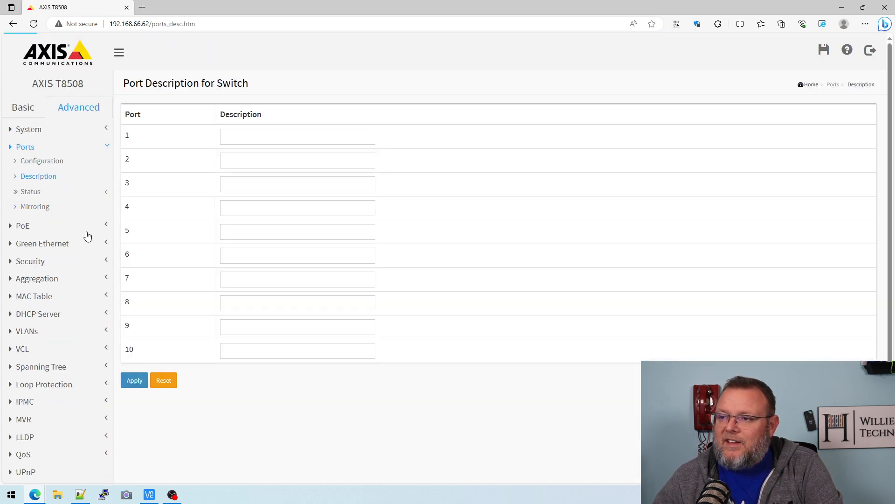
left_click(30, 191)
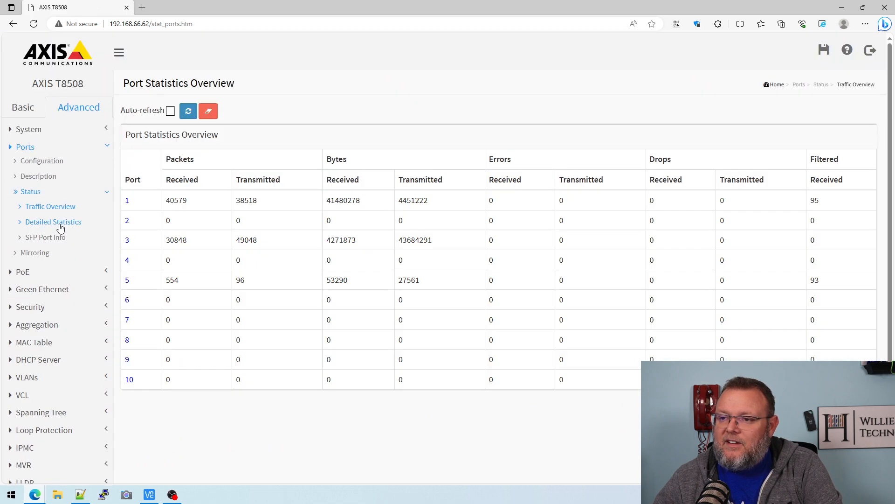
left_click(45, 237)
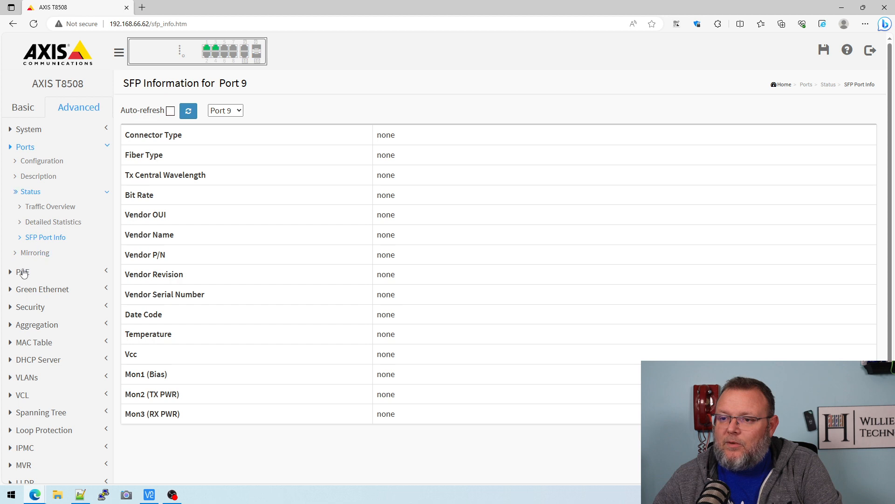
Step: Bring up the Green Ethernet port power savings page and expand the Security page list
left_click(22, 272)
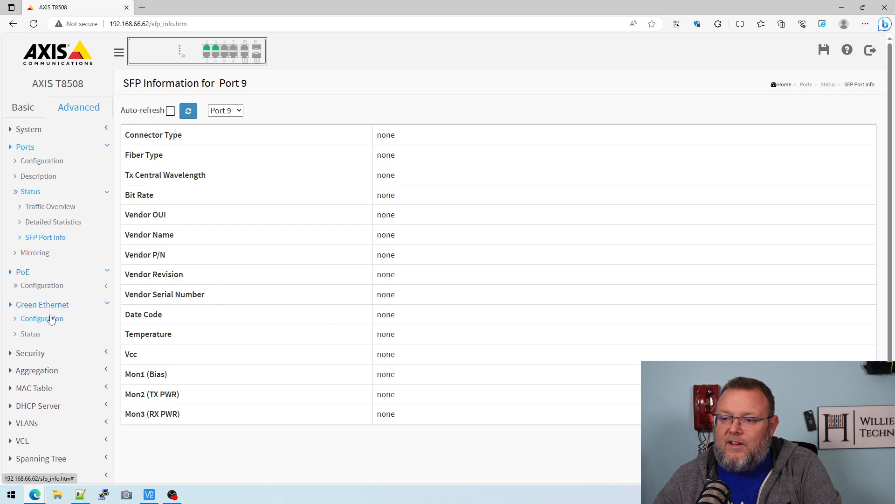
left_click(41, 318)
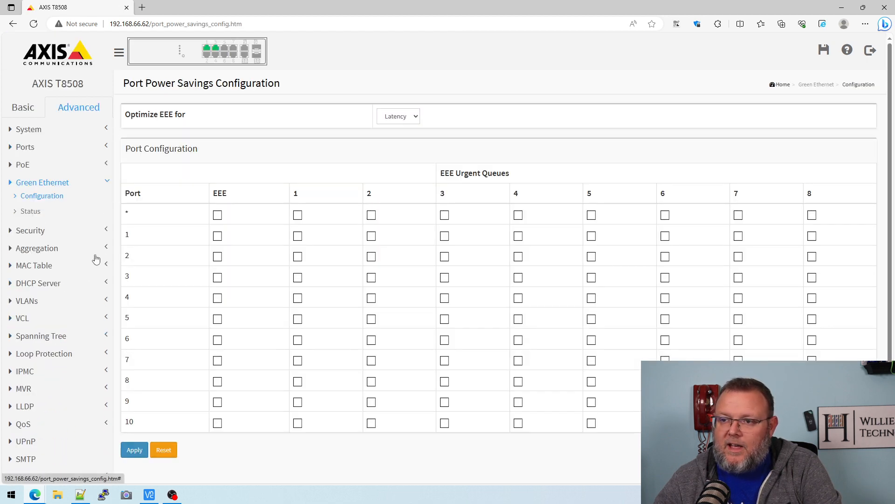
left_click(30, 230)
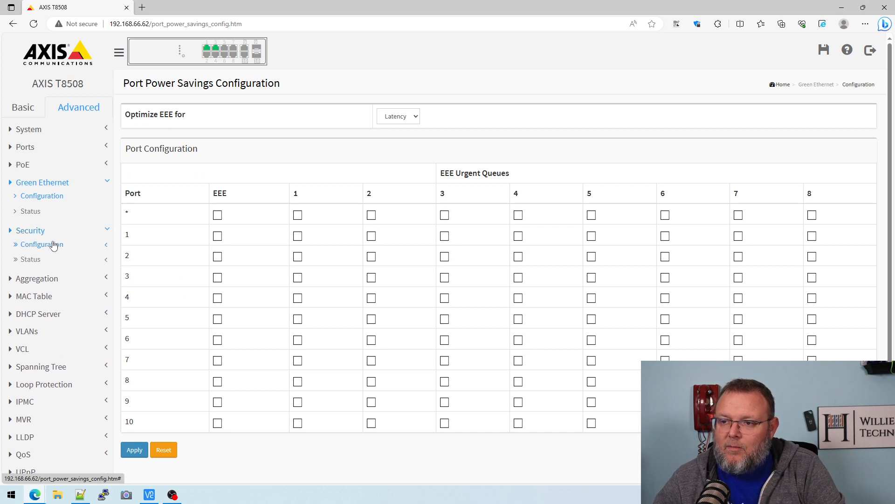
Step: Review the switch security privilege levels and users configuration pages
left_click(41, 243)
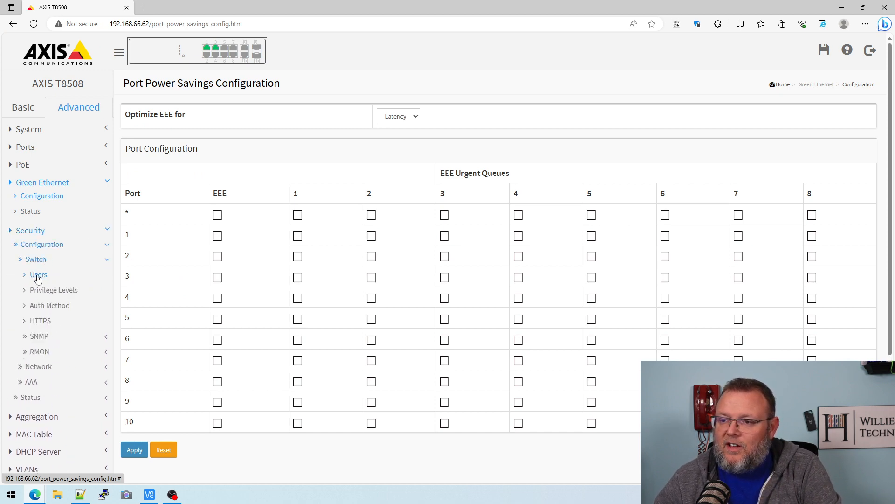
left_click(54, 289)
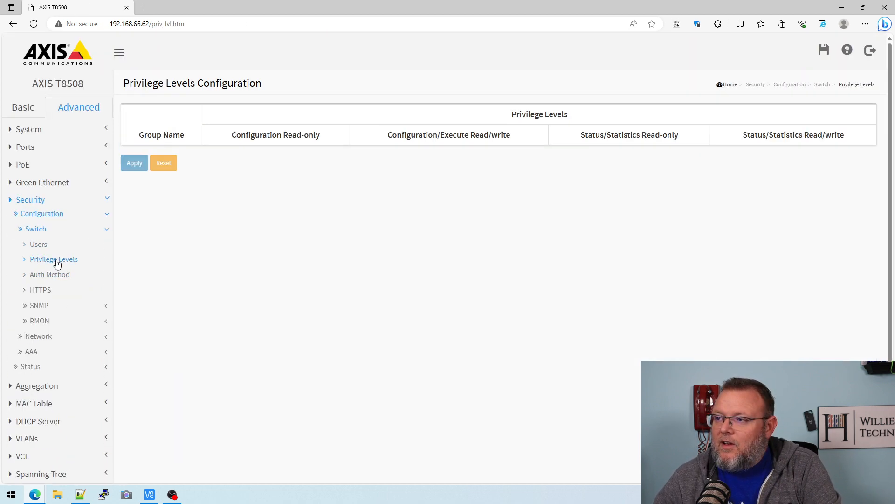
left_click(39, 243)
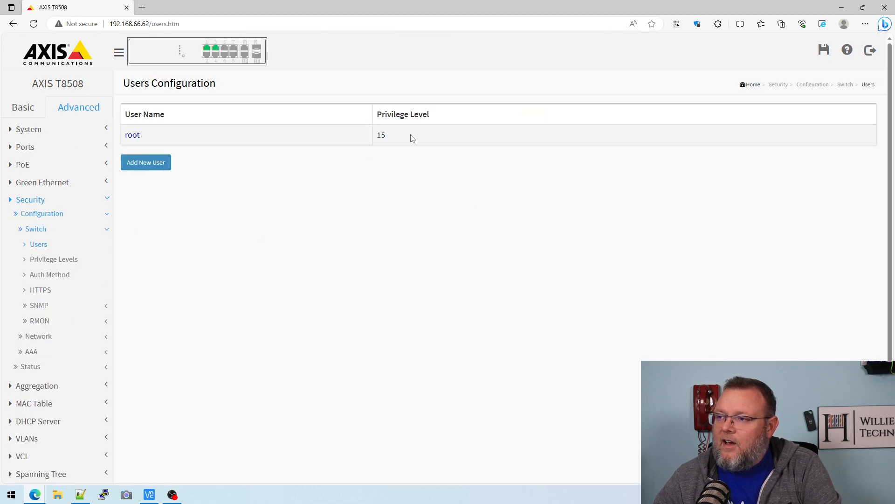
left_click(54, 258)
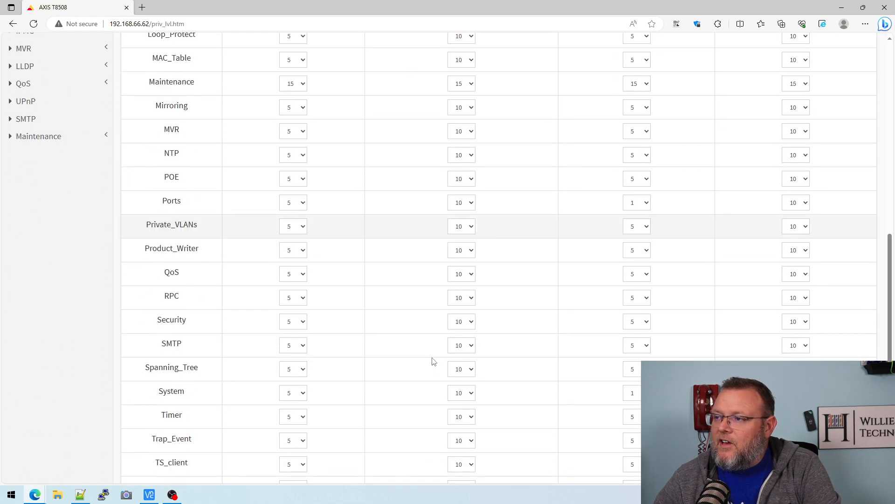
scroll("up", 3)
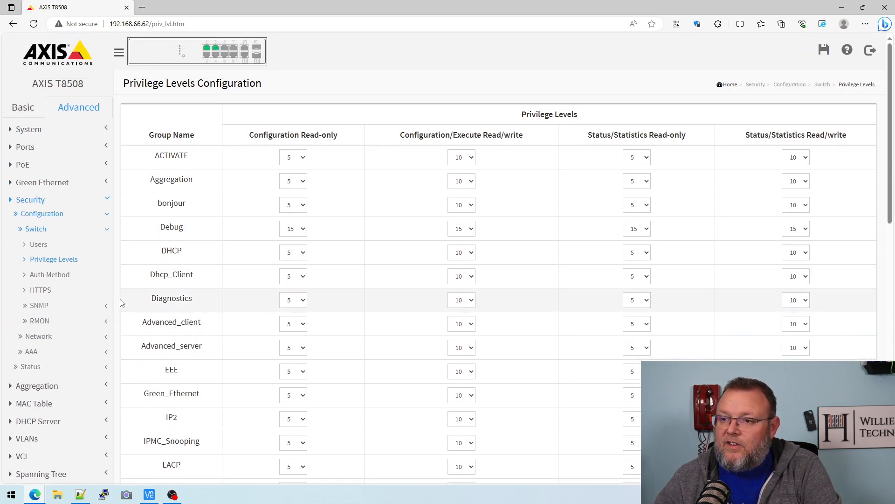
Step: Review the authentication method and HTTPS certificate settings, ending on the SNMP system settings
left_click(49, 275)
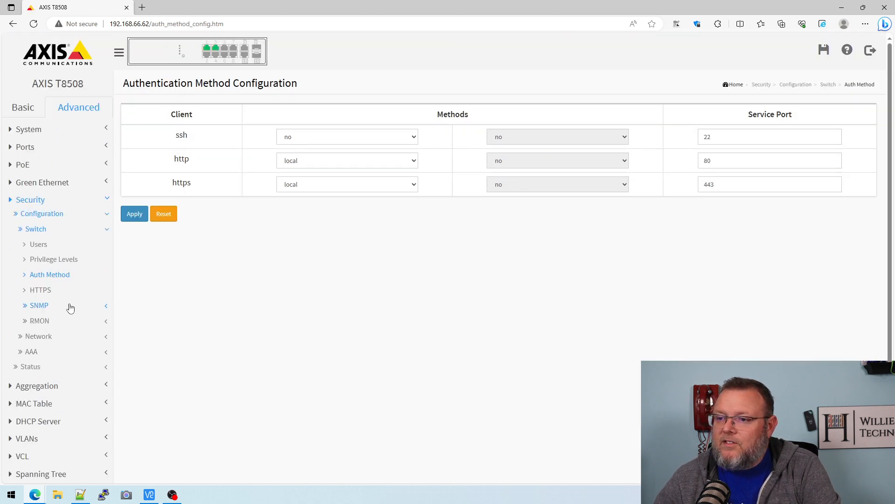
left_click(40, 289)
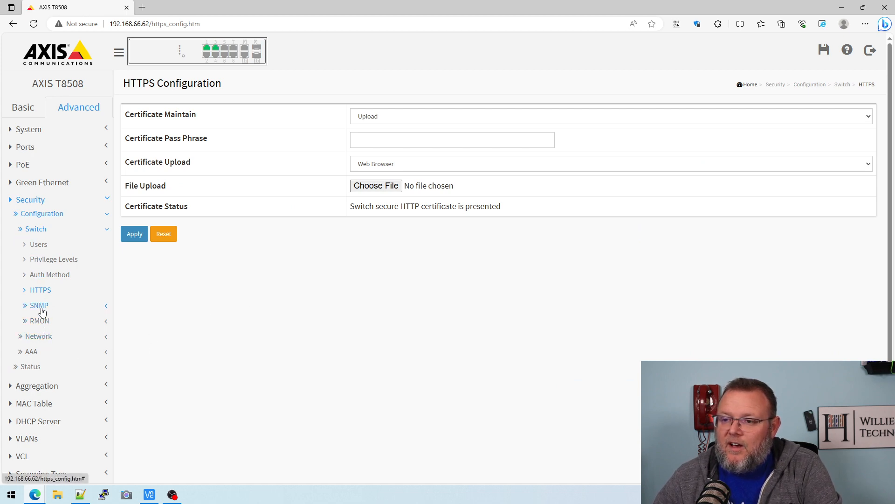
left_click(39, 304)
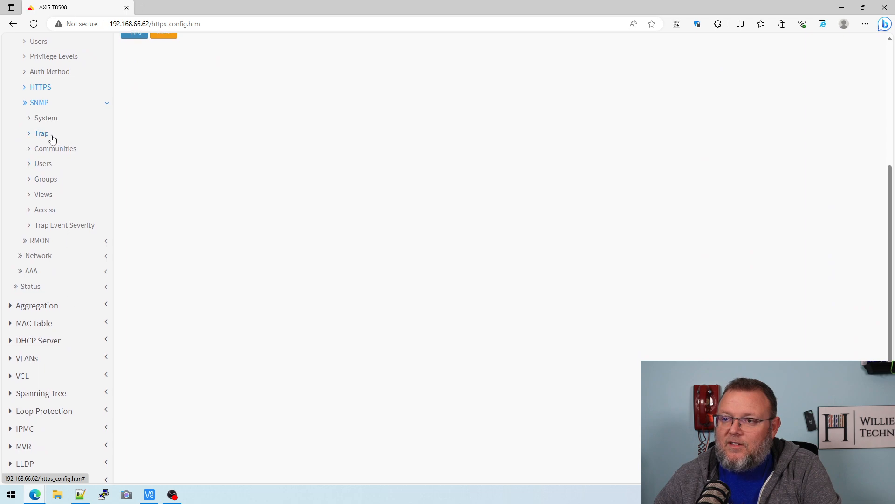
left_click(46, 118)
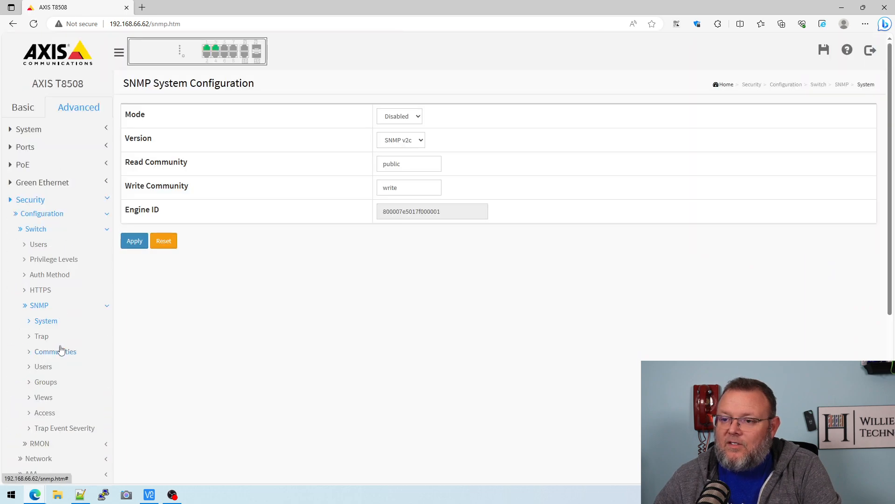
scroll("down", 3)
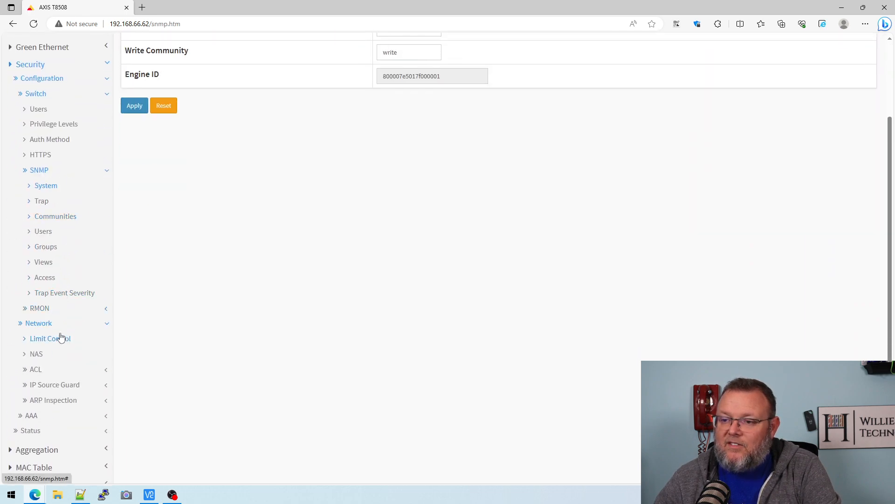
left_click(49, 338)
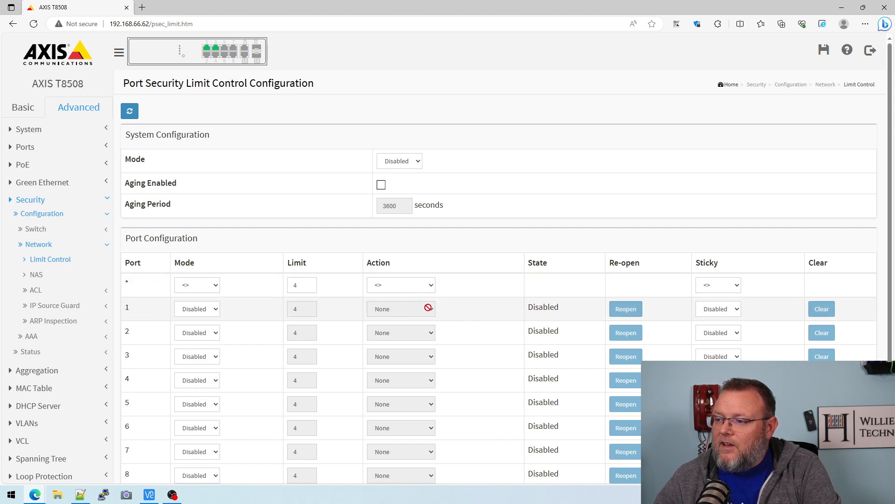
left_click(401, 309)
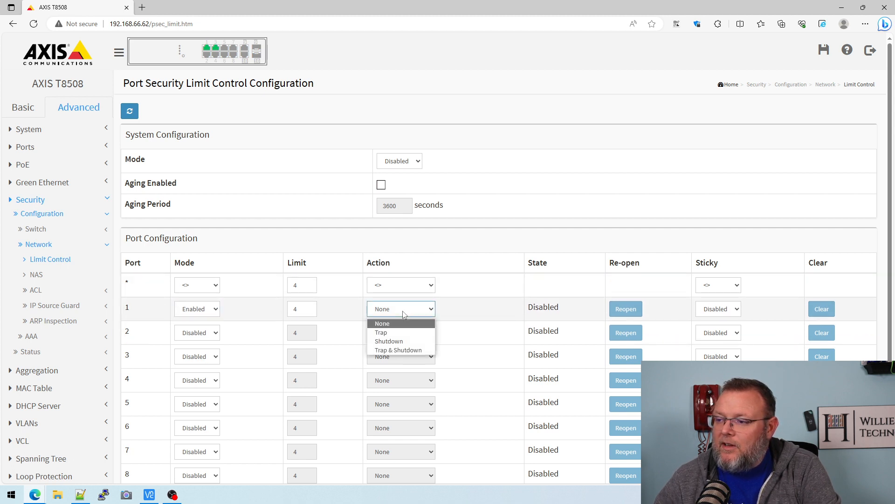
left_click(383, 322)
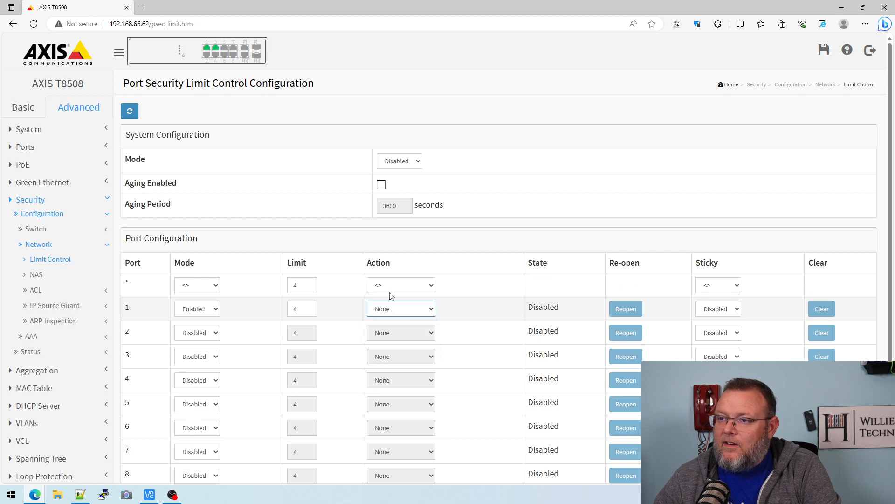
mouse_move(265, 187)
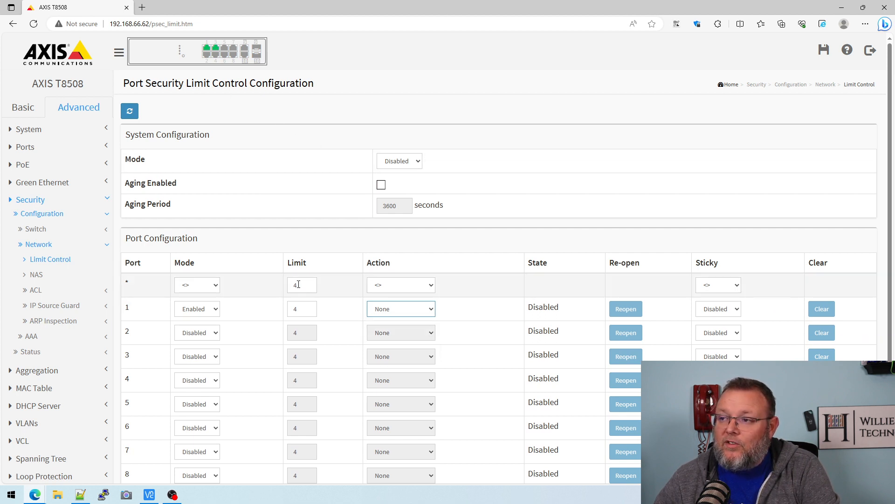
left_click(399, 160)
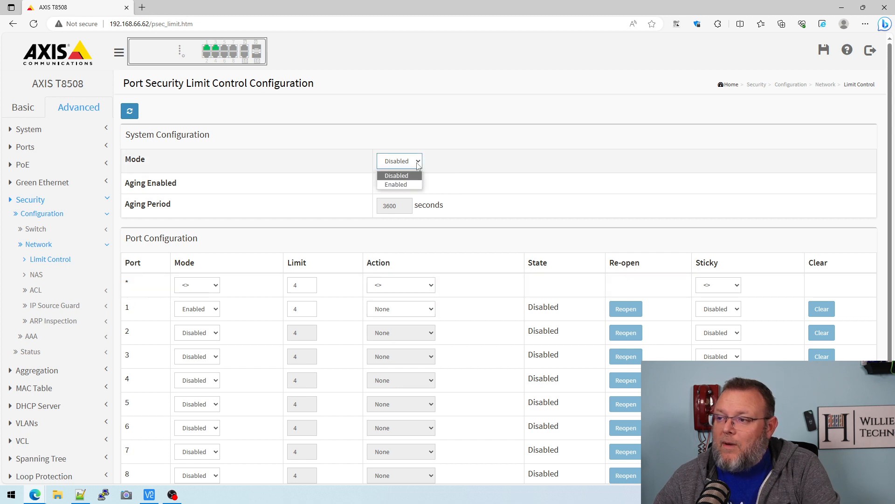
scroll("down", 3)
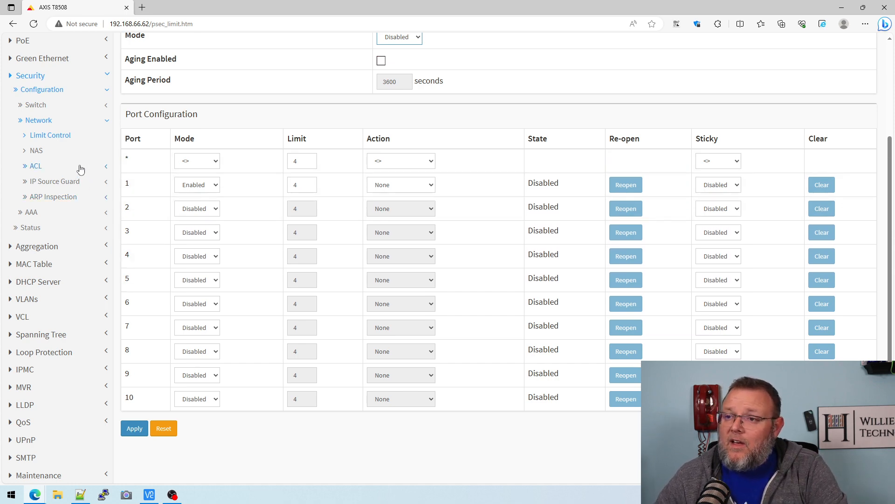
Step: Look through the network access server, access control list and IP source guard settings
left_click(35, 150)
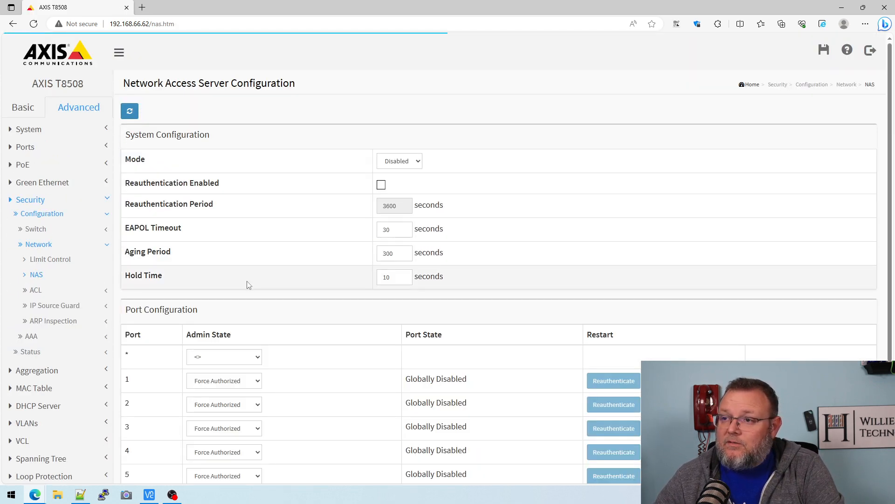
scroll("down", 3)
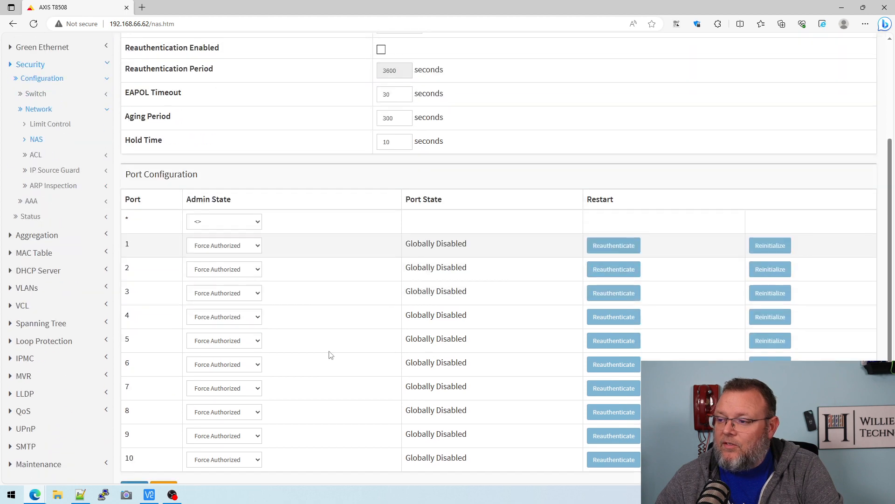
scroll("up", 3)
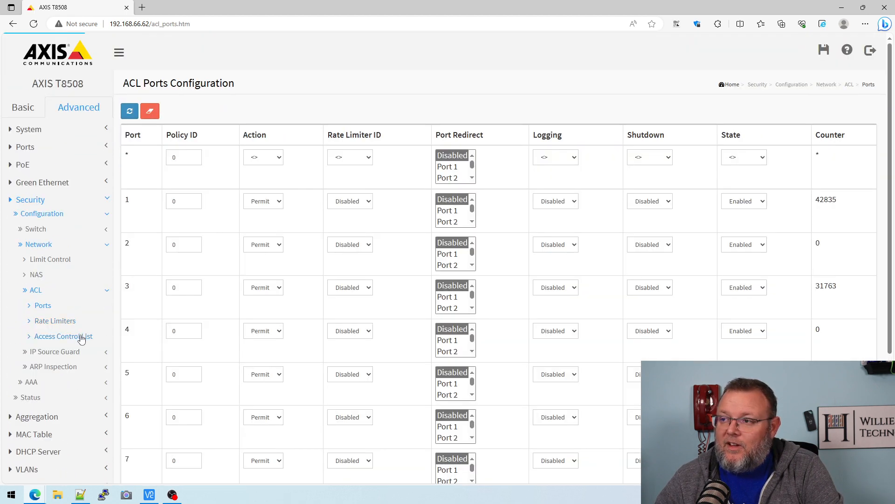
left_click(64, 335)
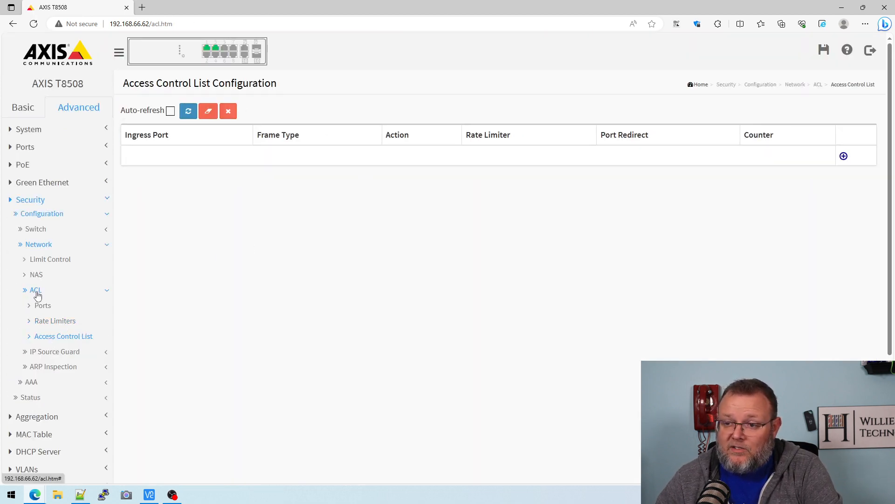
mouse_move(54, 352)
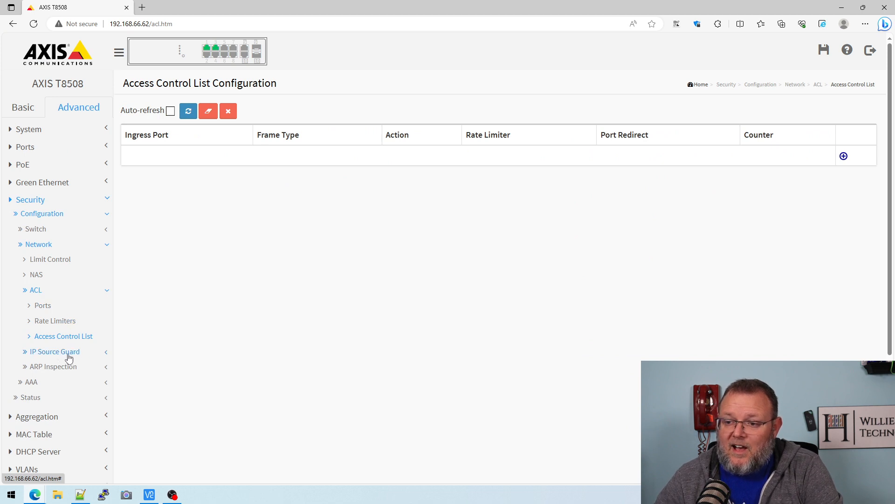
left_click(55, 351)
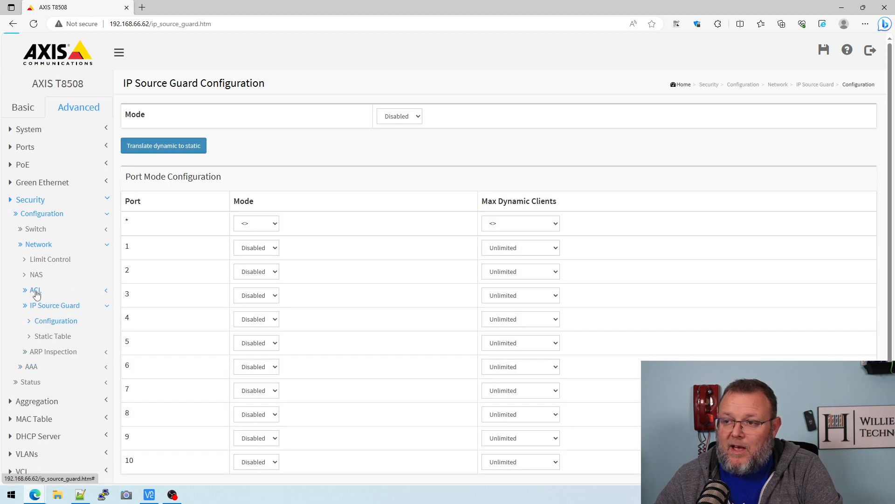
Step: Review the ARP inspection port settings, then bring up the port security switch status report
left_click(52, 351)
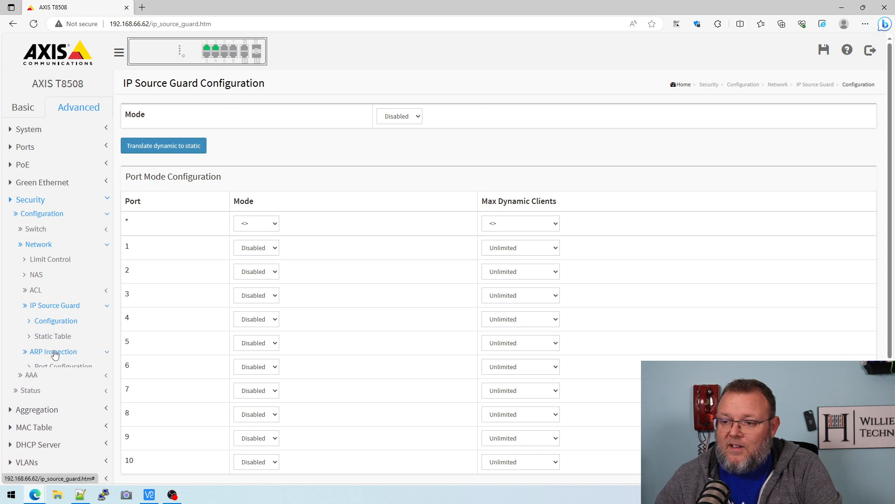
left_click(55, 352)
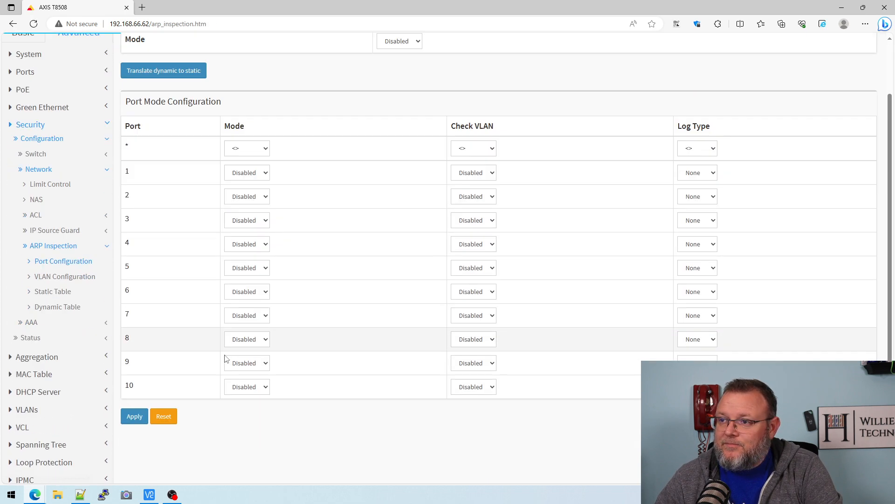
scroll("down", 3)
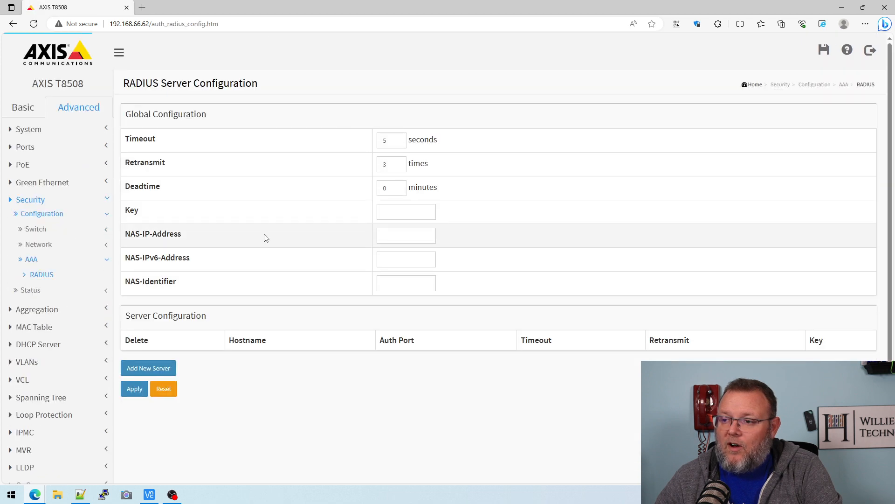
left_click(30, 289)
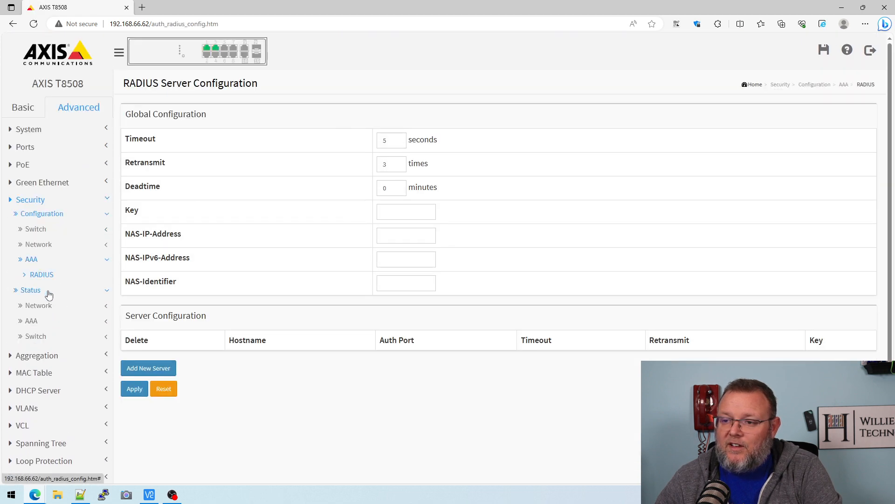
left_click(38, 305)
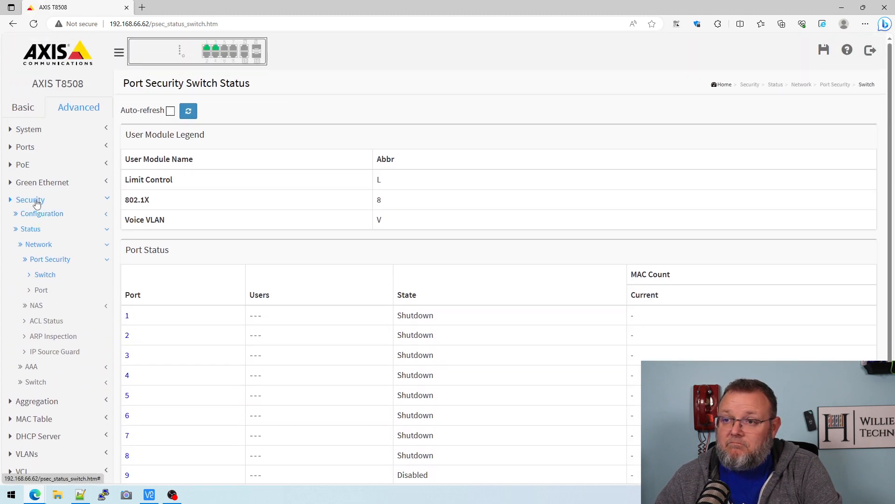
Step: Review static and LACP aggregation settings, then the MAC address table configuration and learned entries
left_click(30, 199)
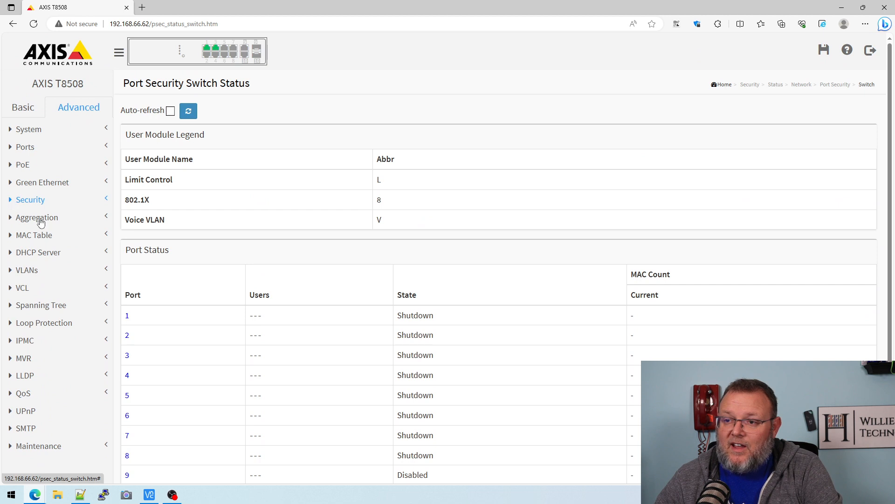
left_click(37, 217)
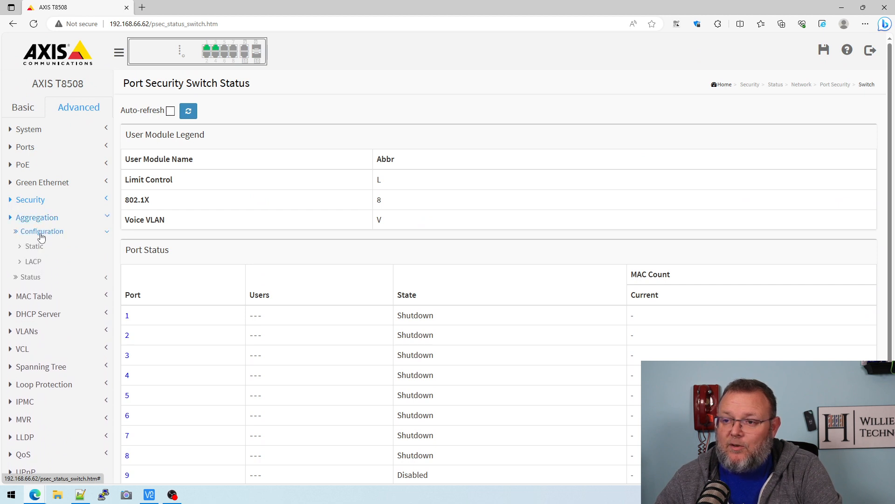
left_click(34, 245)
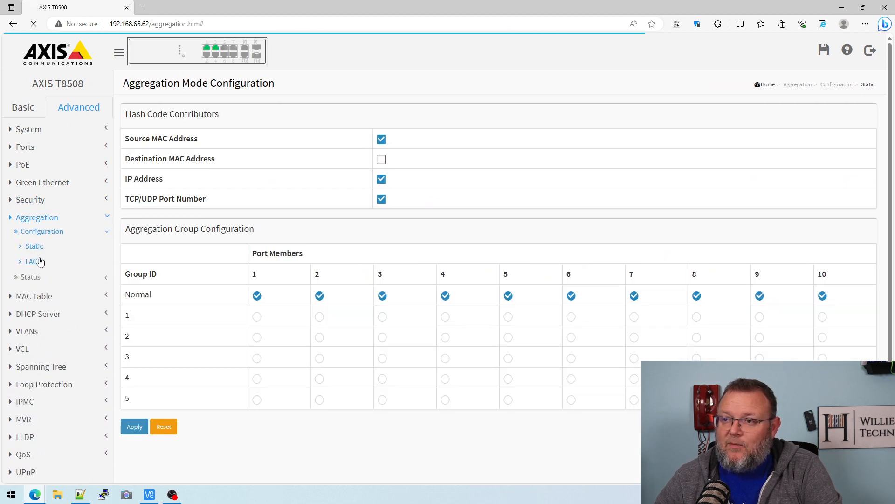
left_click(33, 261)
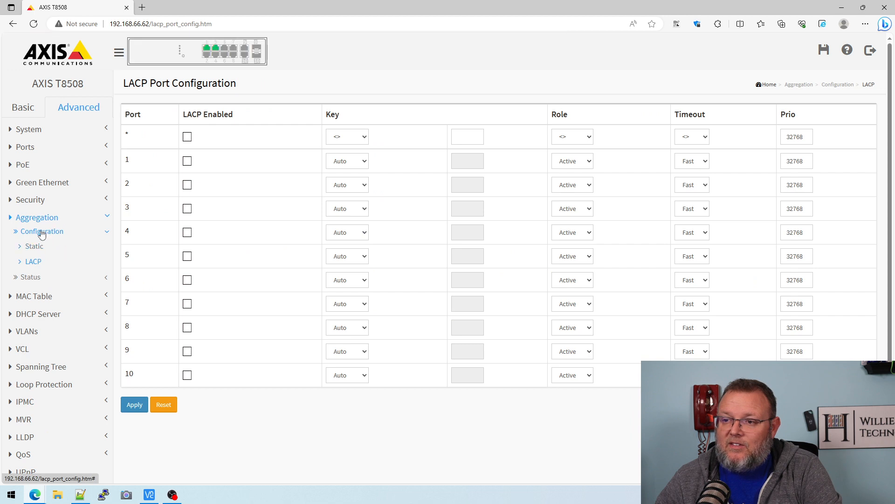
left_click(33, 265)
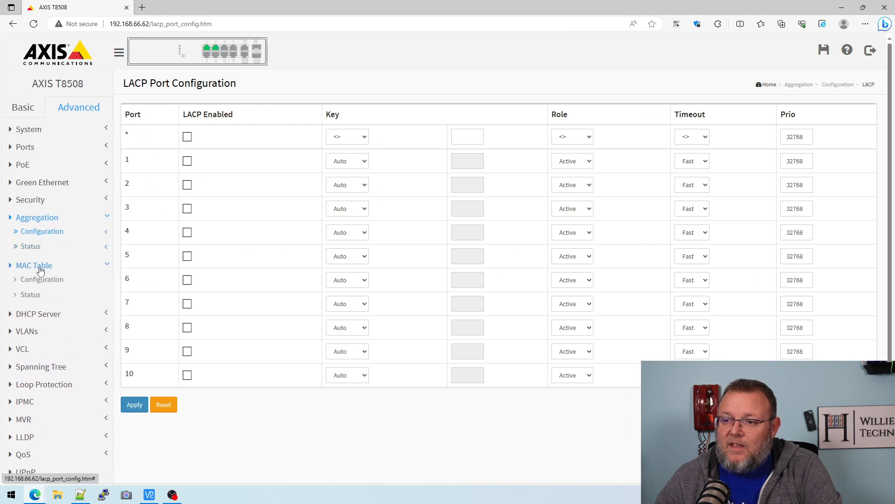
left_click(41, 248)
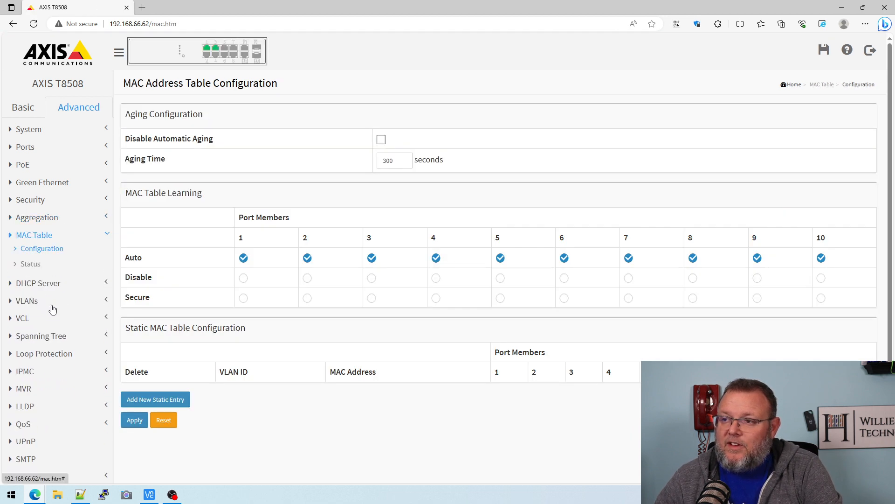
left_click(30, 263)
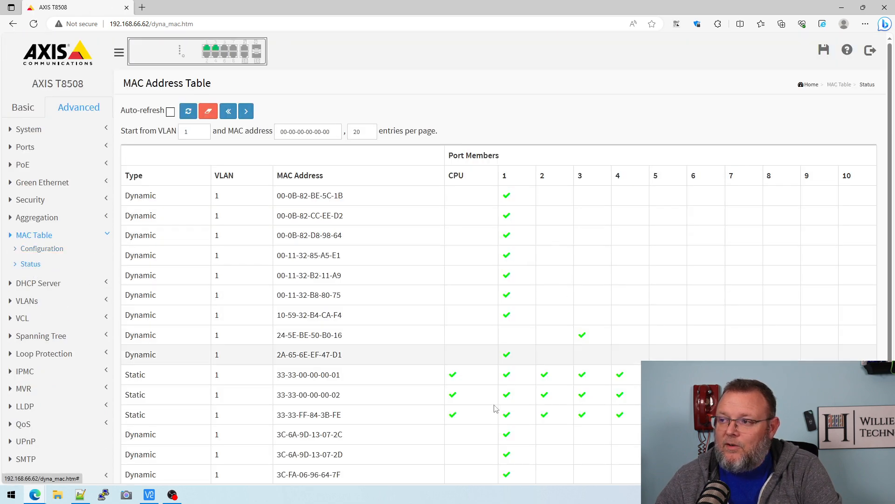
Step: Look through DHCP server mode, excluded IP, pool and statistics pages, ending on VLAN configuration
left_click(38, 283)
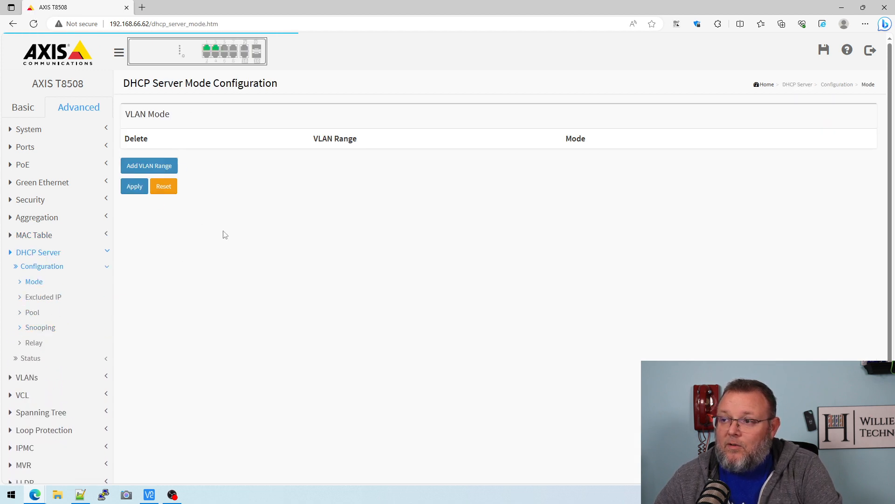
left_click(43, 296)
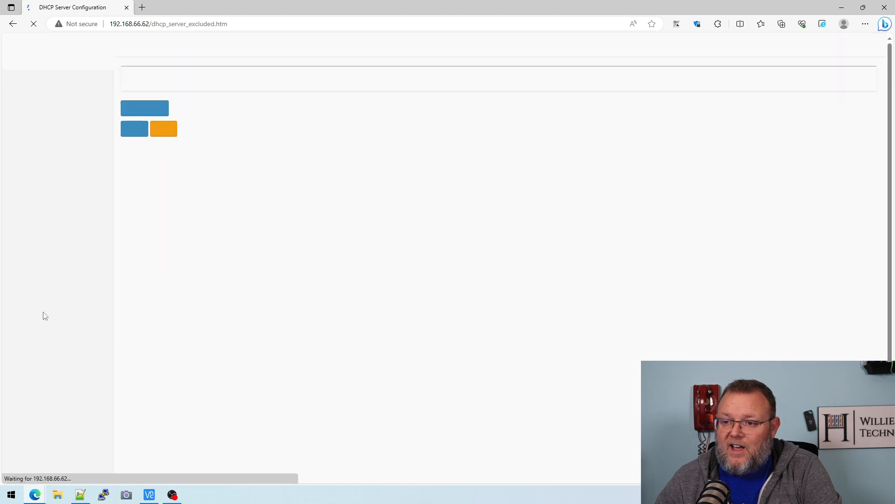
left_click(32, 312)
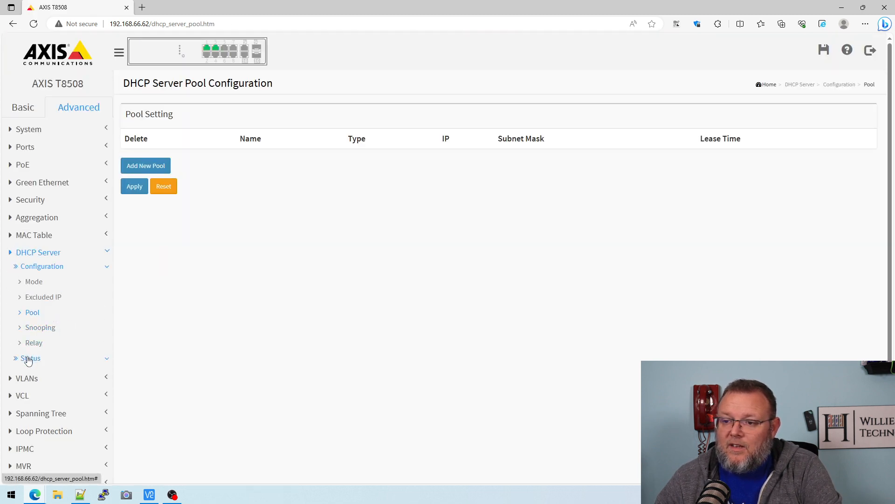
left_click(30, 358)
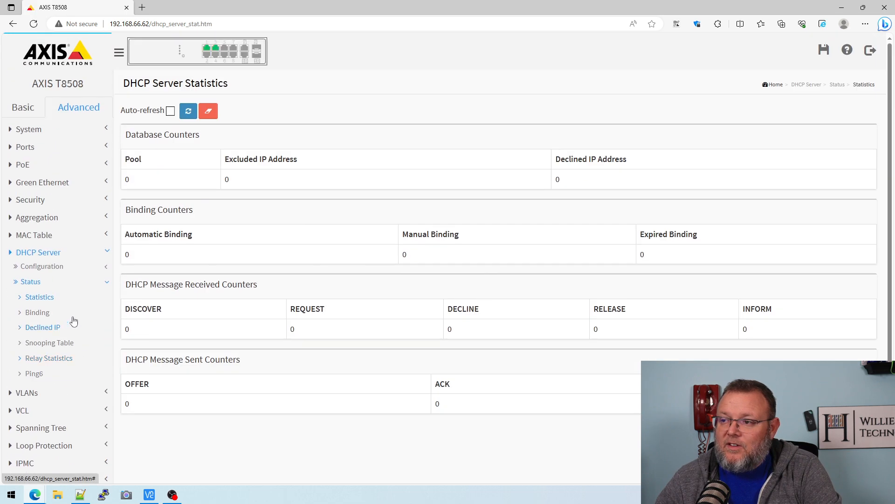
left_click(38, 252)
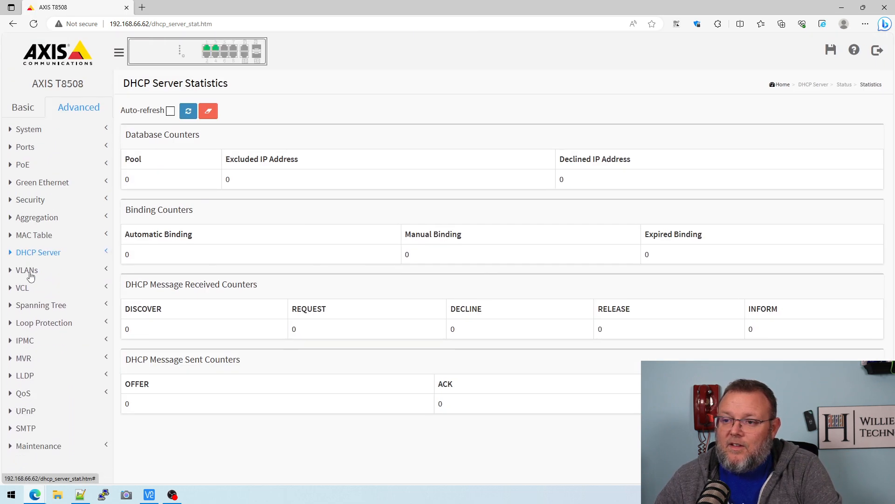
left_click(26, 270)
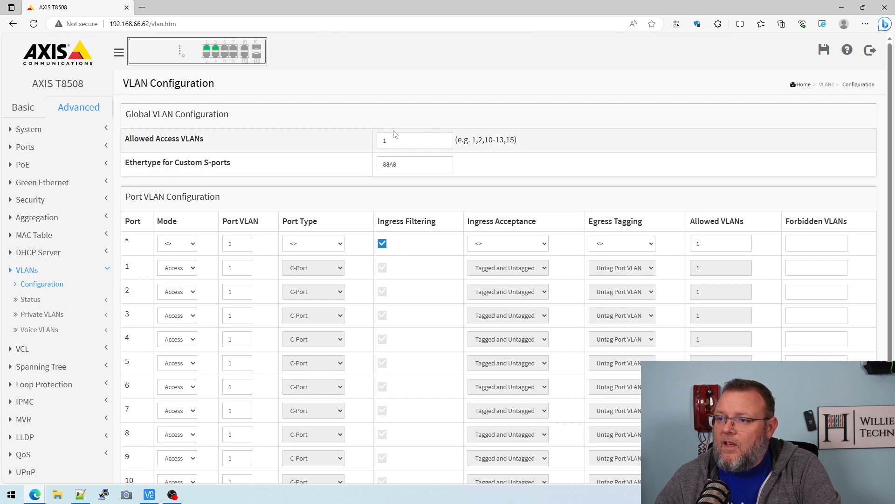
Step: Set Allowed Access VLANs to 1-50, save the configuration and bring up VLAN membership status
scroll("down", 3)
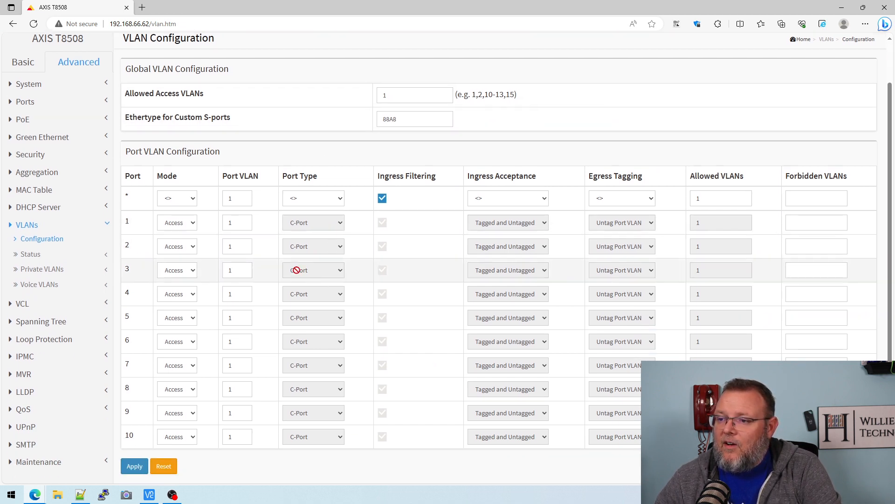
left_click(176, 222)
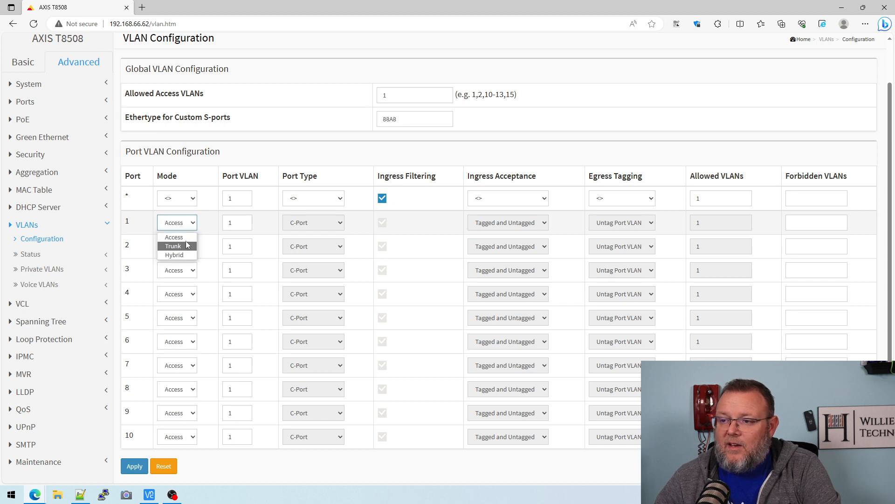
left_click(173, 237)
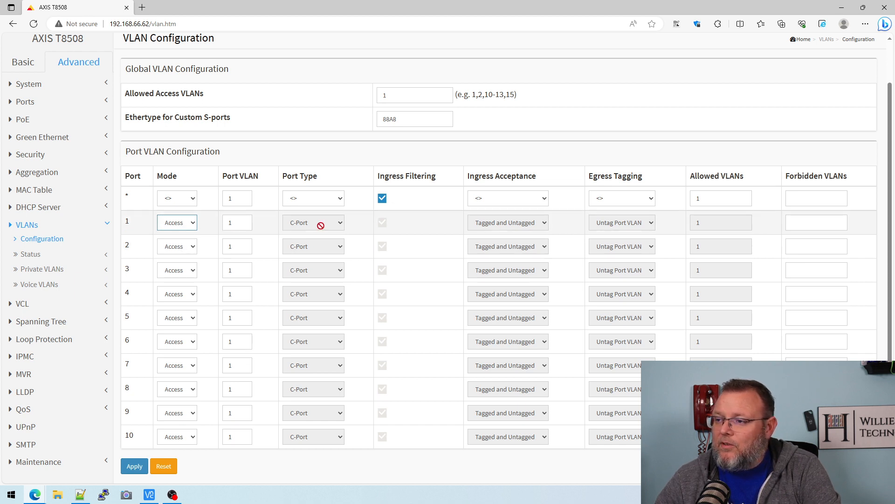
mouse_move(75, 261)
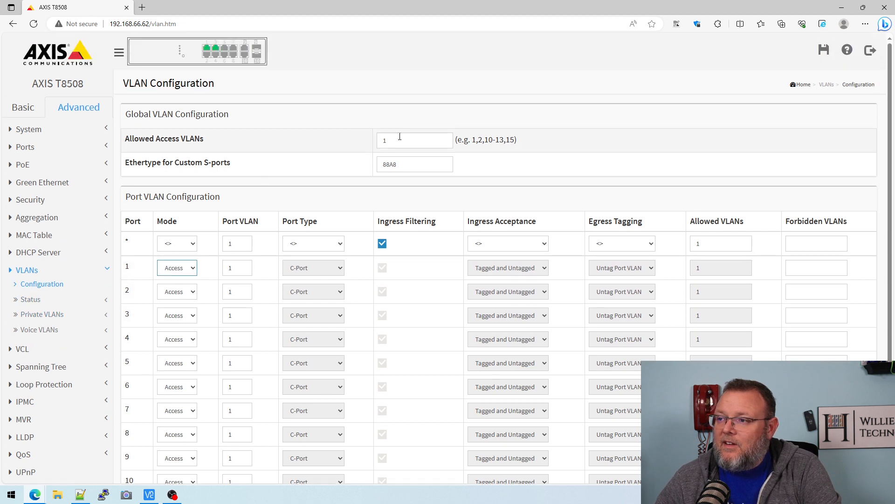
mouse_move(415, 176)
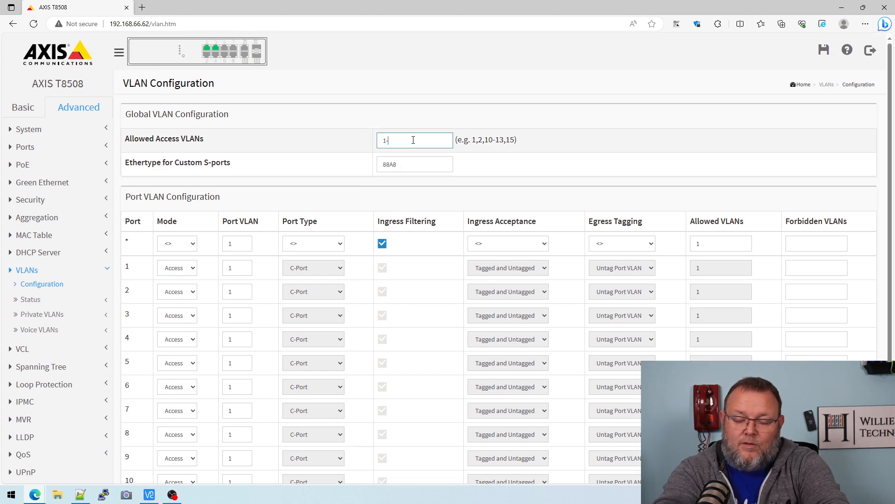
type("-50")
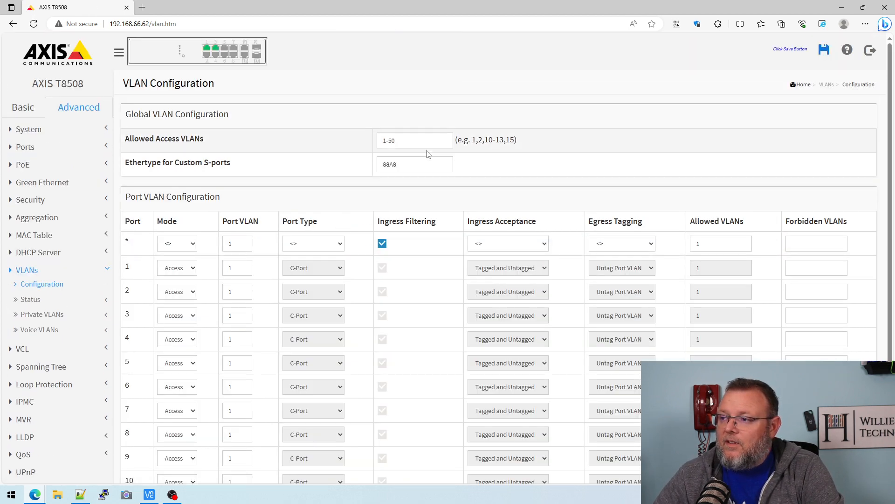
mouse_move(30, 299)
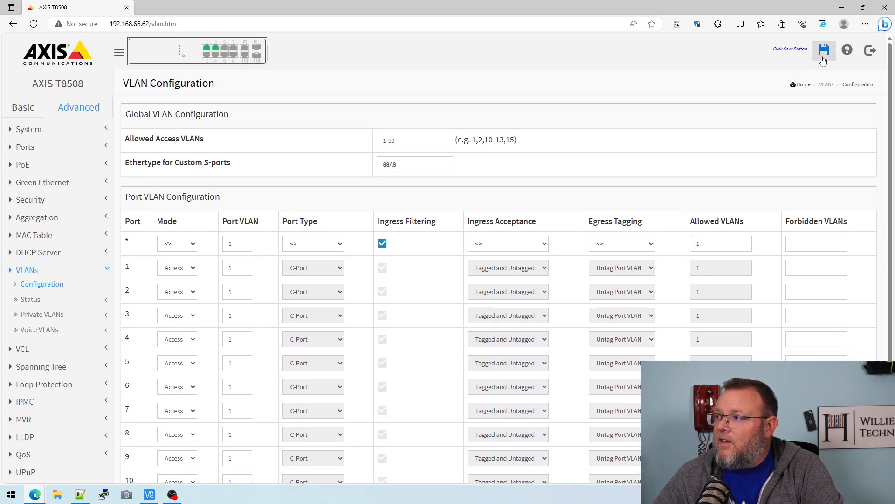
left_click(824, 49)
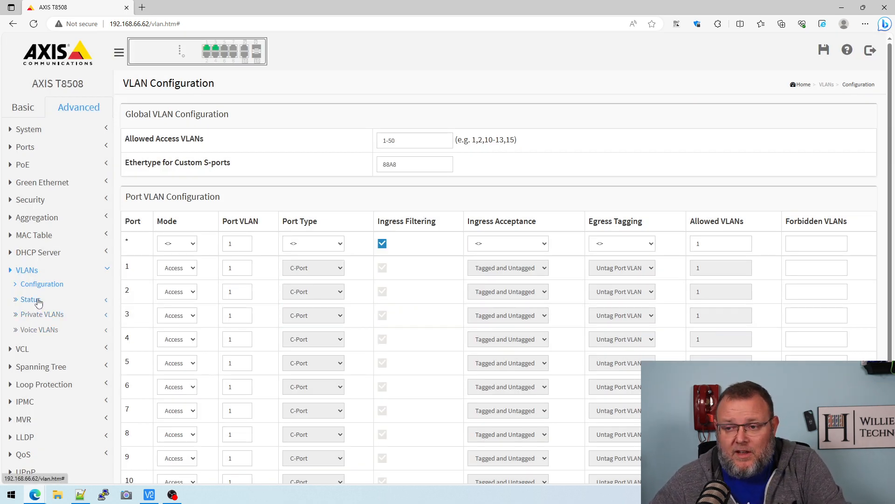
left_click(28, 298)
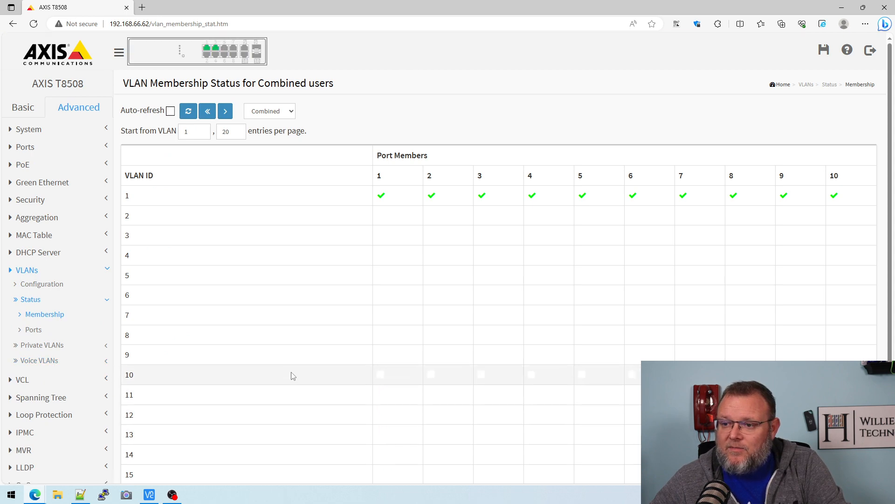
mouse_move(278, 376)
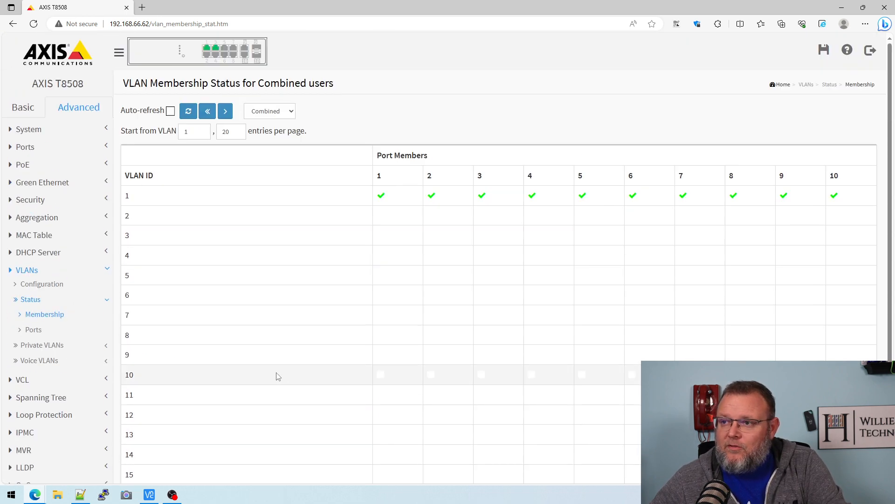
mouse_move(264, 198)
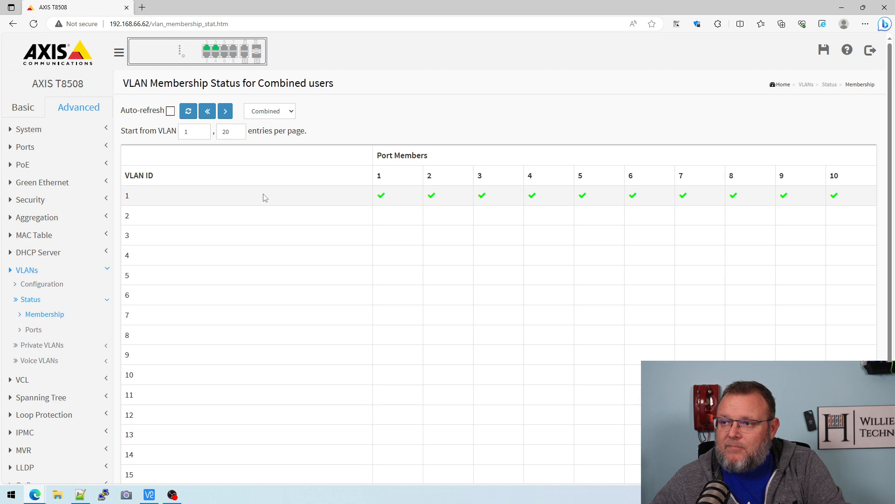
mouse_move(244, 256)
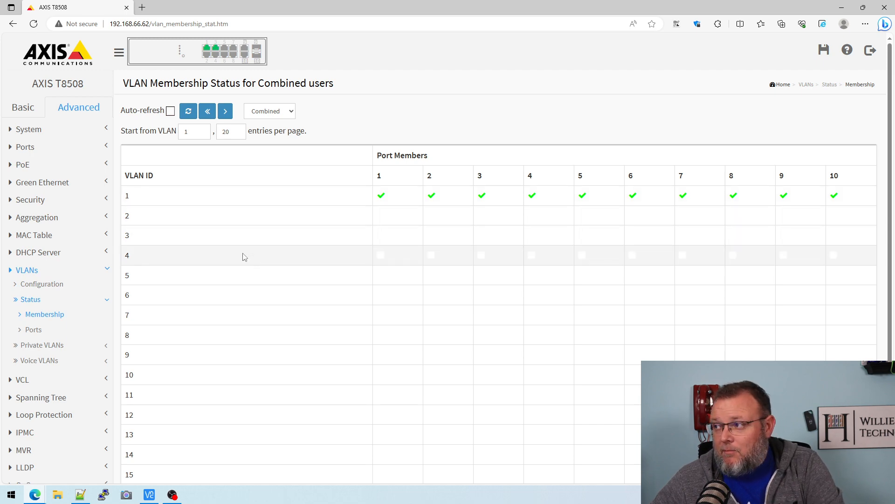
mouse_move(117, 121)
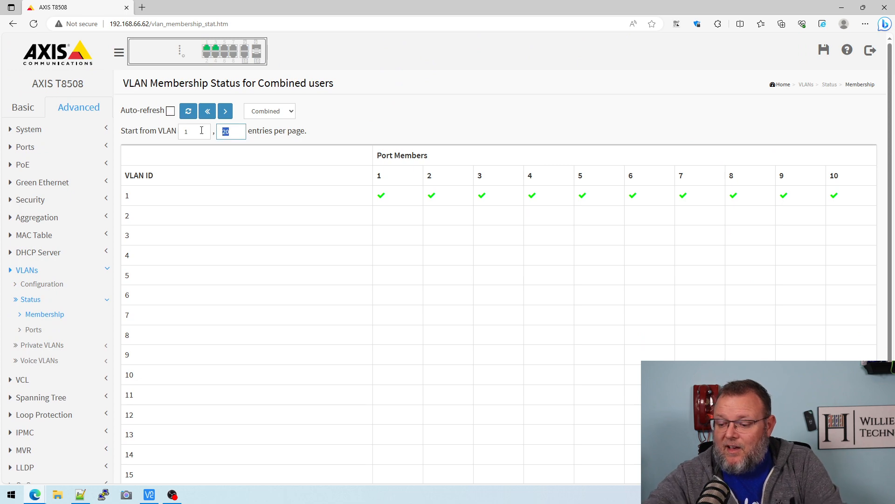
Step: Show VLAN membership status with 65 entries per page and expand the private VLAN pages
type("65")
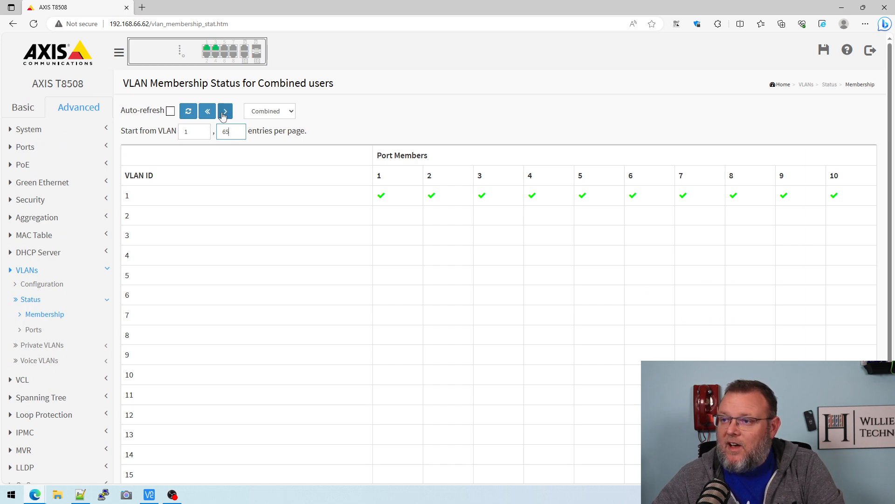
scroll("down", 3)
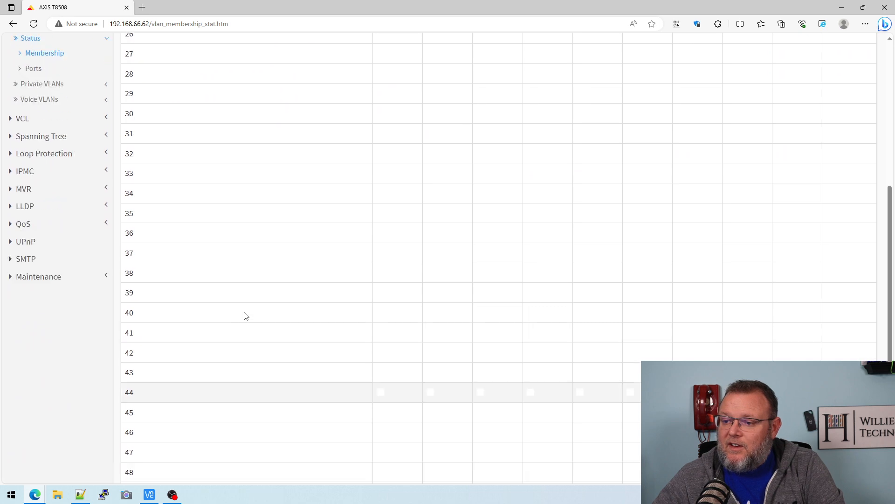
scroll("up", 3)
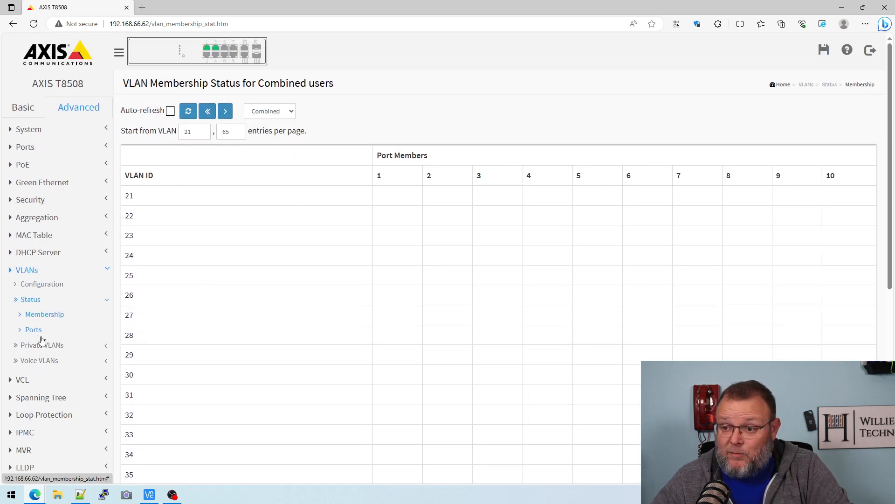
left_click(42, 344)
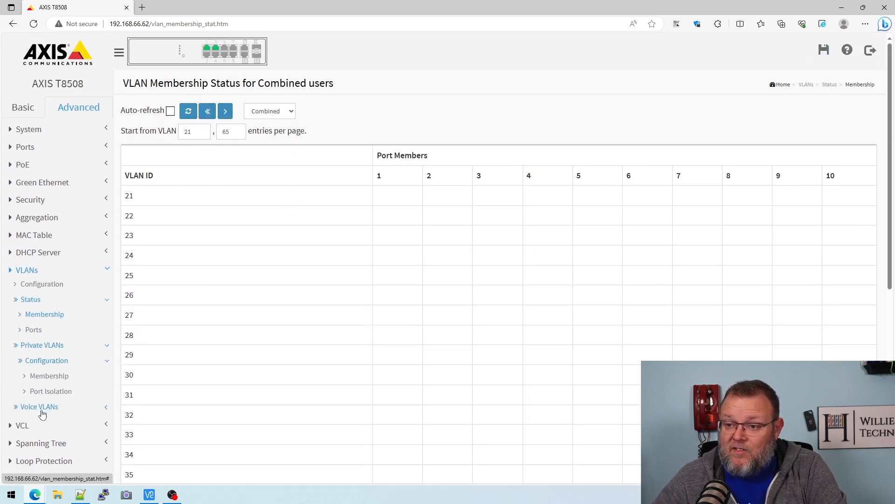
Step: Bring up the voice VLAN configuration with all ports disabled and expand the VCL page list
left_click(39, 405)
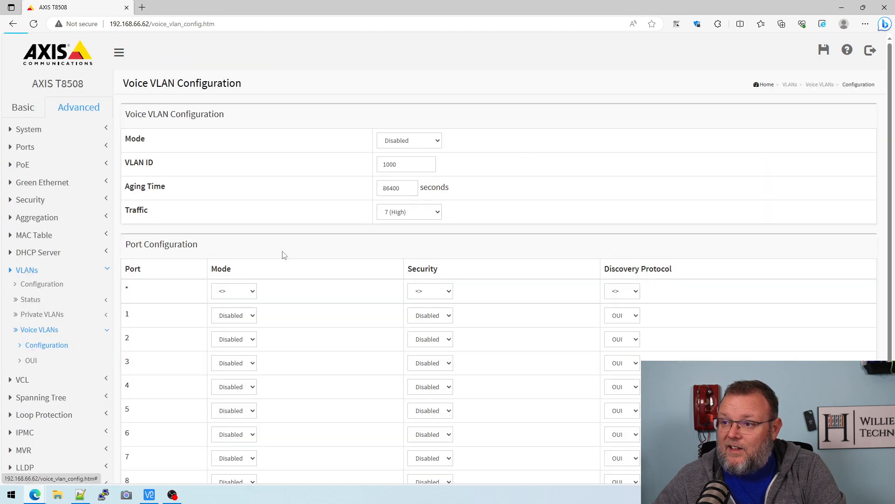
scroll("down", 3)
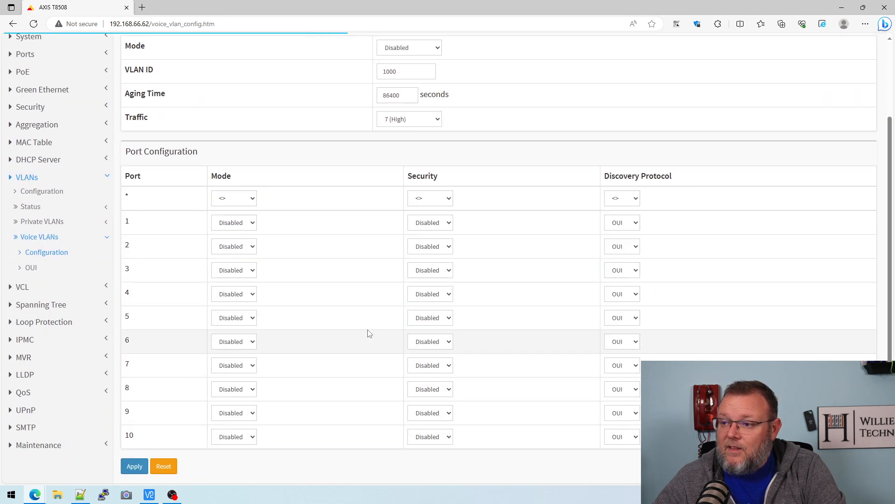
left_click(26, 178)
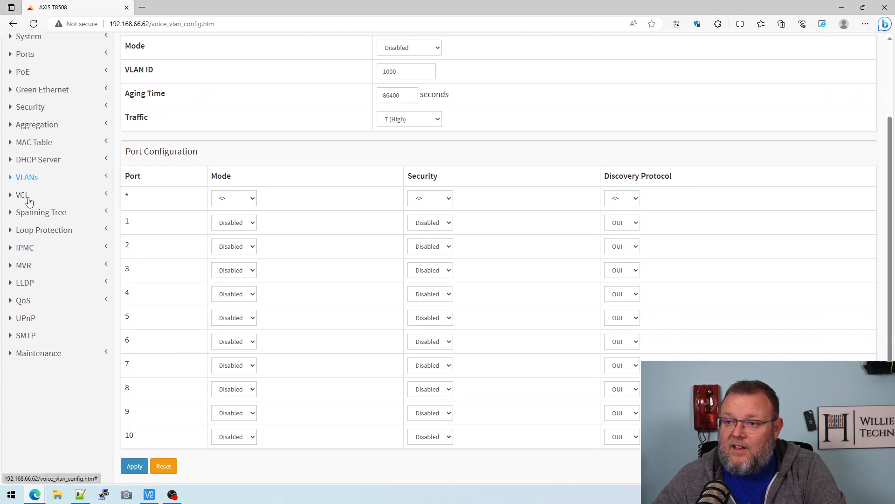
left_click(22, 195)
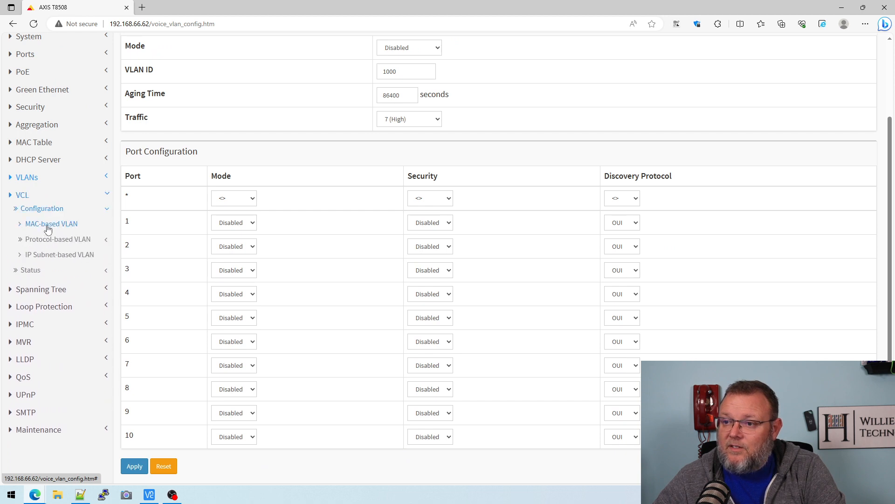
mouse_move(146, 257)
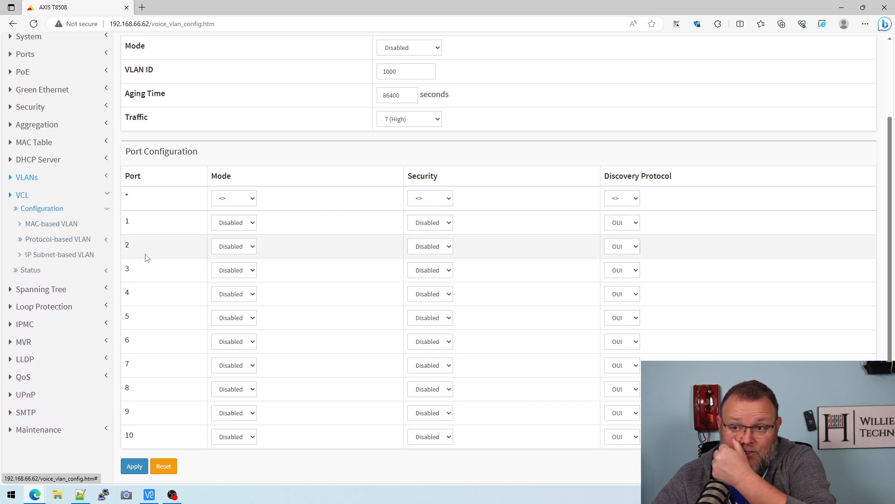
mouse_move(60, 254)
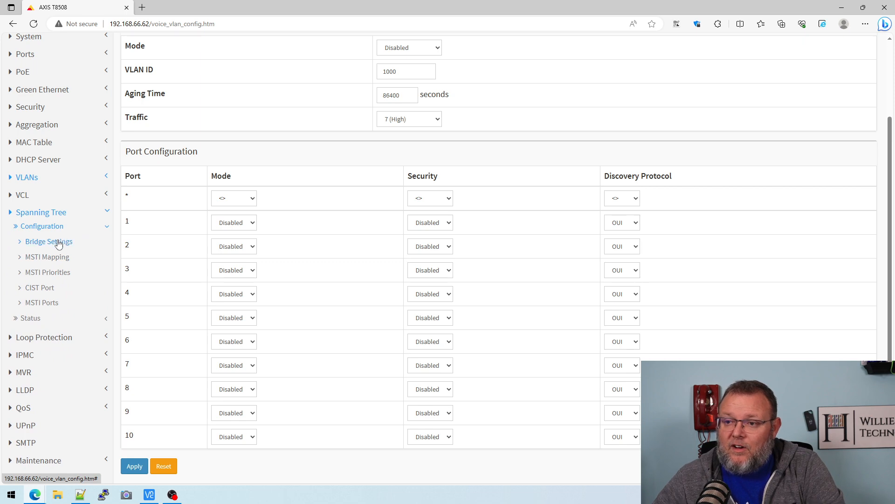
Step: Review the spanning tree bridge settings with protocol version unchanged, then the loop protection configuration
left_click(49, 241)
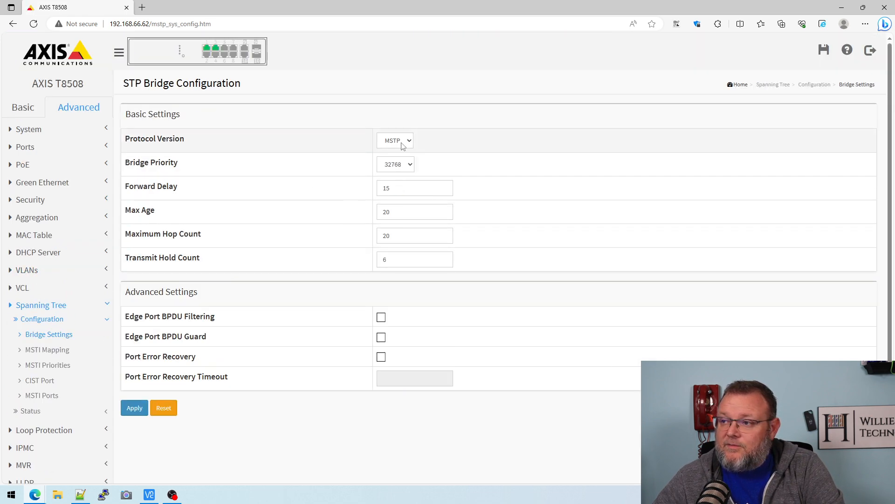
left_click(394, 141)
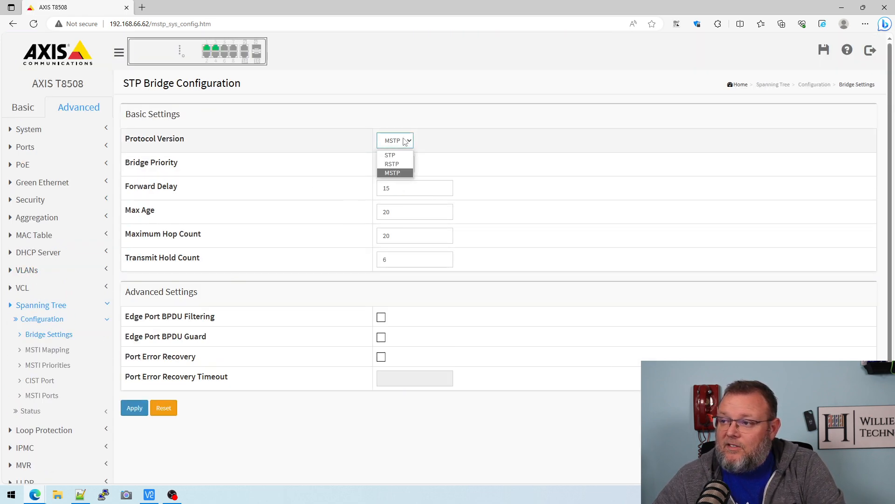
left_click(393, 173)
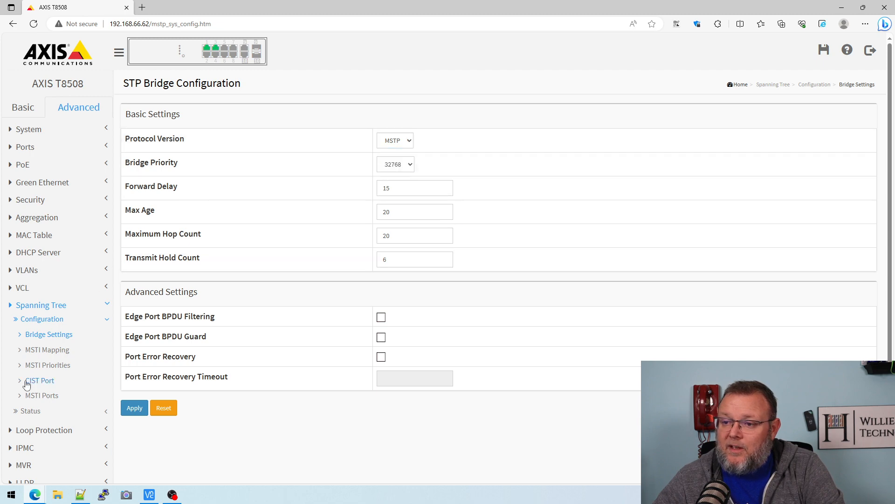
scroll("down", 3)
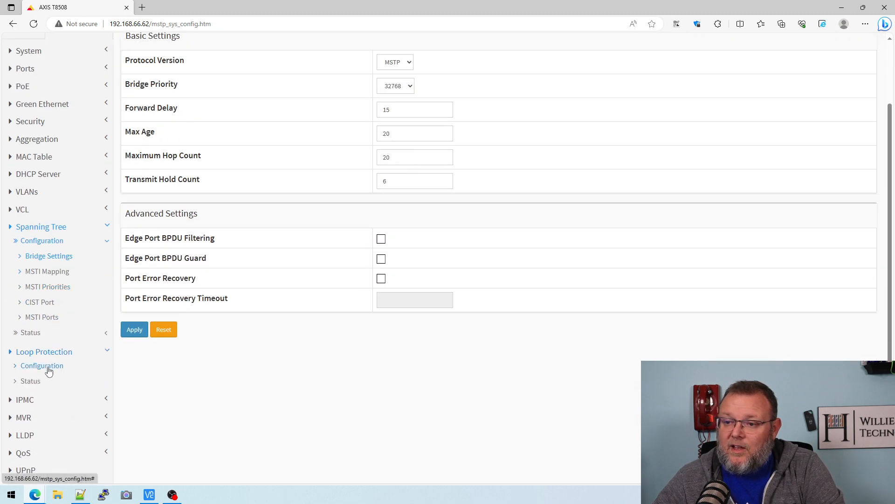
left_click(42, 365)
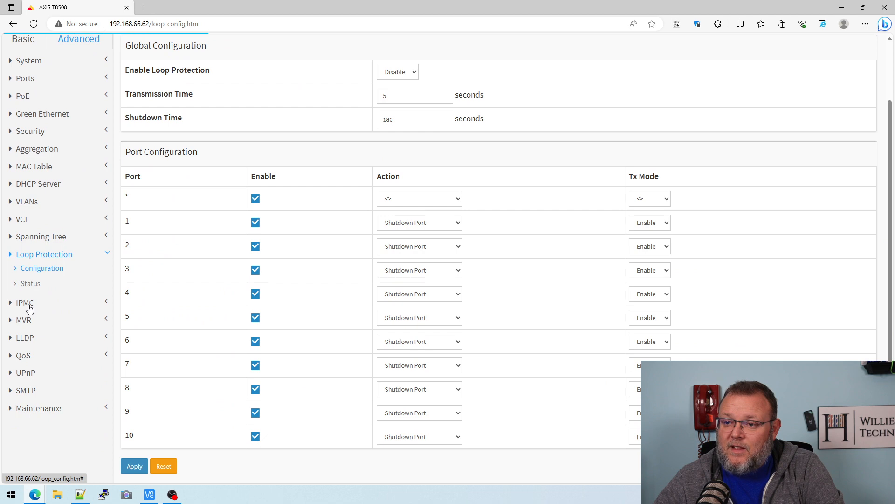
Step: Bring up the empty IPMC profile table, then the MVR configuration page
left_click(24, 302)
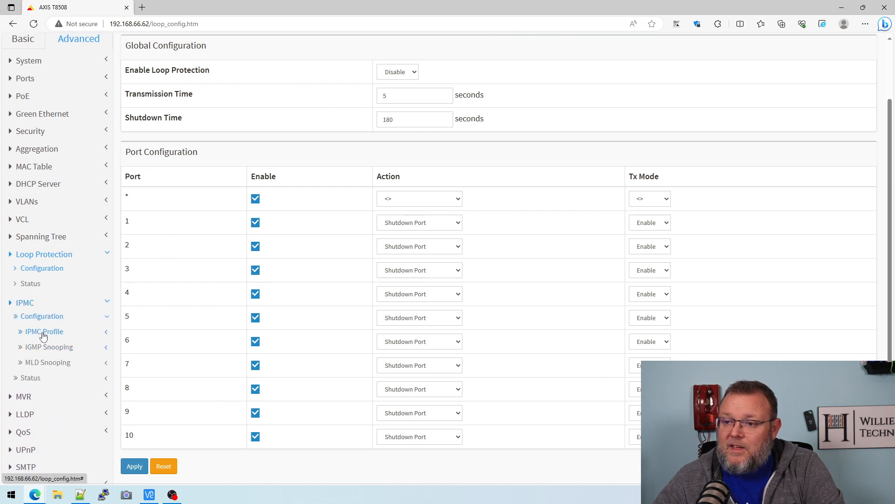
left_click(44, 331)
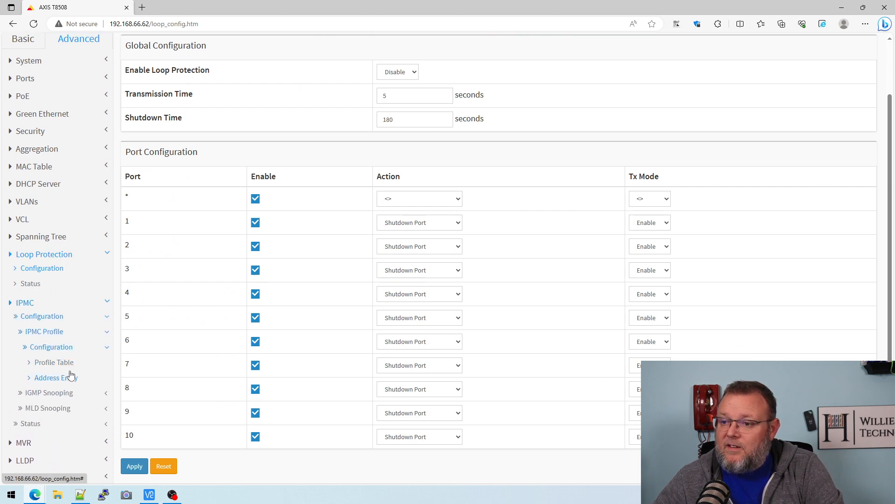
left_click(55, 362)
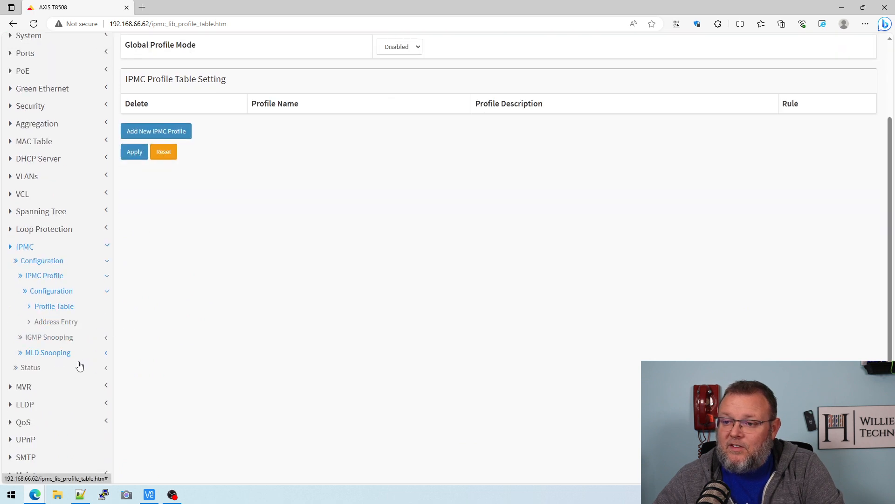
mouse_move(23, 391)
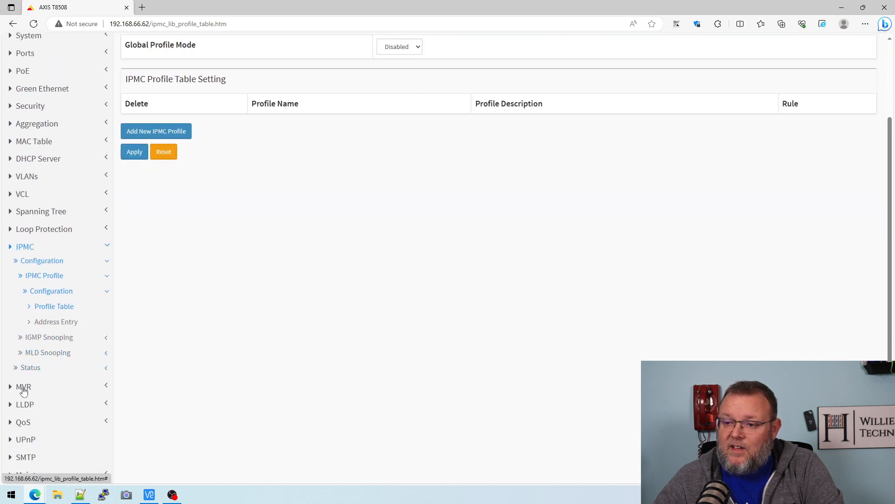
left_click(25, 386)
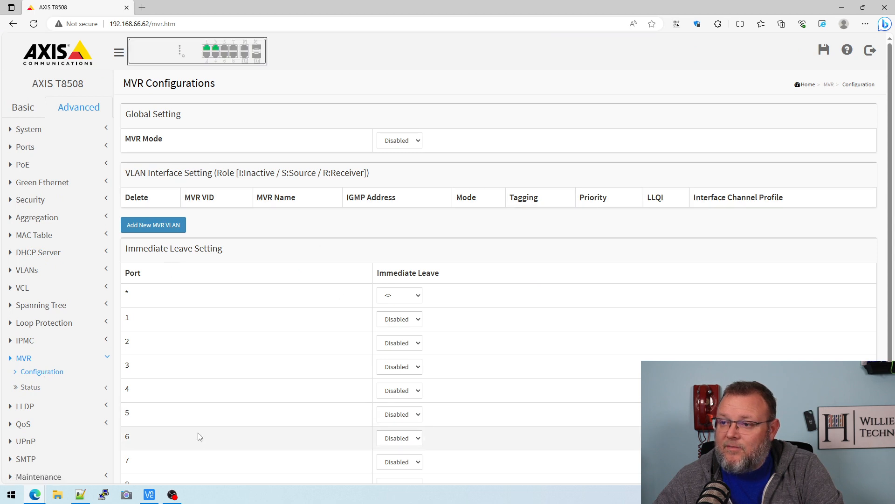
Step: Look through the LLDP, LLDP-MED and QoS port classification settings
scroll("down", 3)
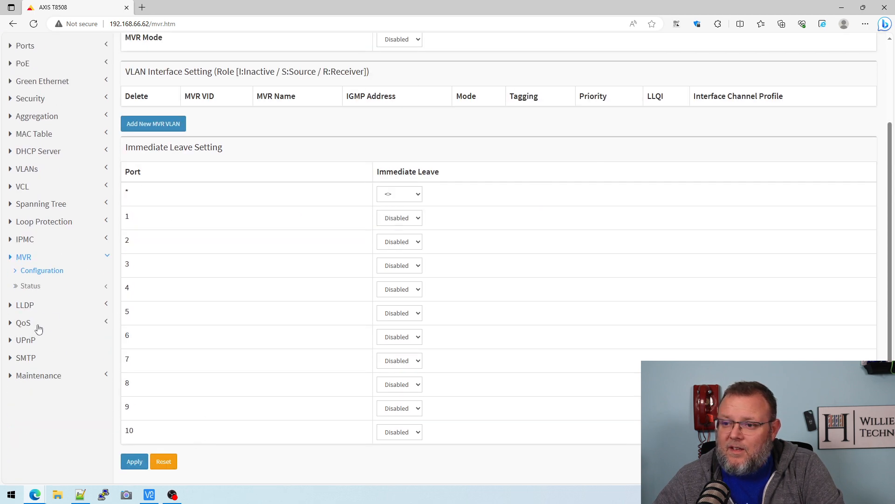
left_click(24, 304)
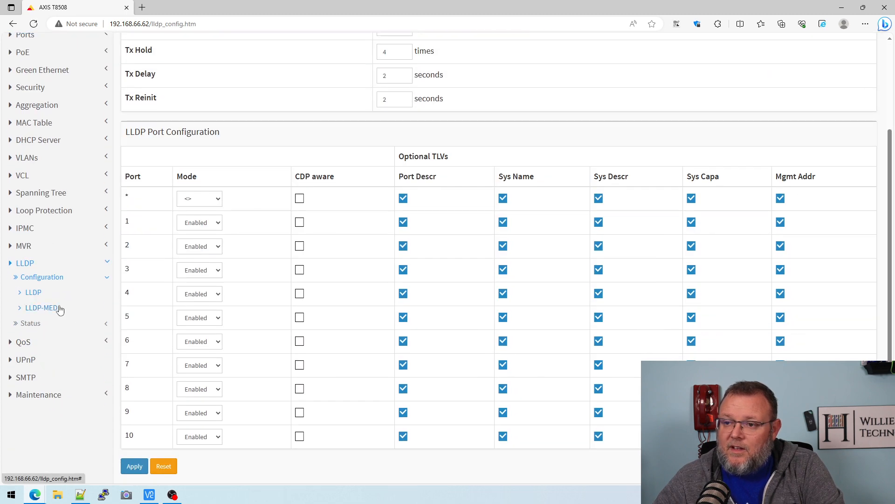
left_click(41, 307)
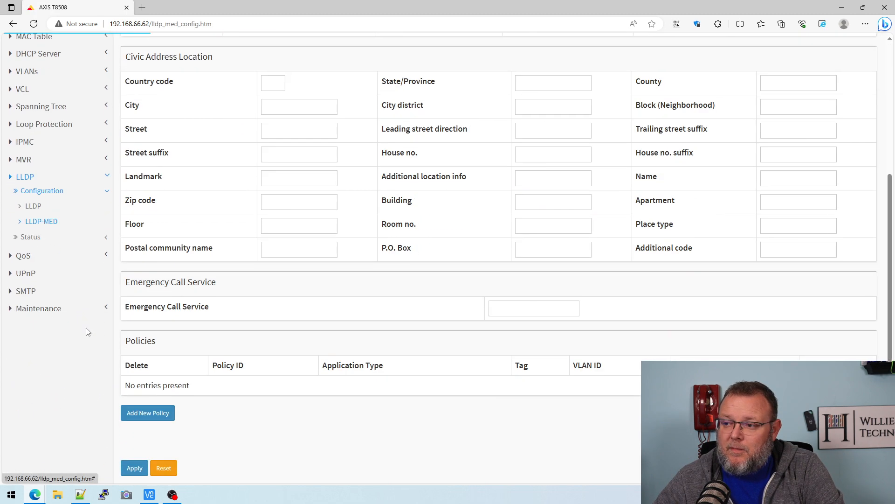
left_click(24, 255)
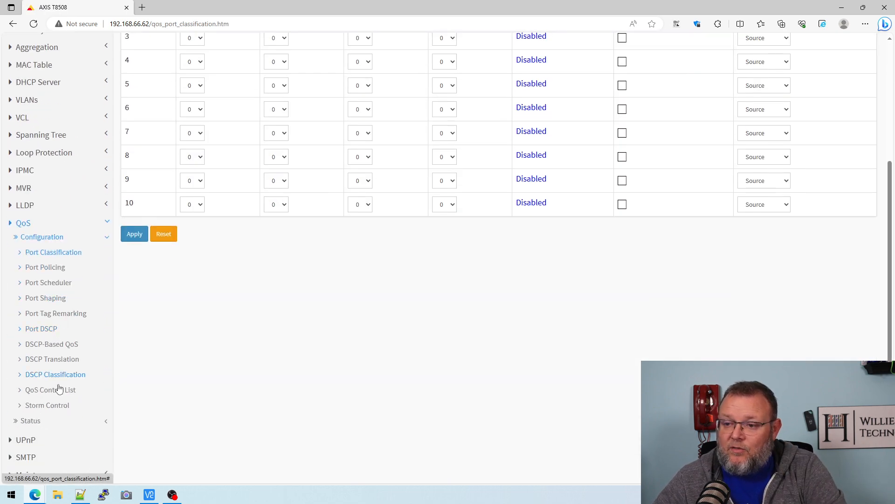
mouse_move(26, 439)
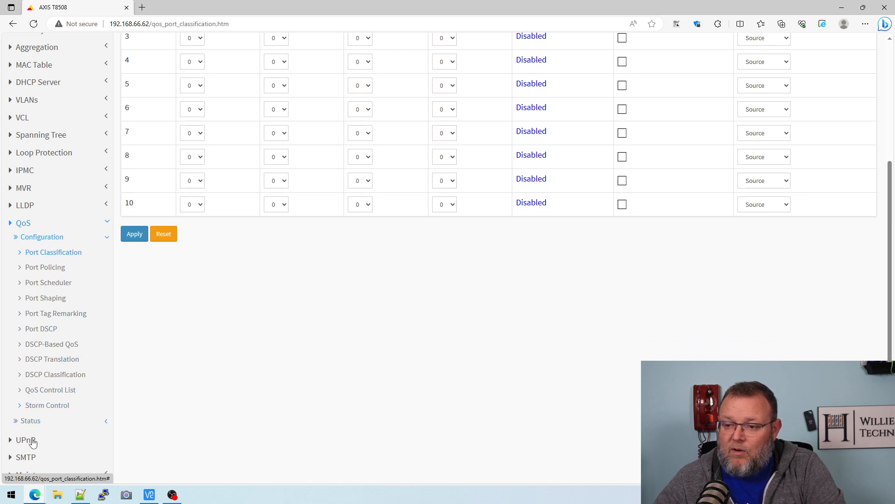
Step: Review the UPnP and SMTP mail server settings and expand the Maintenance options
left_click(23, 439)
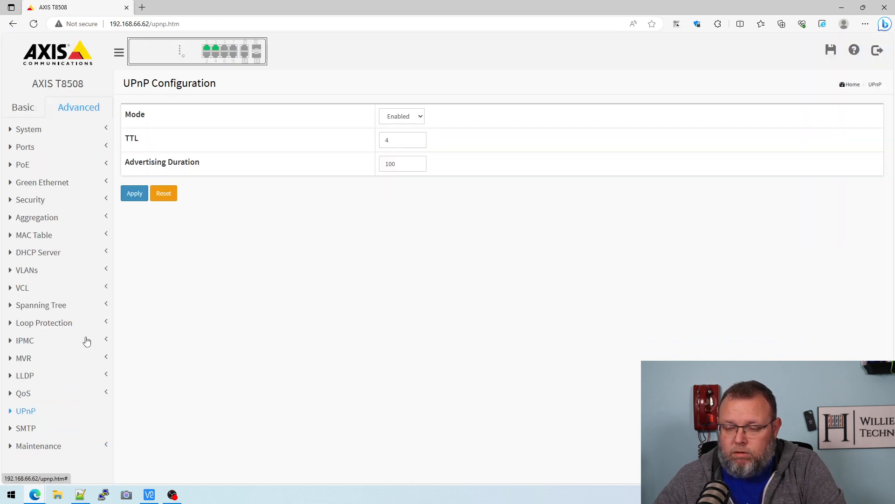
left_click(25, 428)
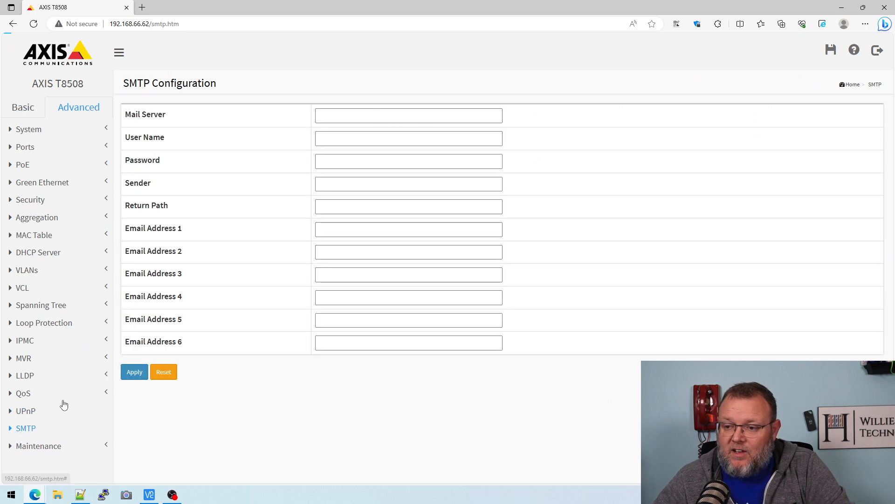
left_click(38, 445)
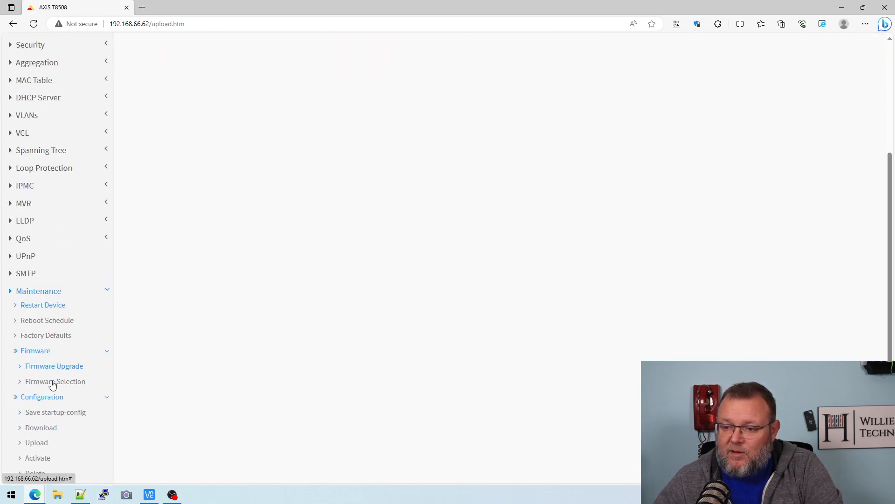
mouse_move(40, 427)
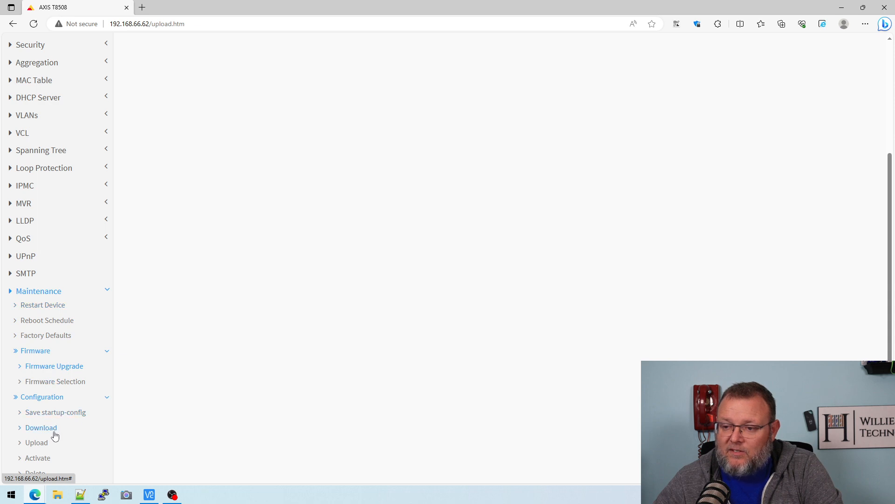
mouse_move(62, 471)
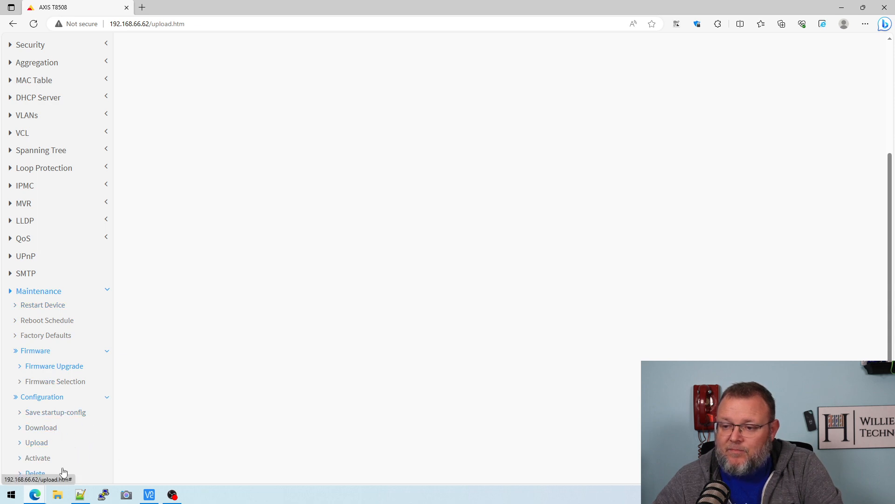
Step: Review the configuration activation page listing default and startup config files
left_click(37, 457)
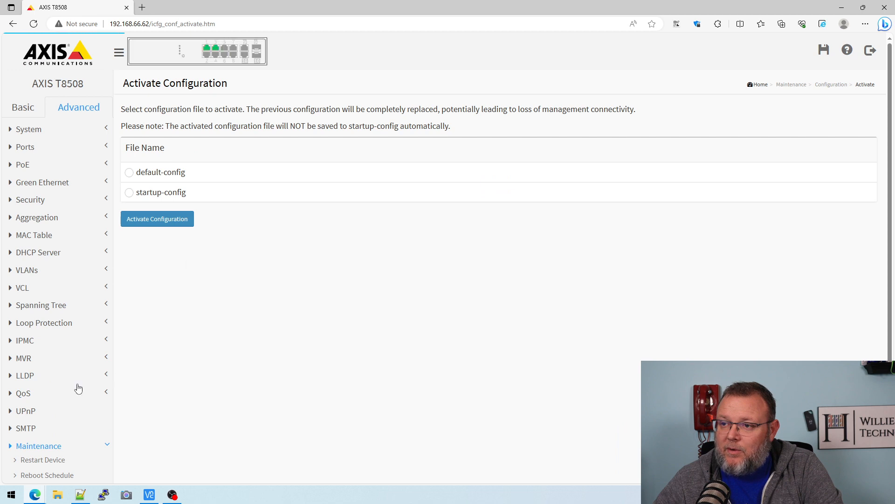
mouse_move(79, 218)
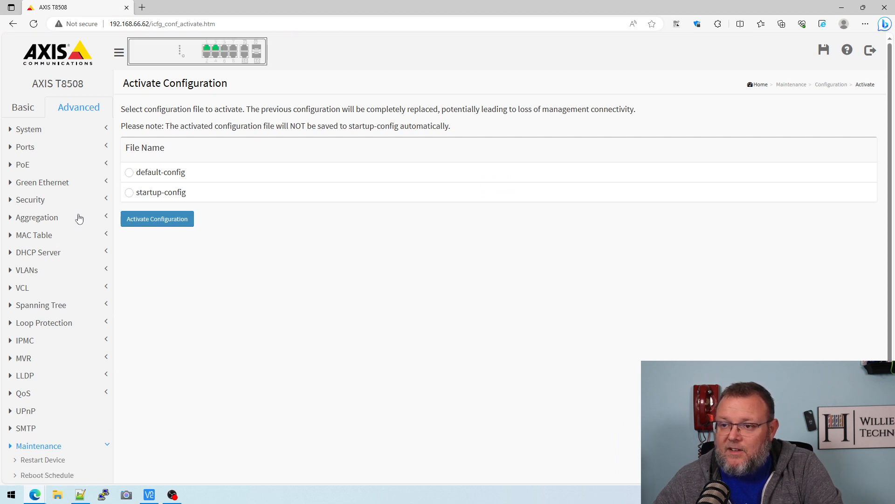
left_click(26, 270)
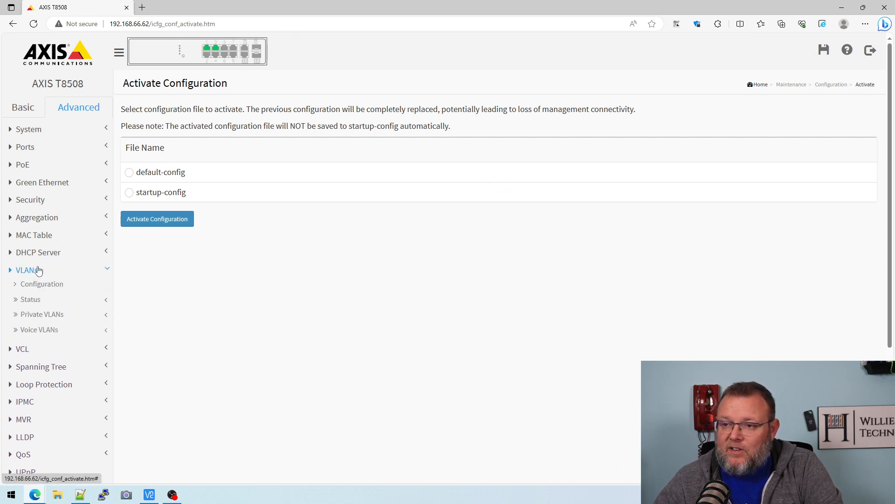
left_click(26, 269)
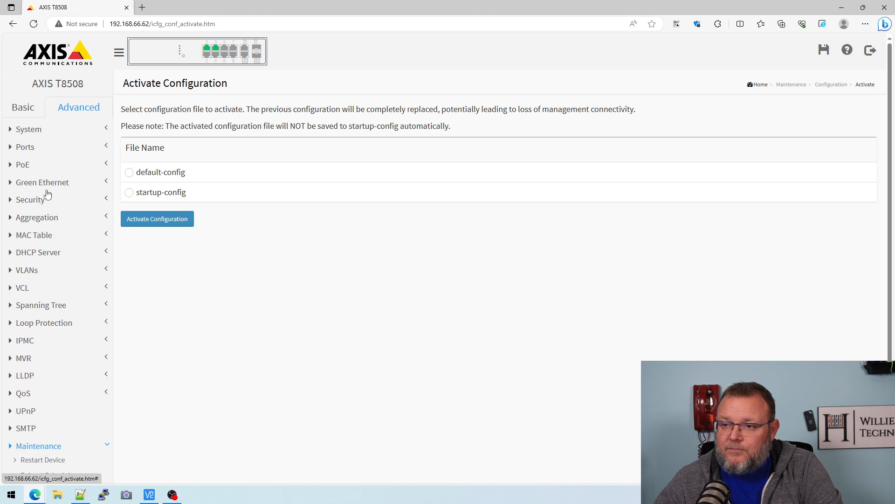
left_click(24, 146)
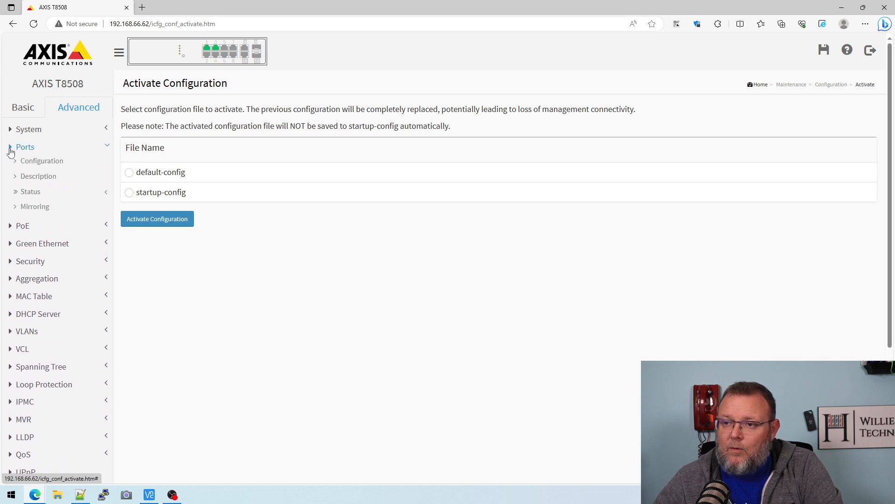
left_click(24, 146)
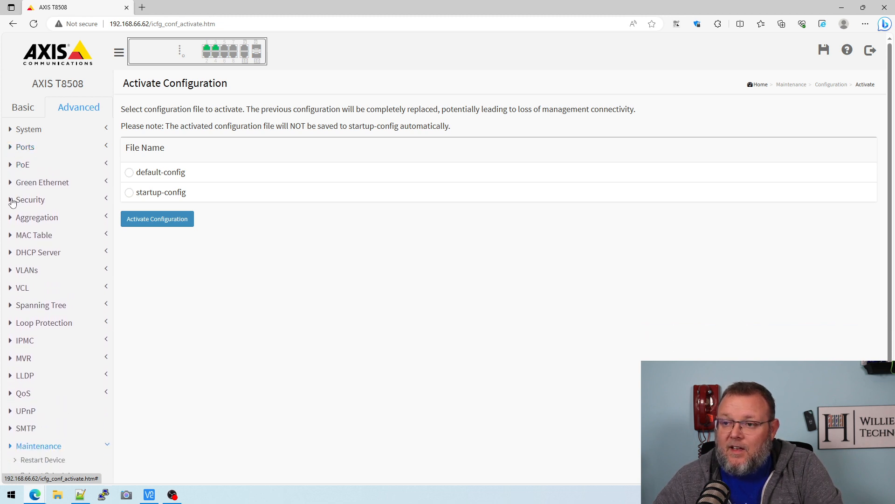
mouse_move(11, 269)
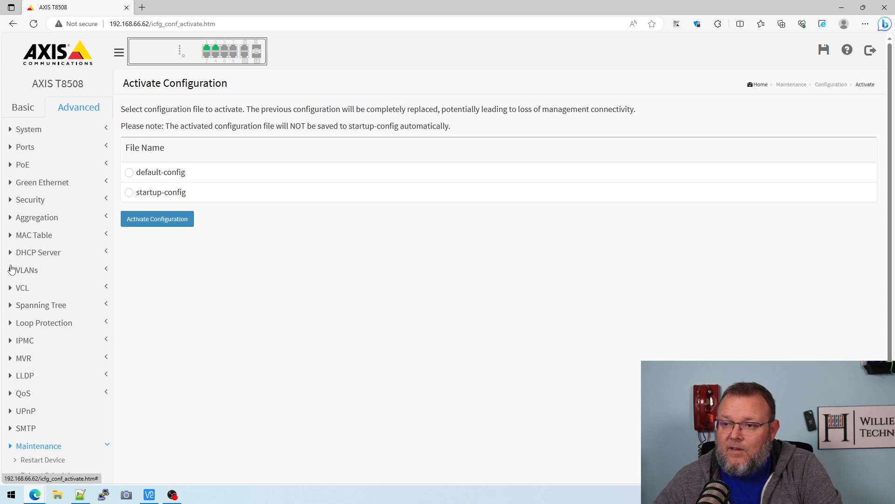
Step: Bring up the System IP configuration showing the VLAN 1 interface and routes again
left_click(29, 129)
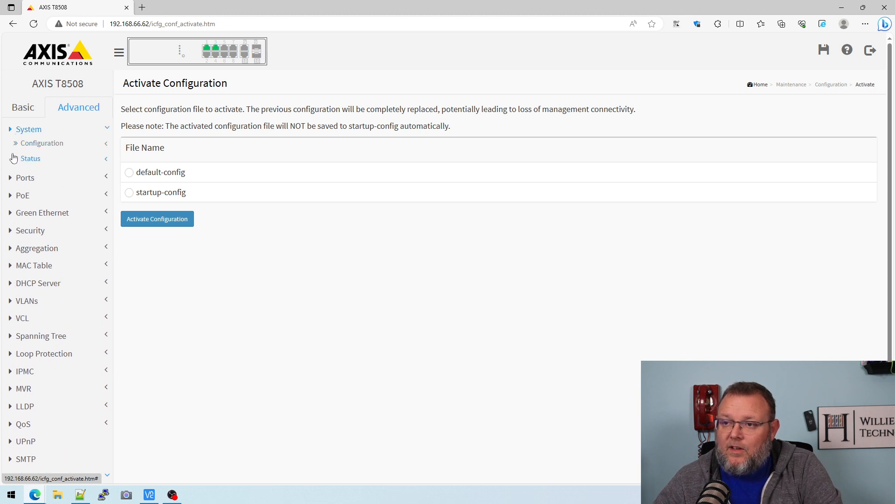
left_click(27, 173)
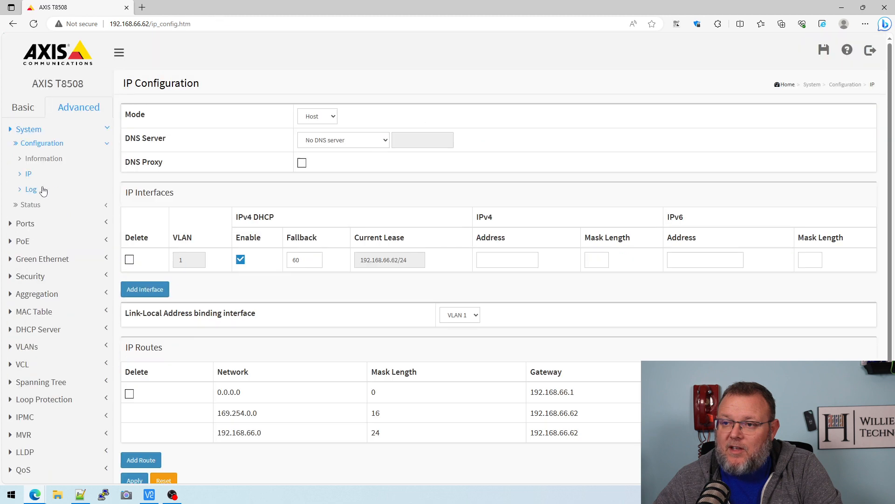
Step: Add a VLAN 2 IP interface with DHCP enabled, address 192.168.2.1 and mask 24
left_click(145, 289)
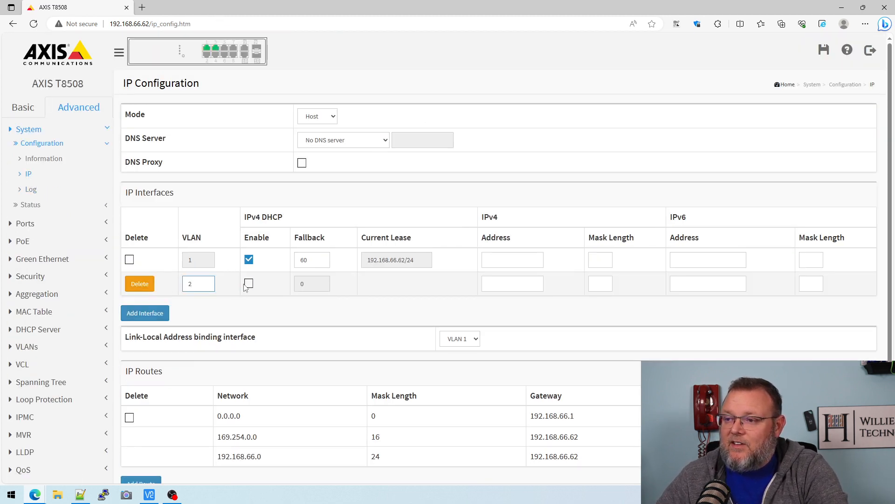
left_click(248, 283)
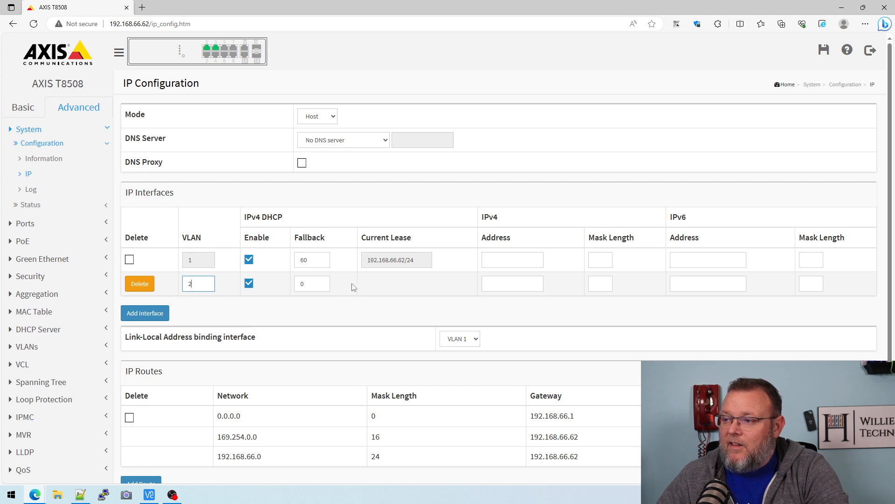
left_click(512, 283)
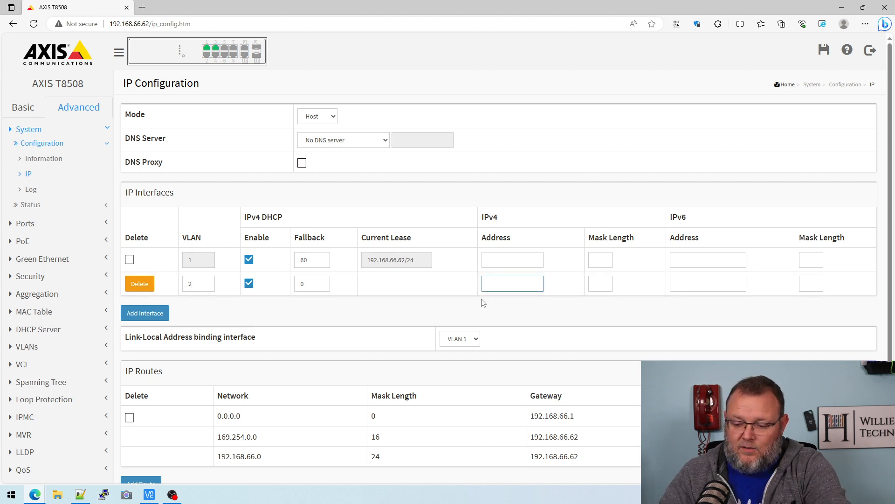
type("192.168.2.")
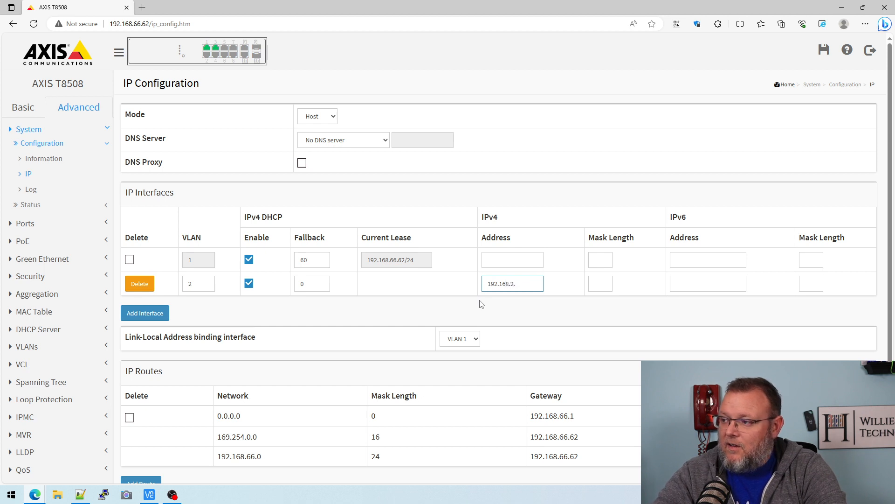
type("24")
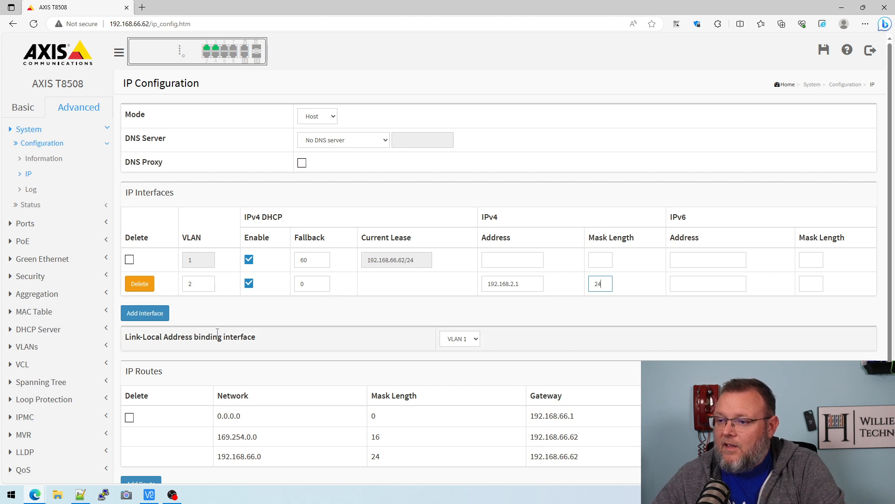
Step: Apply the new interface, acknowledge the success message and save the configuration to startup
scroll("down", 3)
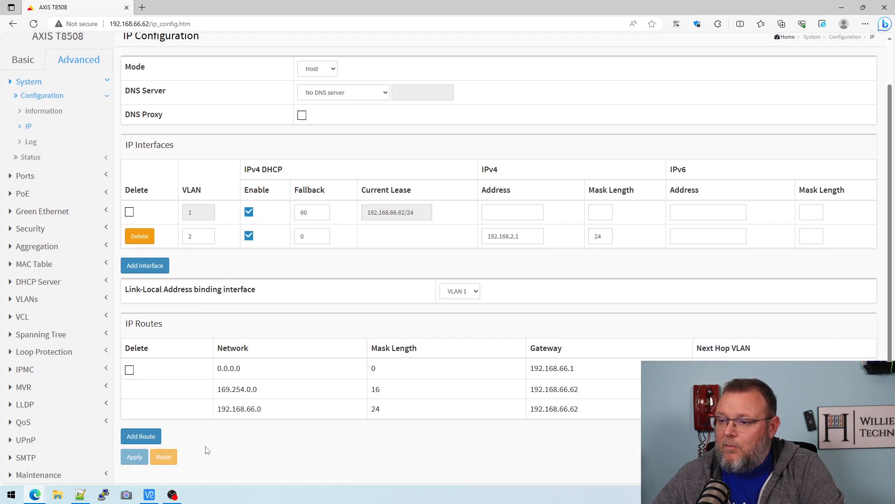
left_click(134, 456)
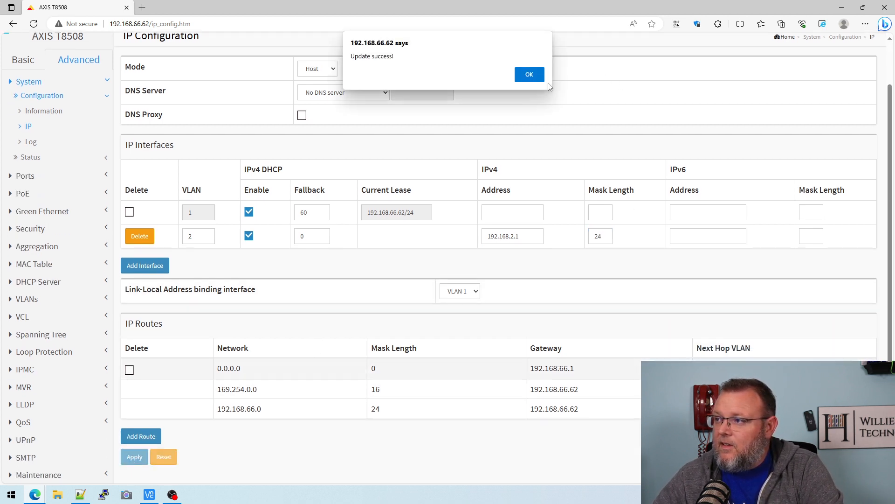
left_click(528, 74)
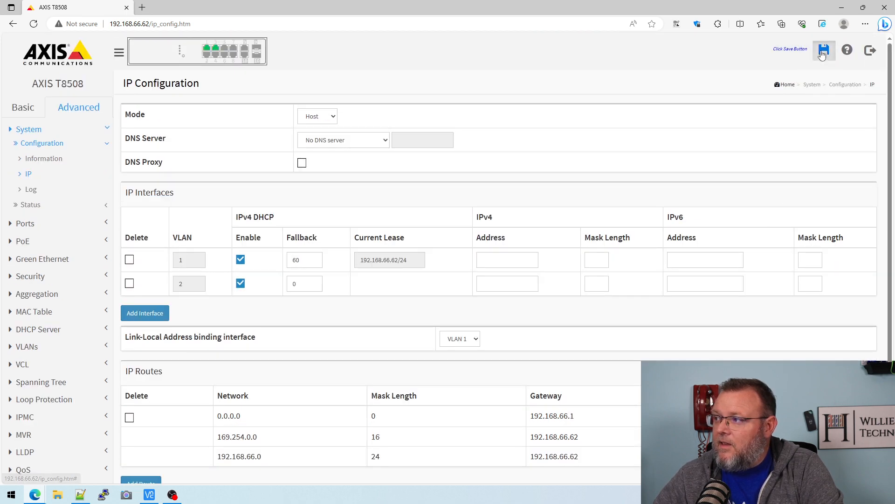
left_click(824, 51)
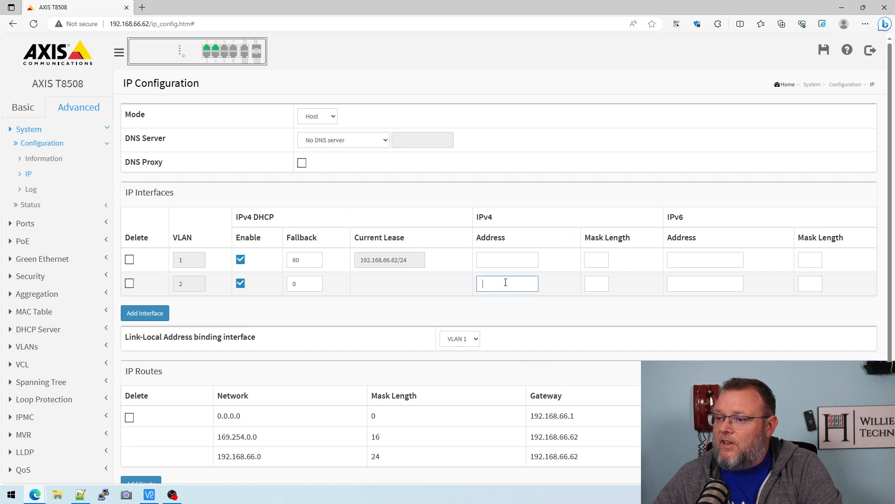
Step: Re-enter 192.168.2.1/24 for VLAN 2, discard an accidental blank row and apply
type("192.168.2.1")
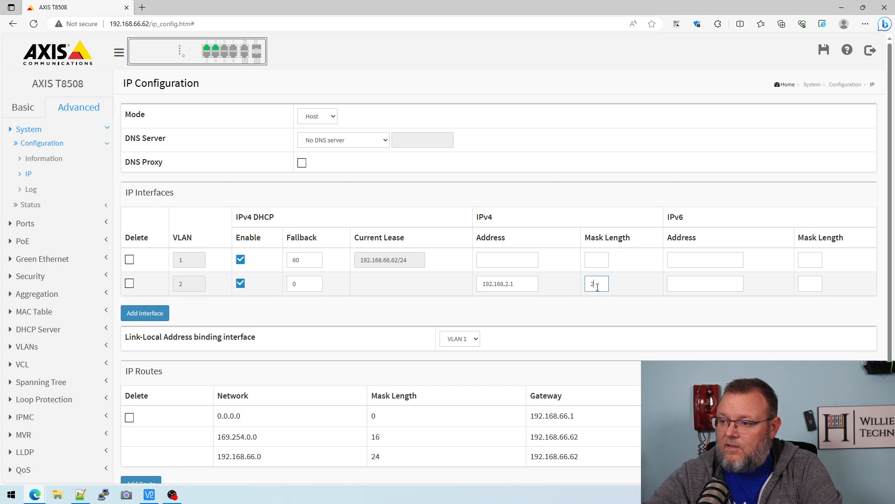
left_click(145, 313)
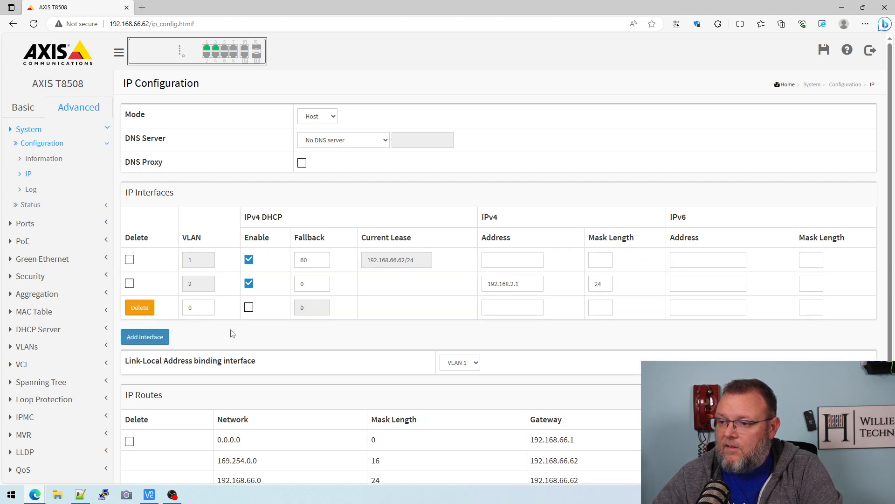
left_click(139, 307)
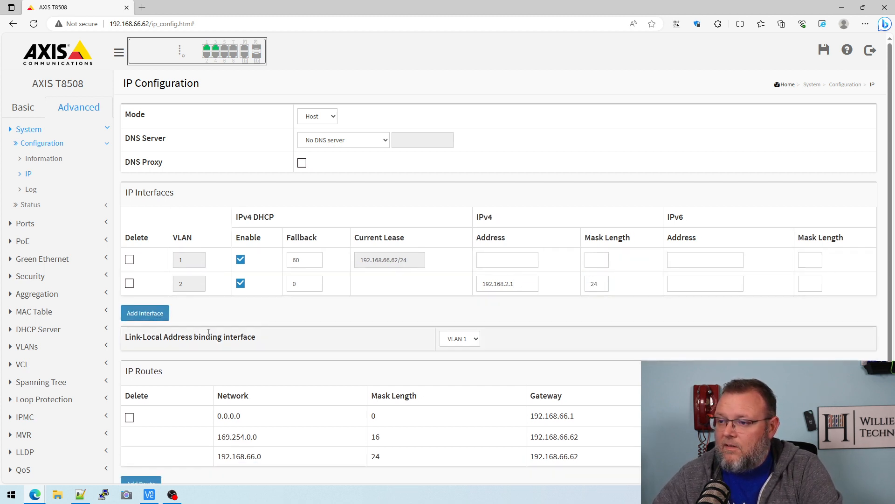
left_click(134, 456)
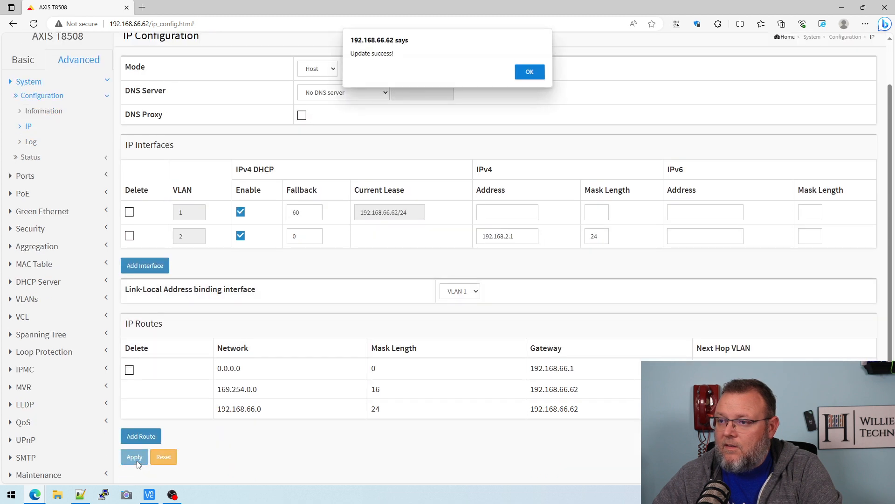
Step: Acknowledge the update alert and reload the IP page, where VLAN 2's address is blank again
left_click(528, 71)
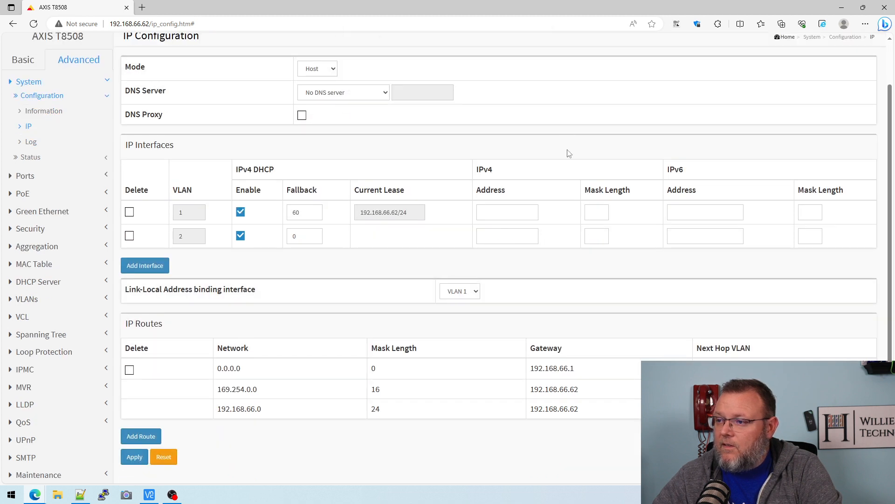
mouse_move(44, 110)
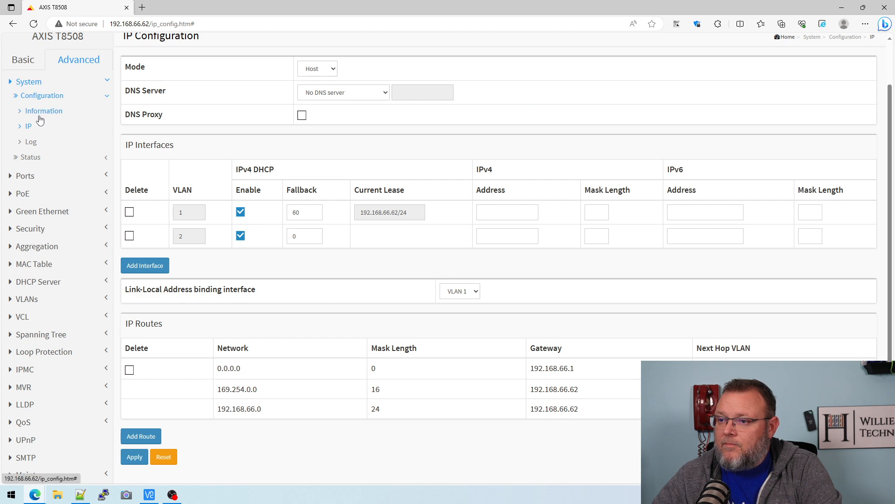
left_click(44, 110)
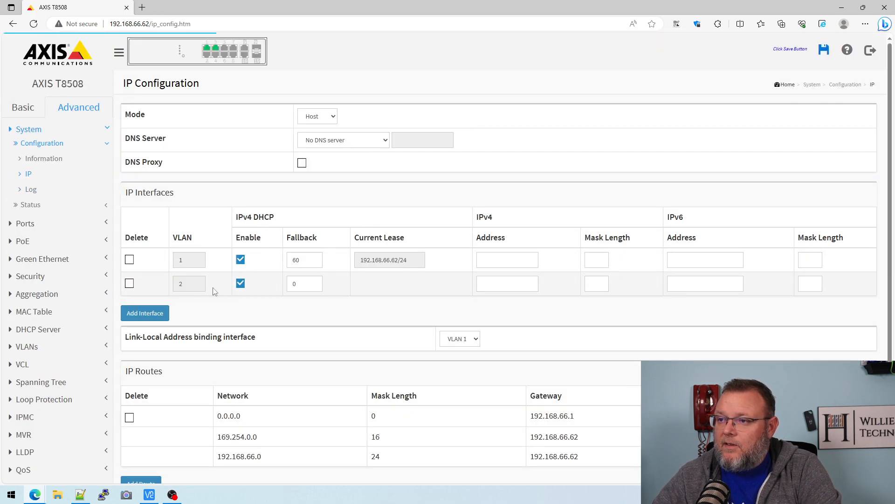
scroll("down", 3)
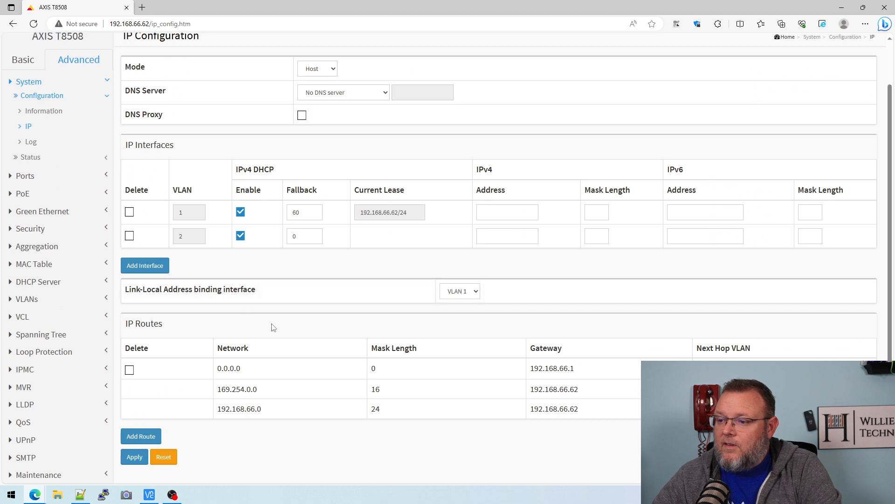
scroll("up", 3)
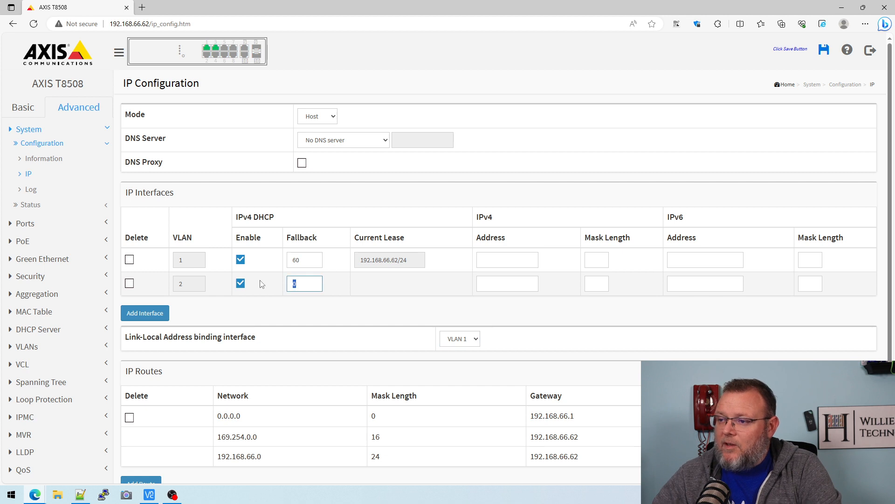
Step: Set VLAN 2's fallback to 62 and enter address 192.168.2.2/24
type("62")
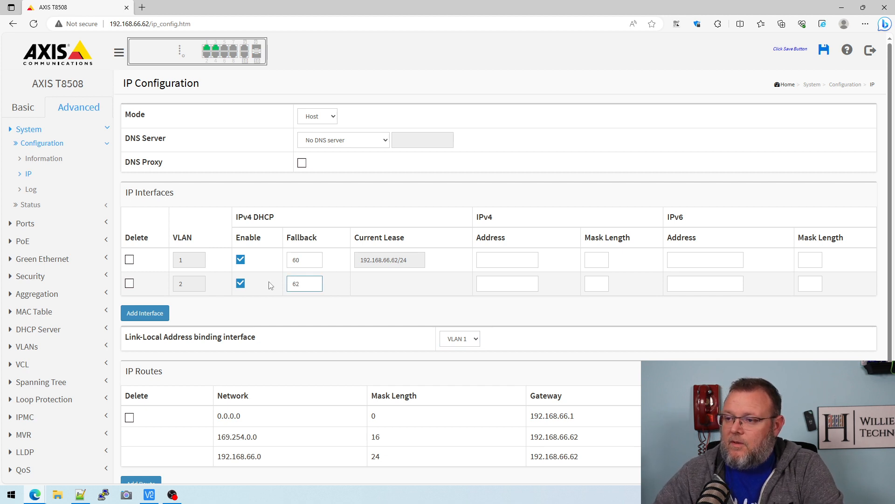
left_click(506, 283)
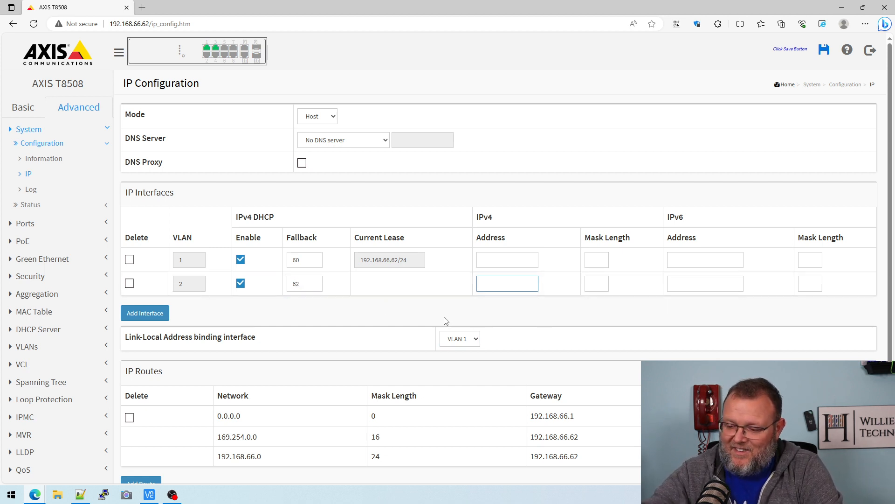
type("192.168.2")
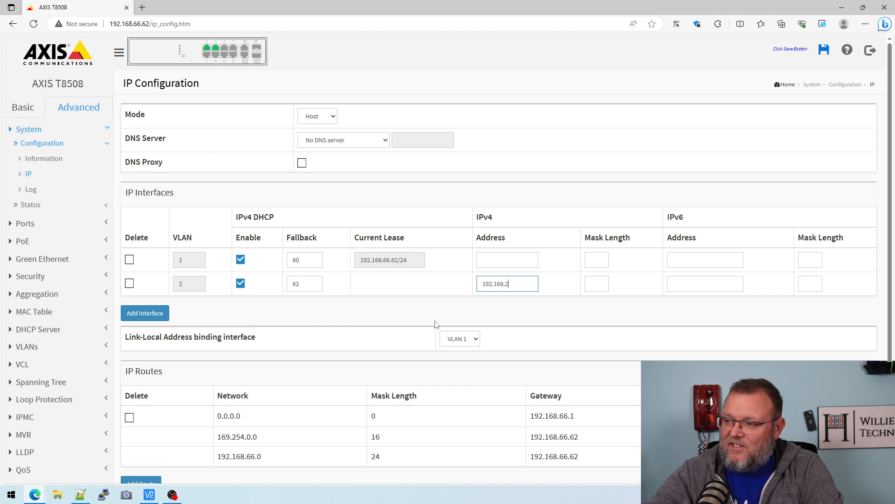
type(".2")
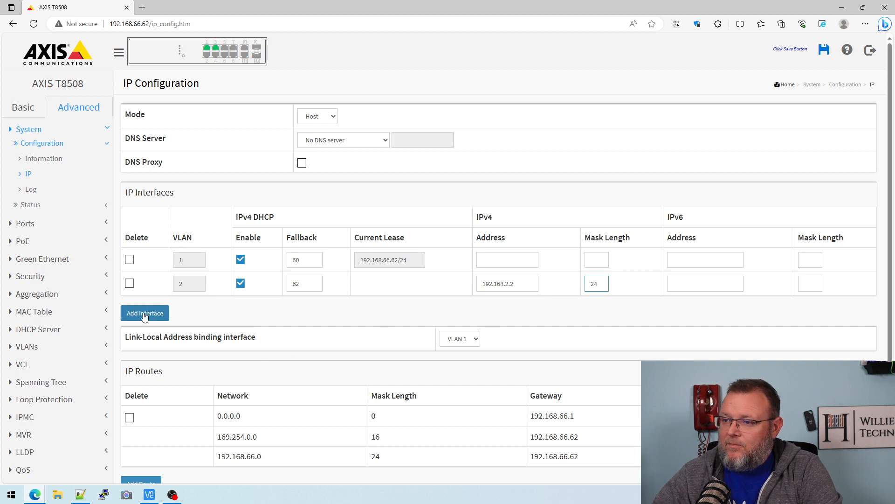
Step: Dismiss the invalid VLAN ID error, delete the blank row and apply; only fallback 62 remains
left_click(144, 313)
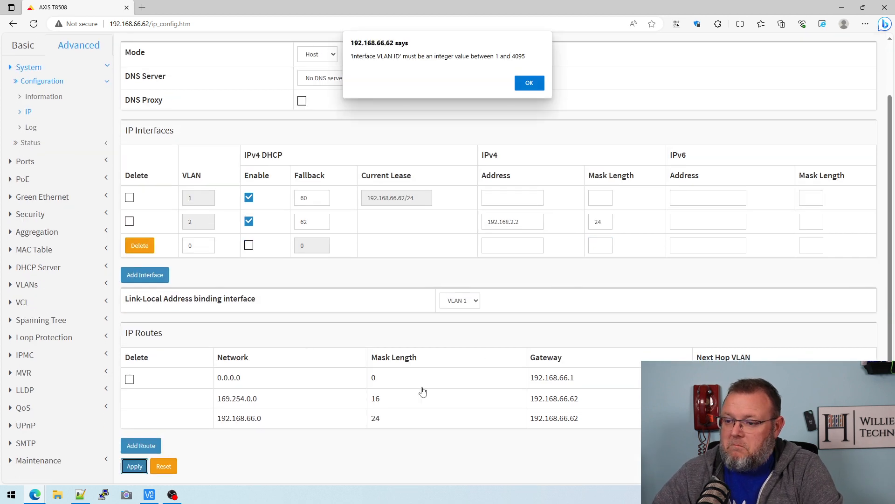
left_click(528, 83)
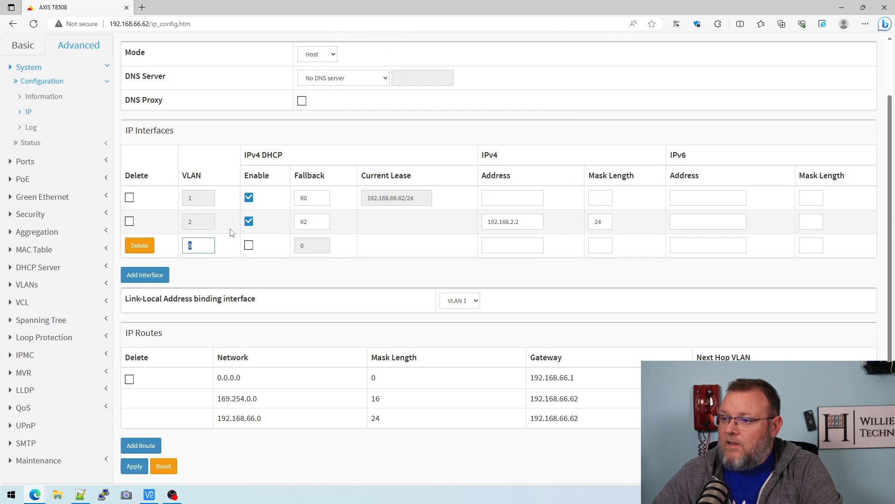
left_click(135, 465)
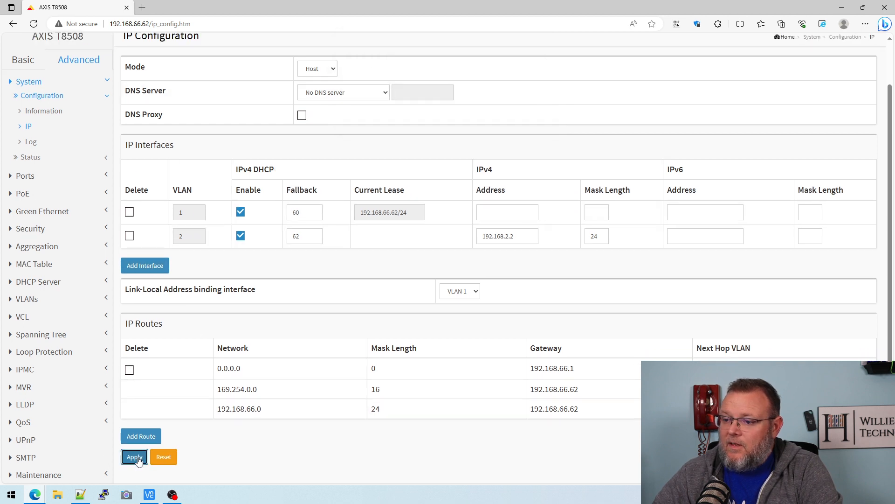
left_click(135, 456)
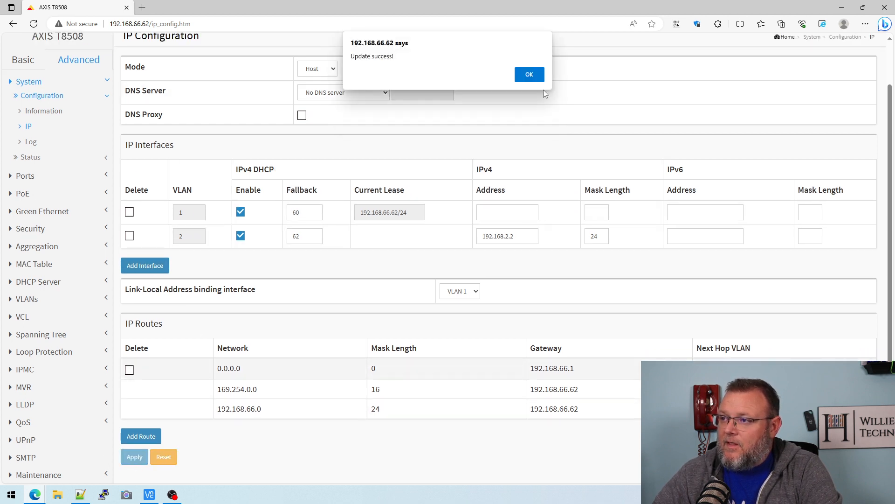
left_click(527, 75)
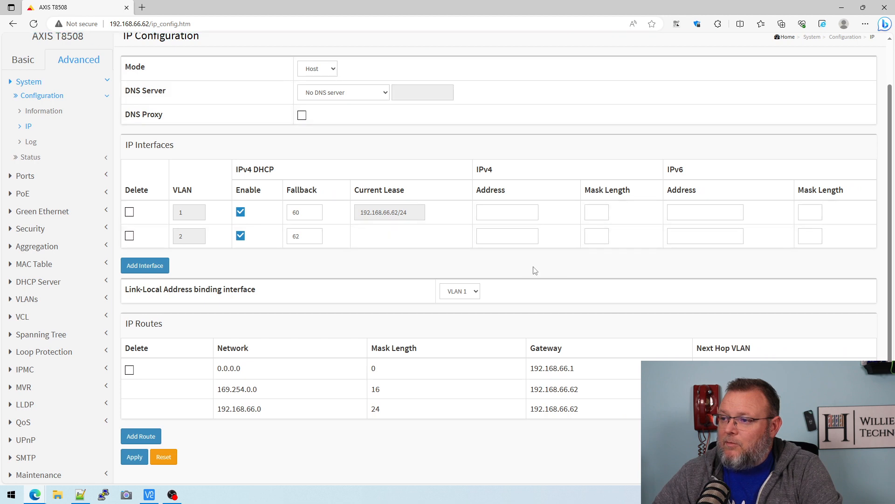
scroll("up", 3)
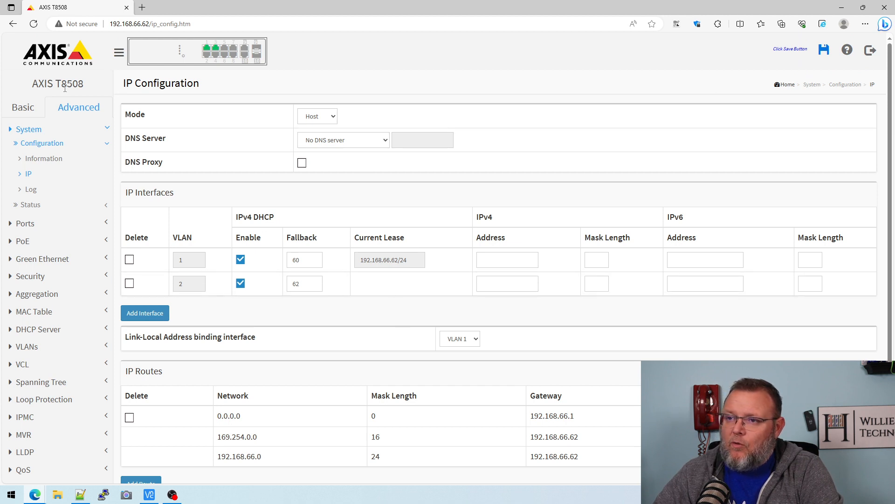
Step: Switch to Basic pages, view the diagnostics log, then show System Overview with 34 devices at 192.168.66.62
left_click(23, 106)
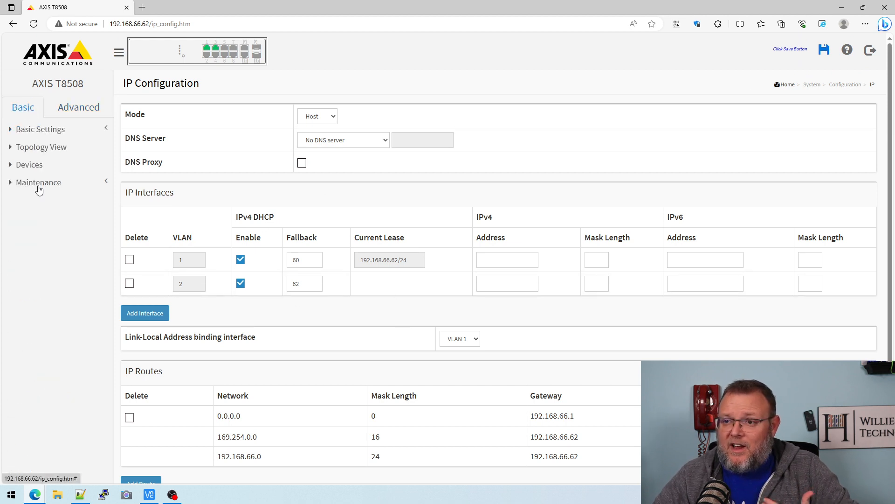
left_click(38, 182)
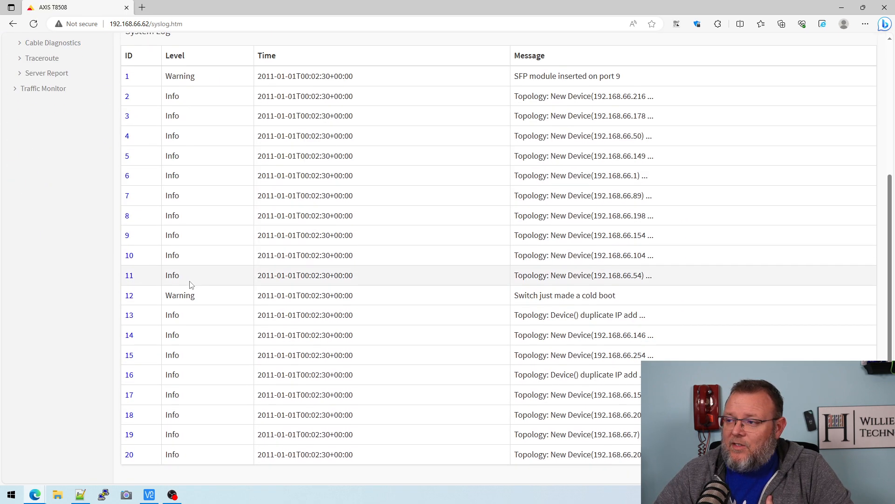
scroll("up", 3)
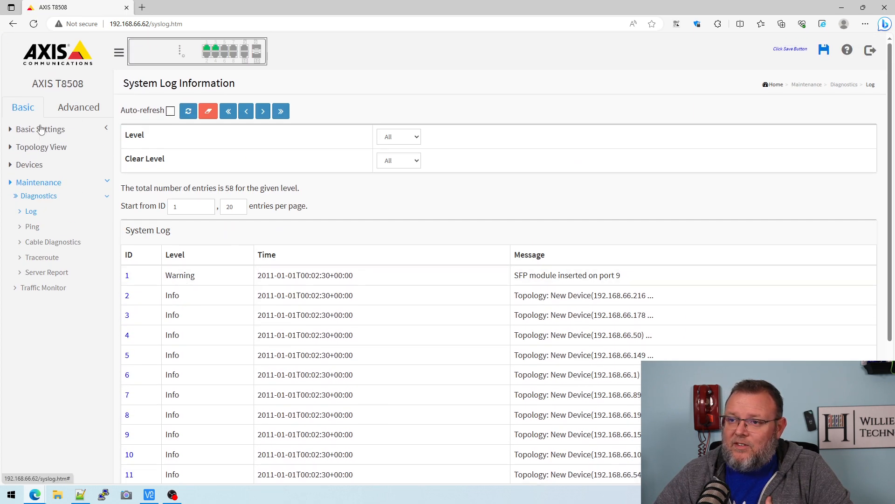
left_click(40, 128)
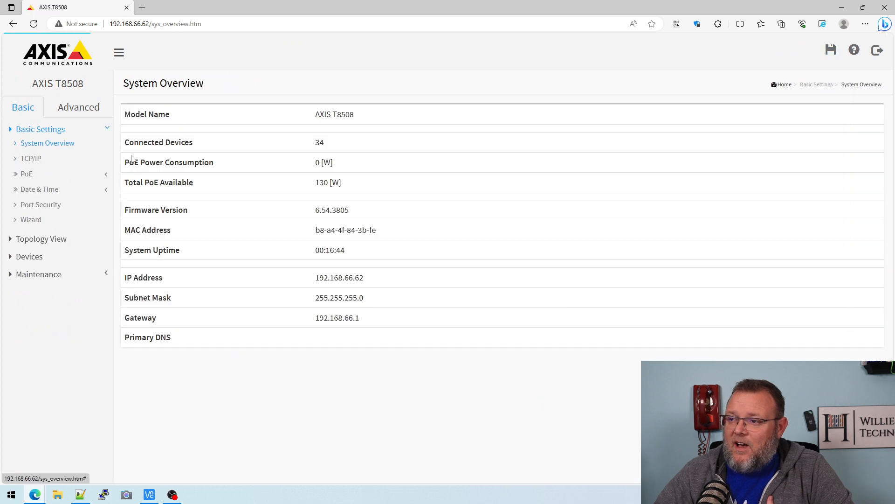